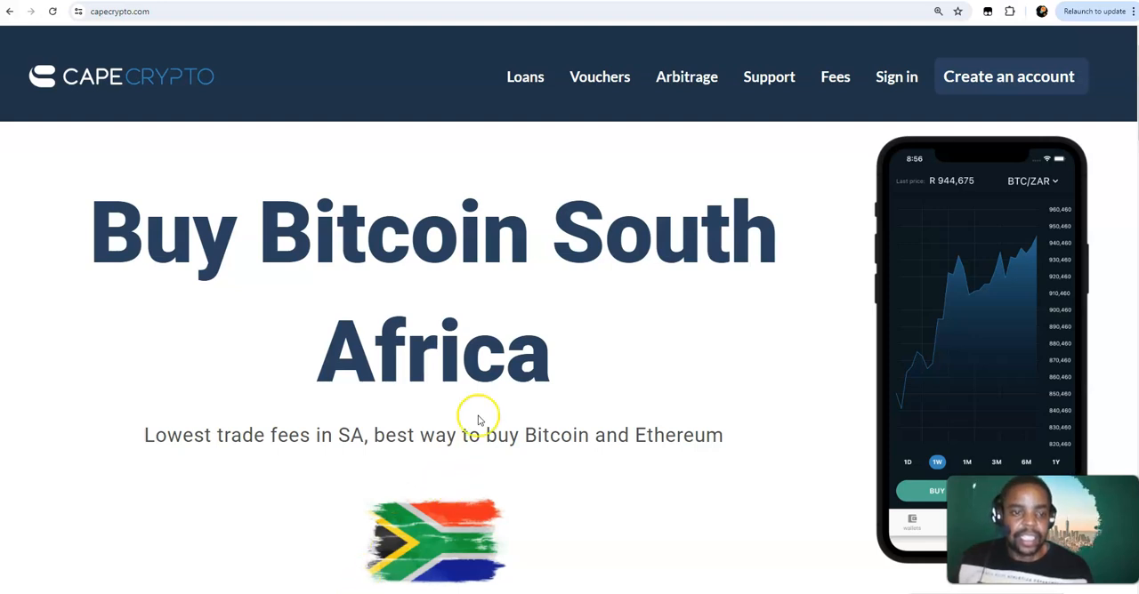
pyautogui.moveTo(423, 412)
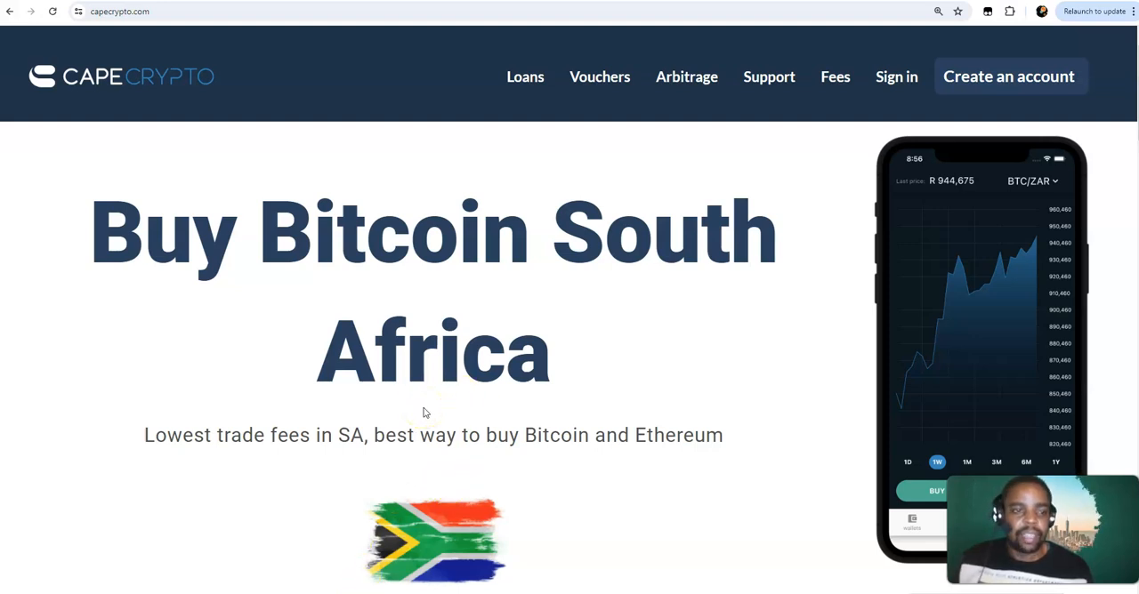
pyautogui.moveTo(221, 308)
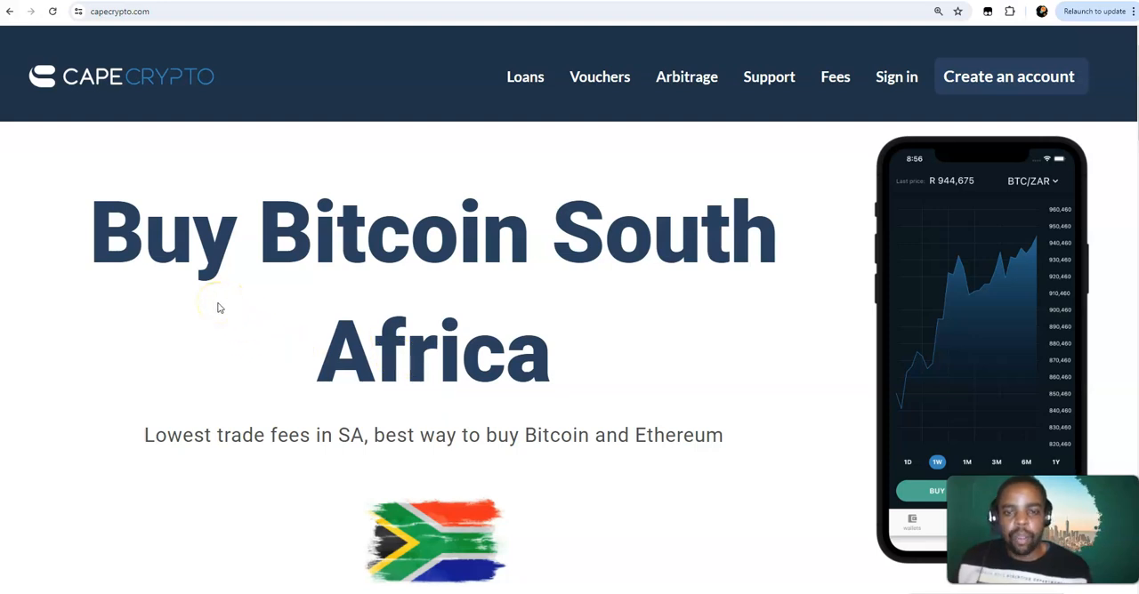
# Bring up the Crypto Loans page and read the Bitcoin-backed Rand loan introduction
pyautogui.scroll(-3)
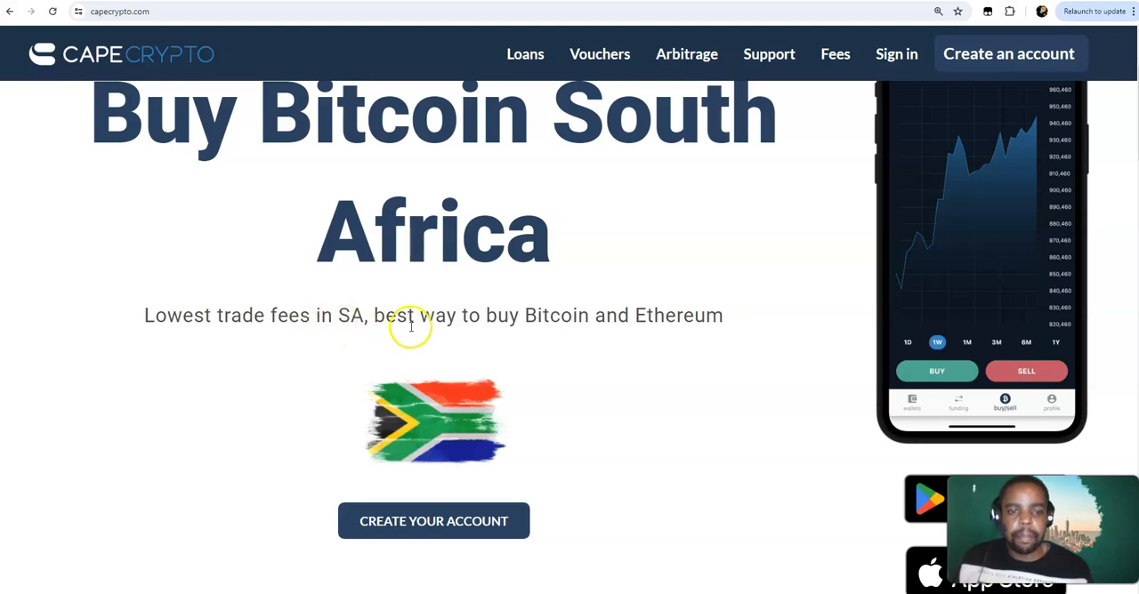
pyautogui.moveTo(559, 338)
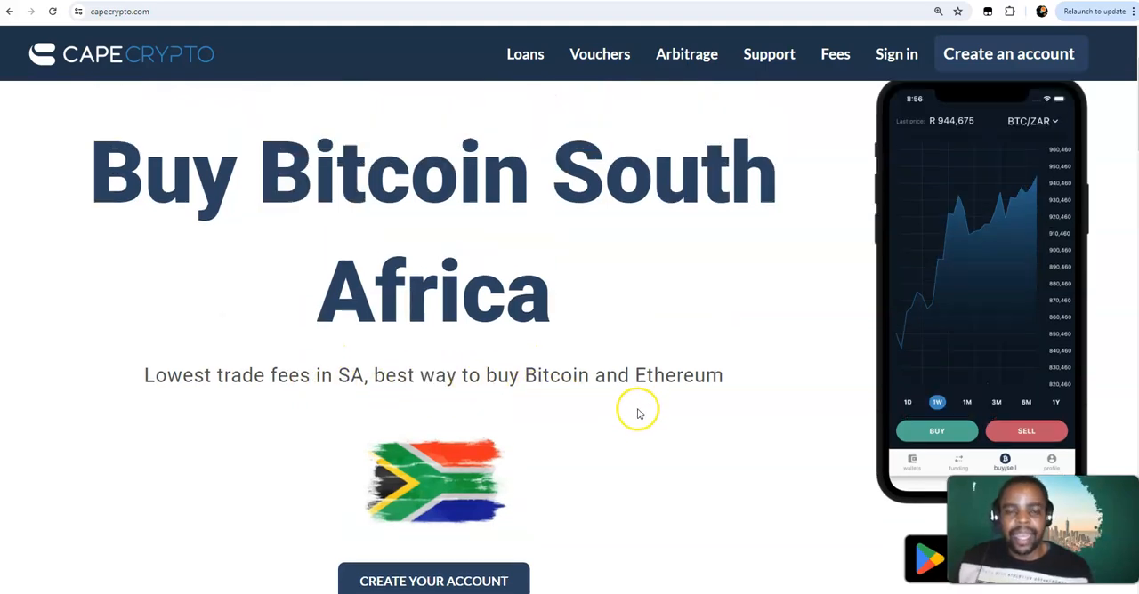
pyautogui.scroll(-3)
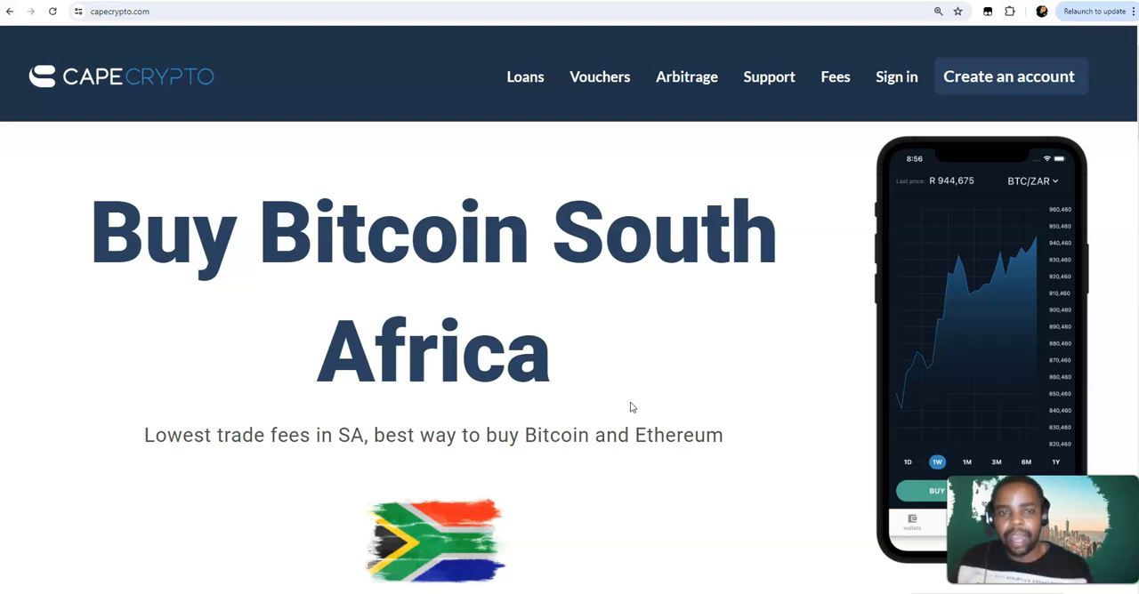
pyautogui.moveTo(524, 76)
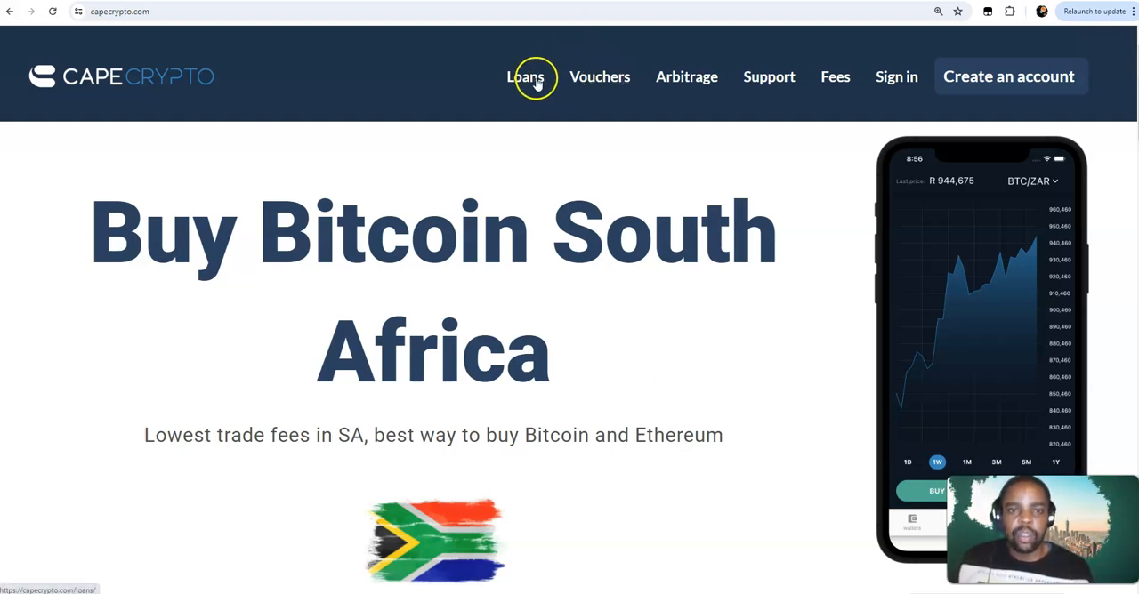
pyautogui.moveTo(497, 55)
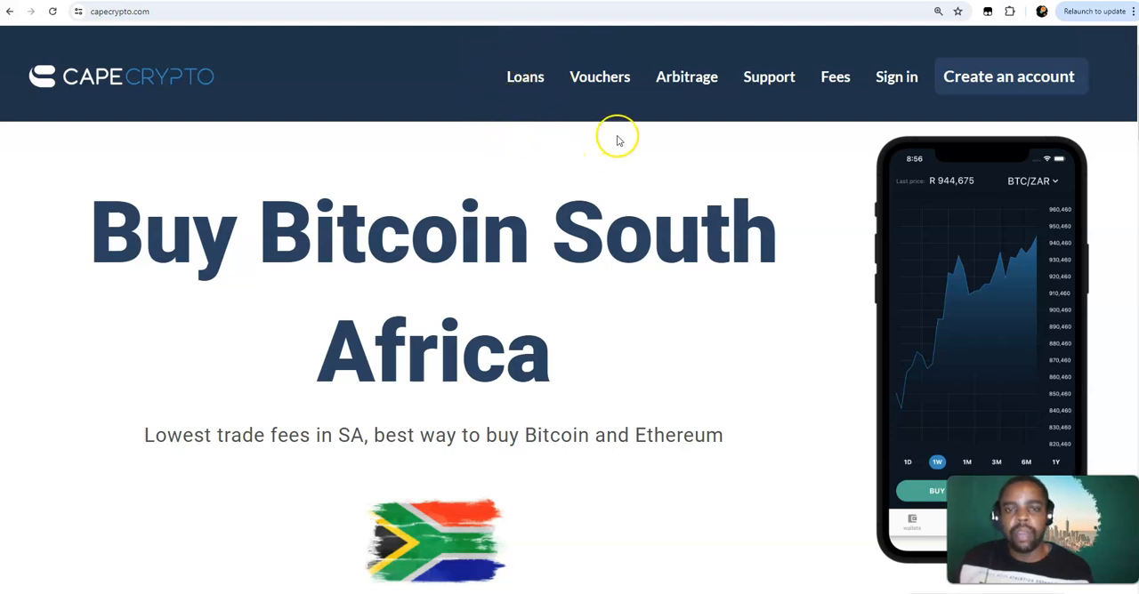
pyautogui.moveTo(694, 139)
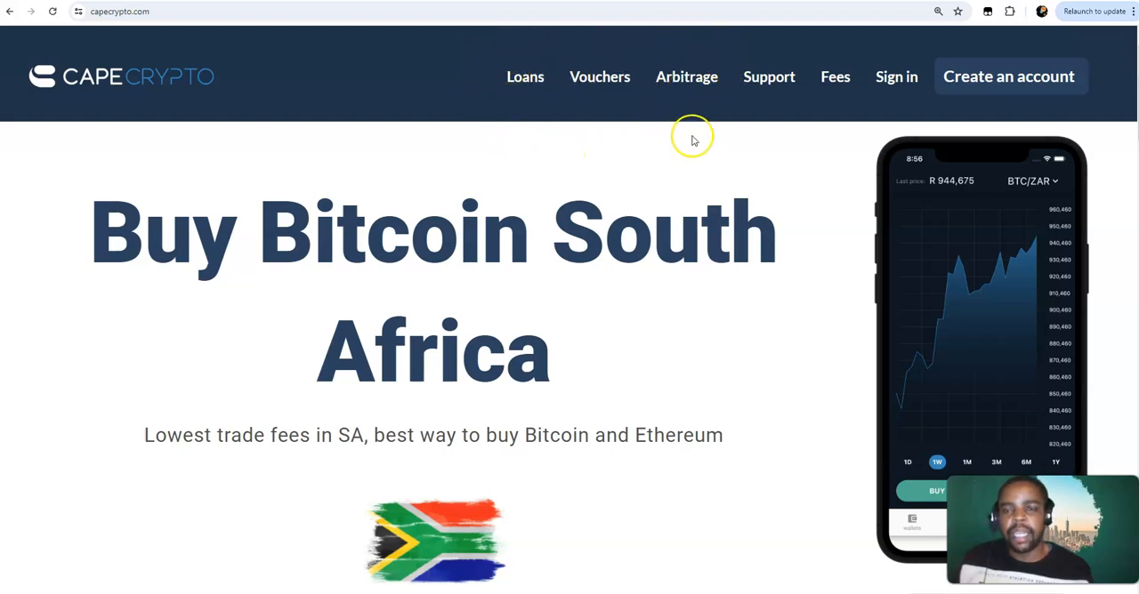
pyautogui.moveTo(863, 139)
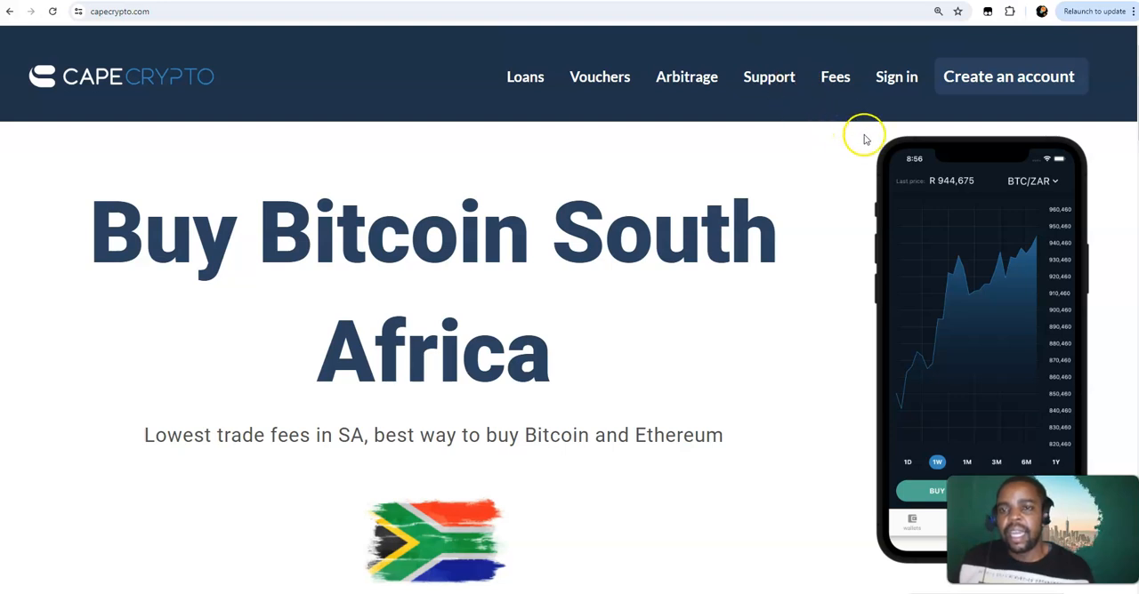
pyautogui.moveTo(925, 146)
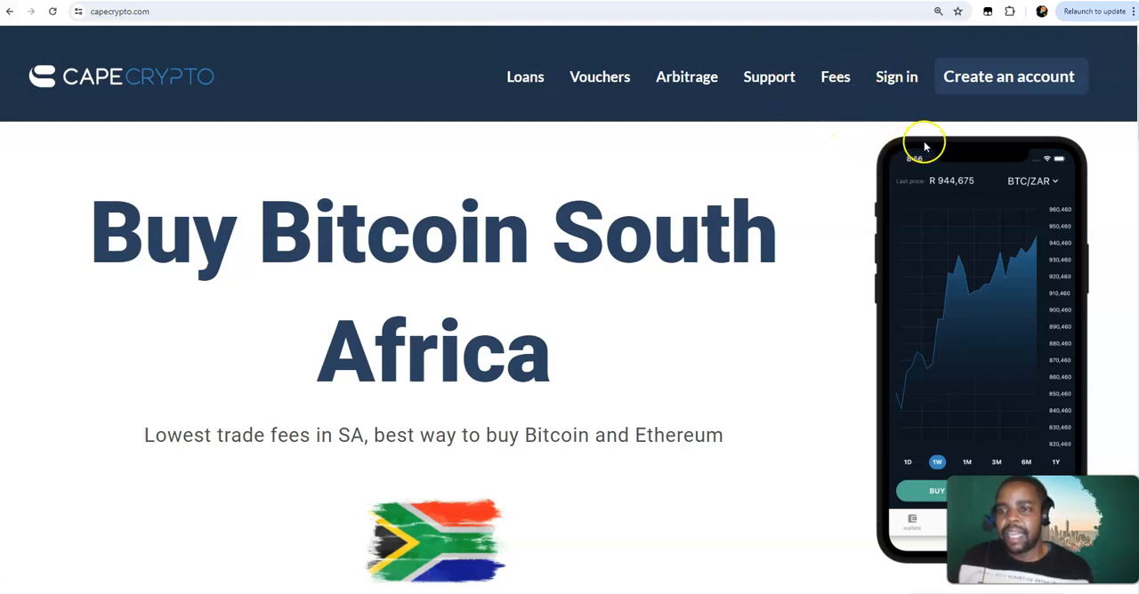
pyautogui.moveTo(602, 334)
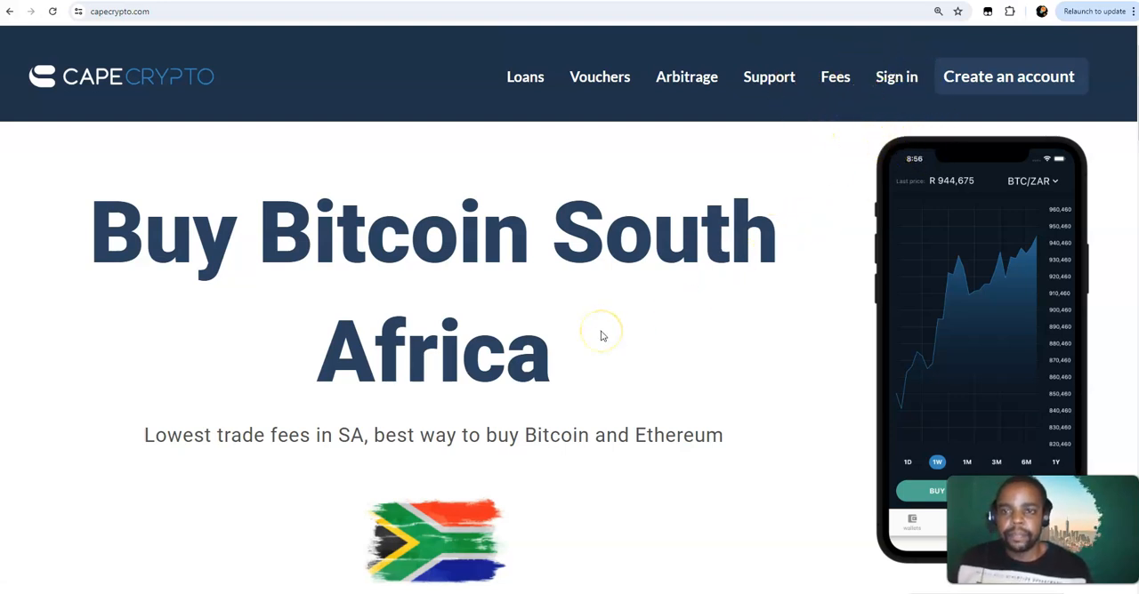
pyautogui.moveTo(946, 153)
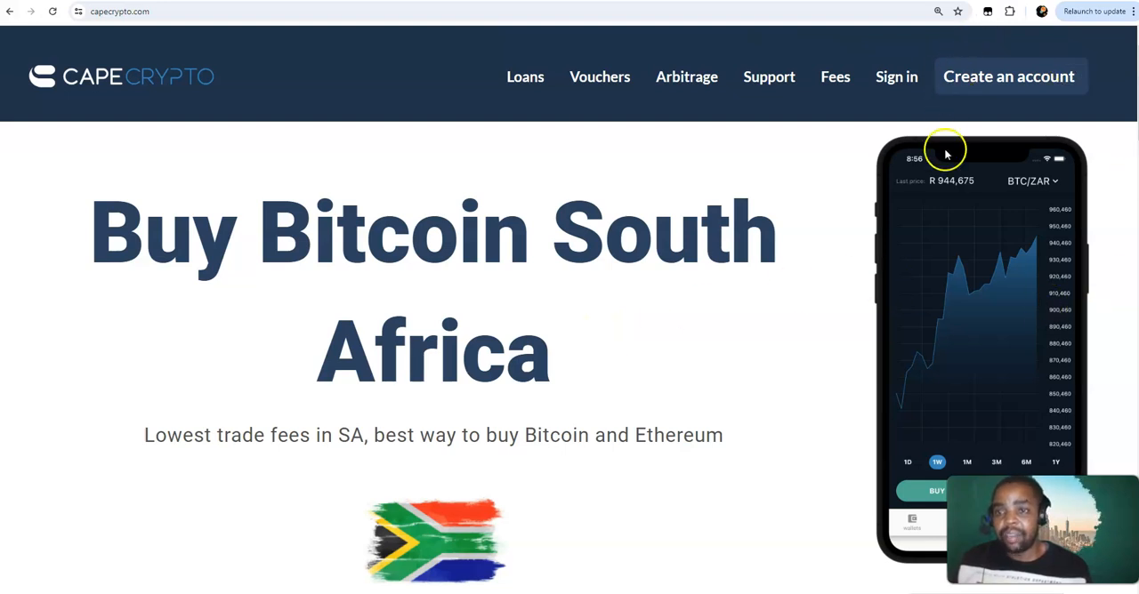
pyautogui.moveTo(591, 210)
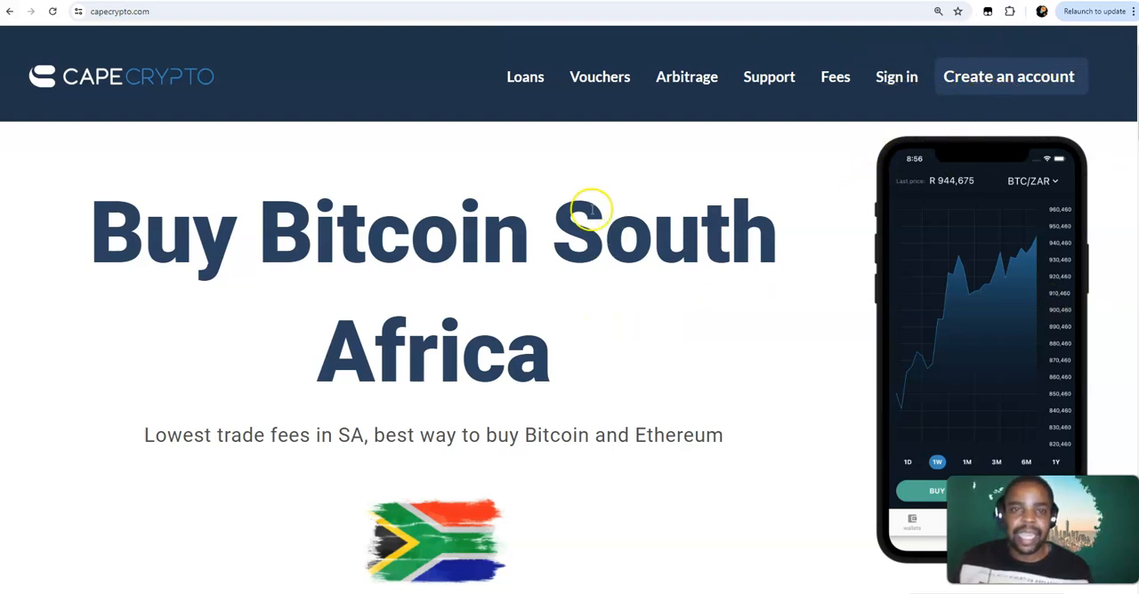
pyautogui.moveTo(524, 76)
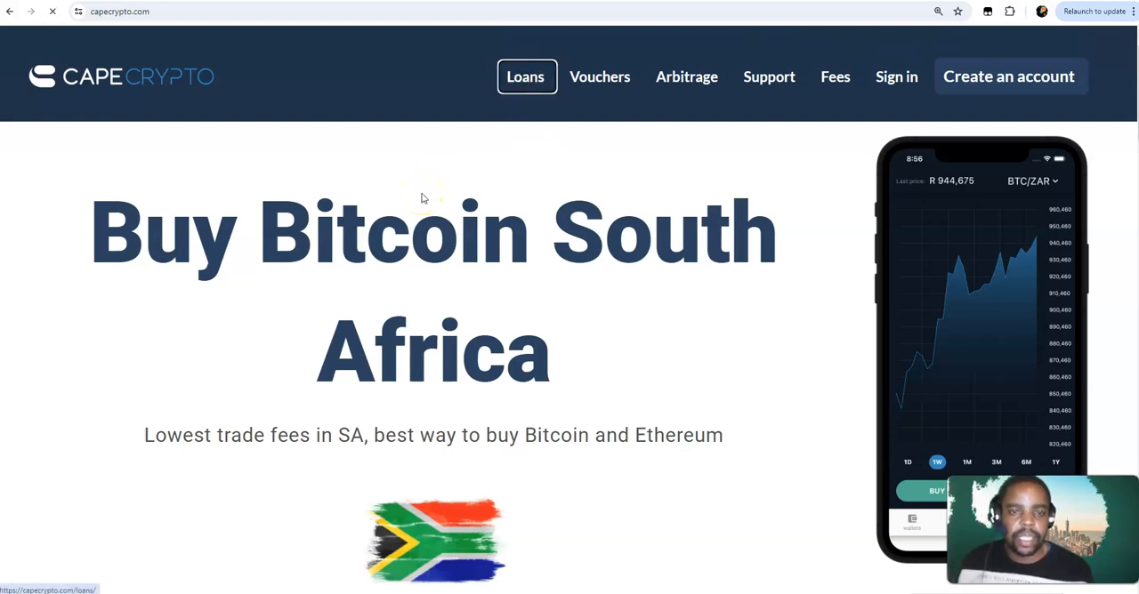
pyautogui.click(525, 76)
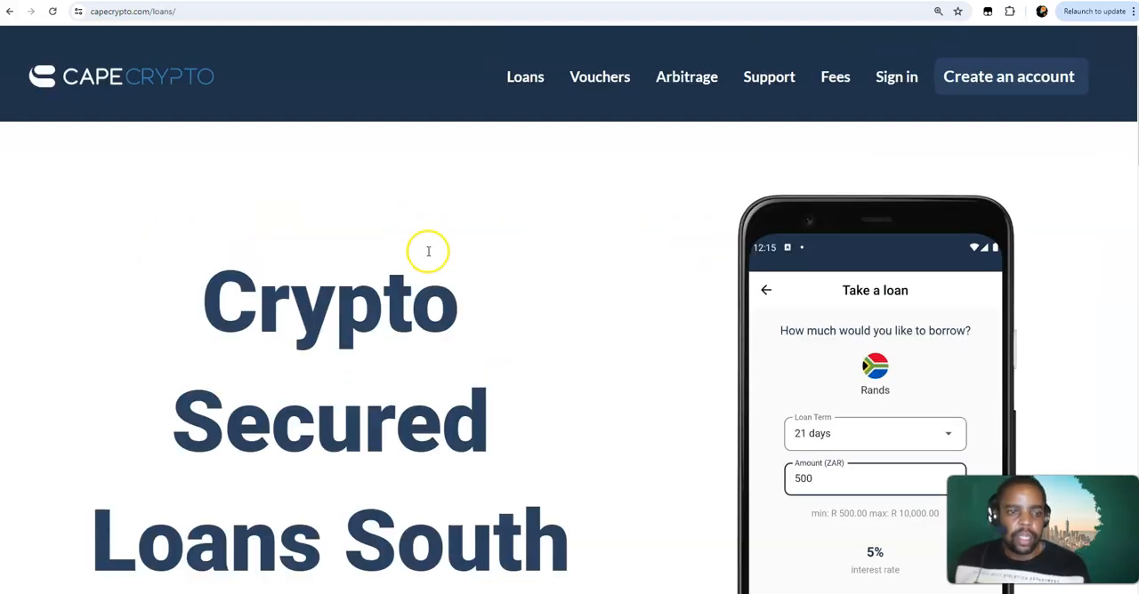
pyautogui.scroll(-3)
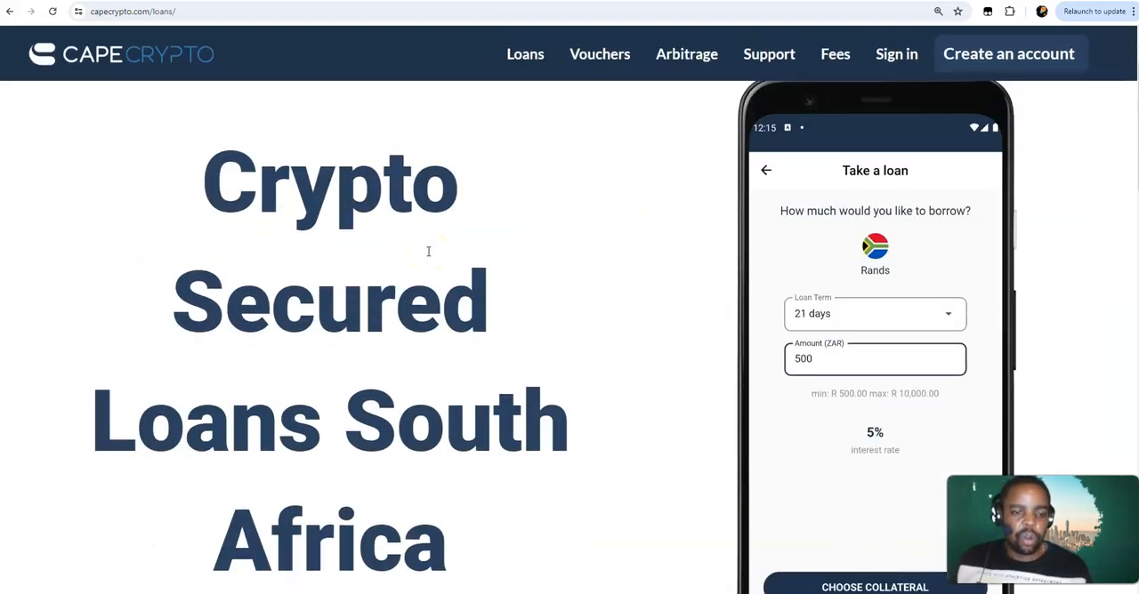
pyautogui.scroll(-3)
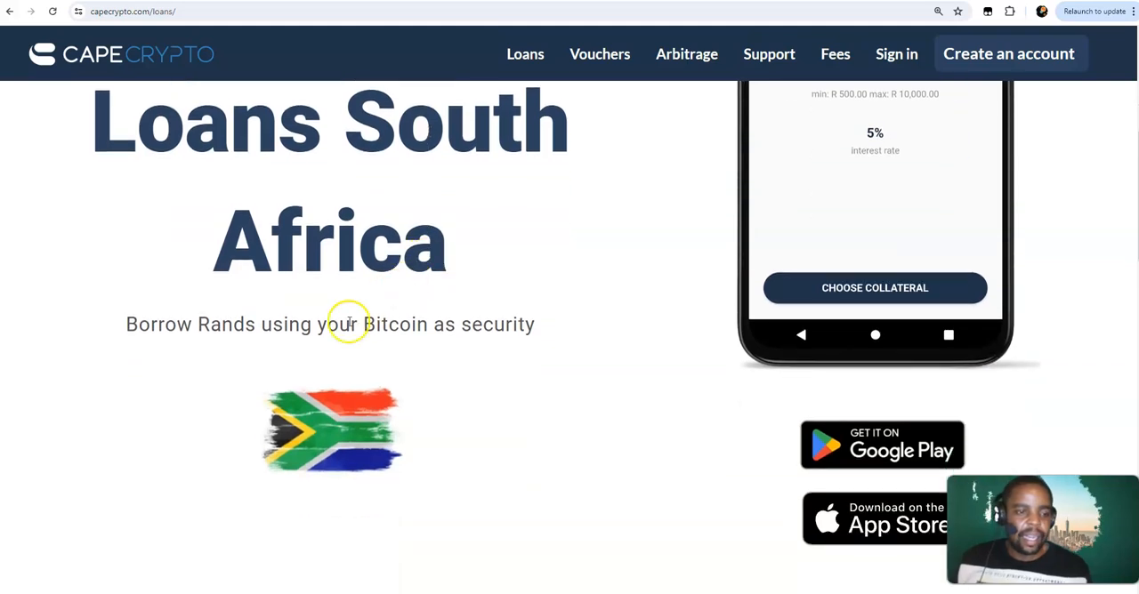
pyautogui.moveTo(388, 367)
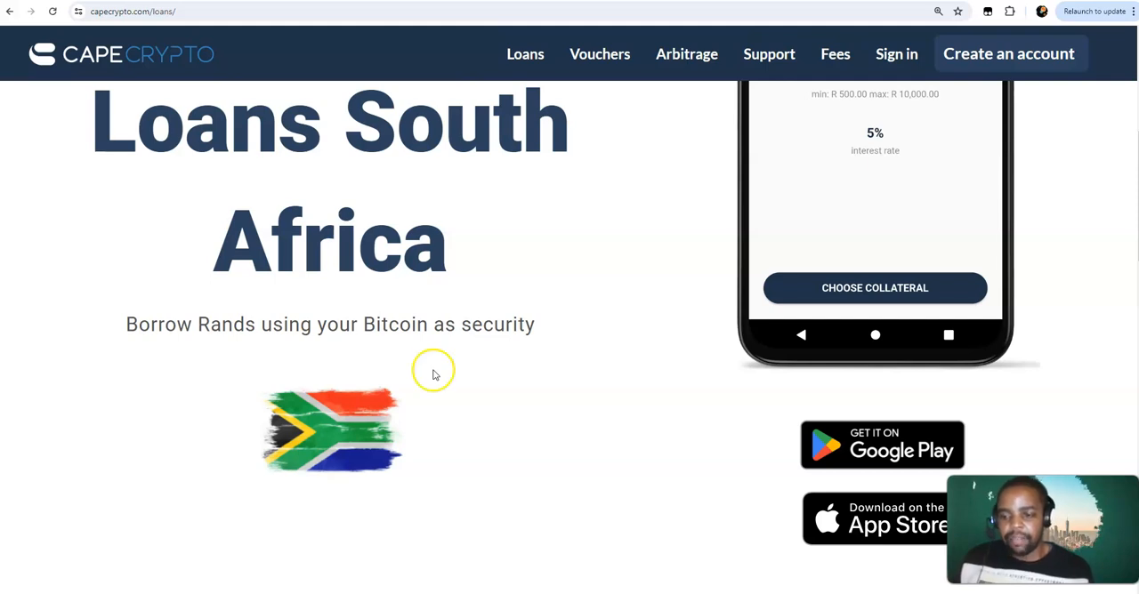
pyautogui.scroll(-3)
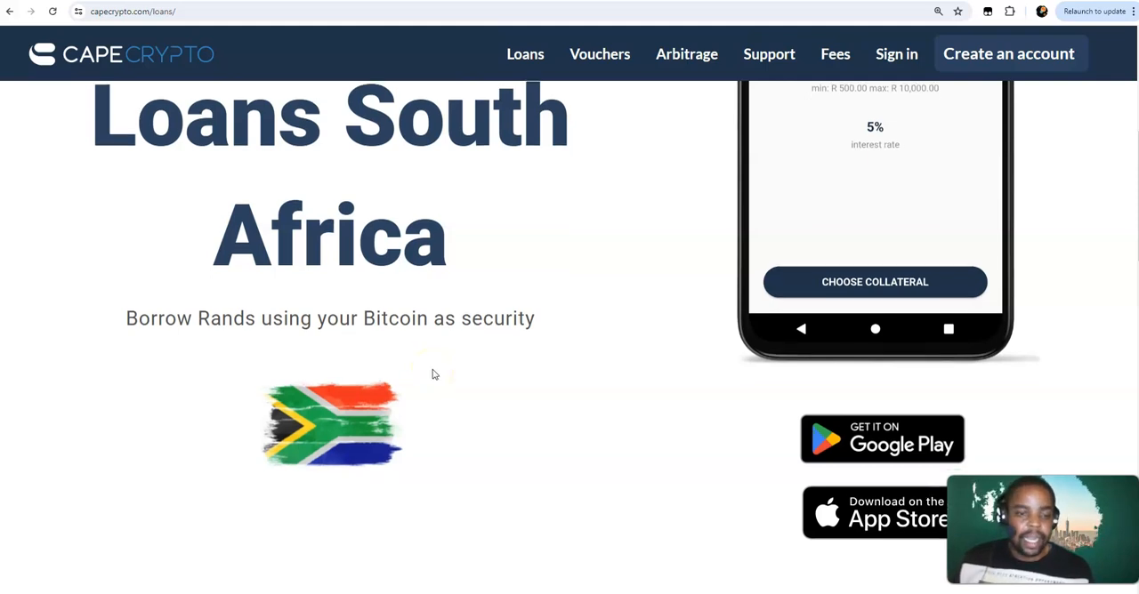
# Scroll through the borrowing limits, safety and eligibility sections of the Loans page
pyautogui.scroll(-3)
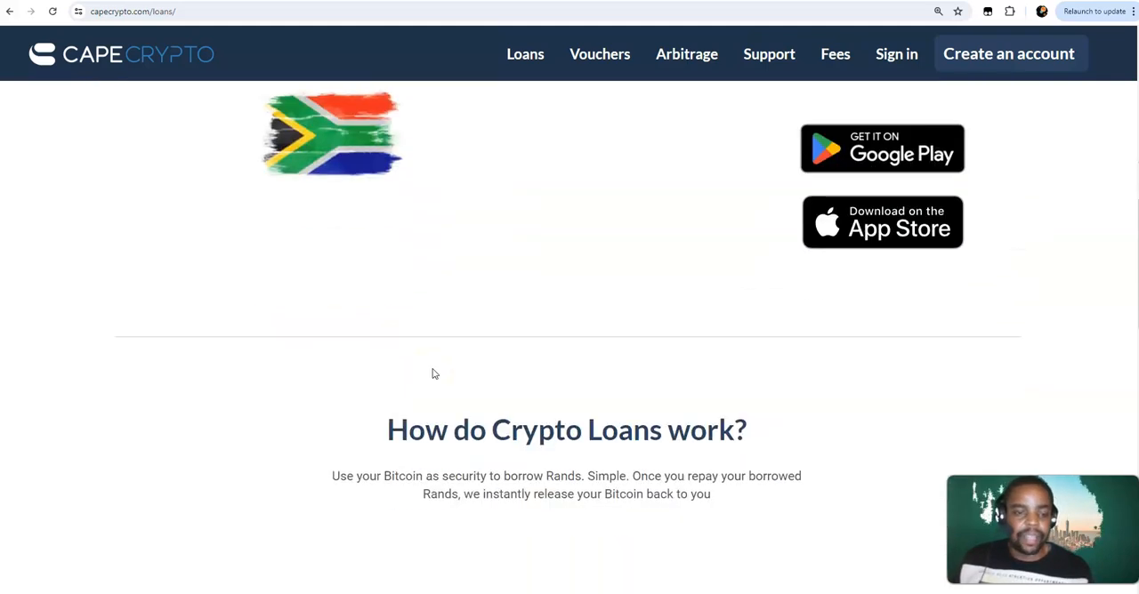
pyautogui.scroll(-3)
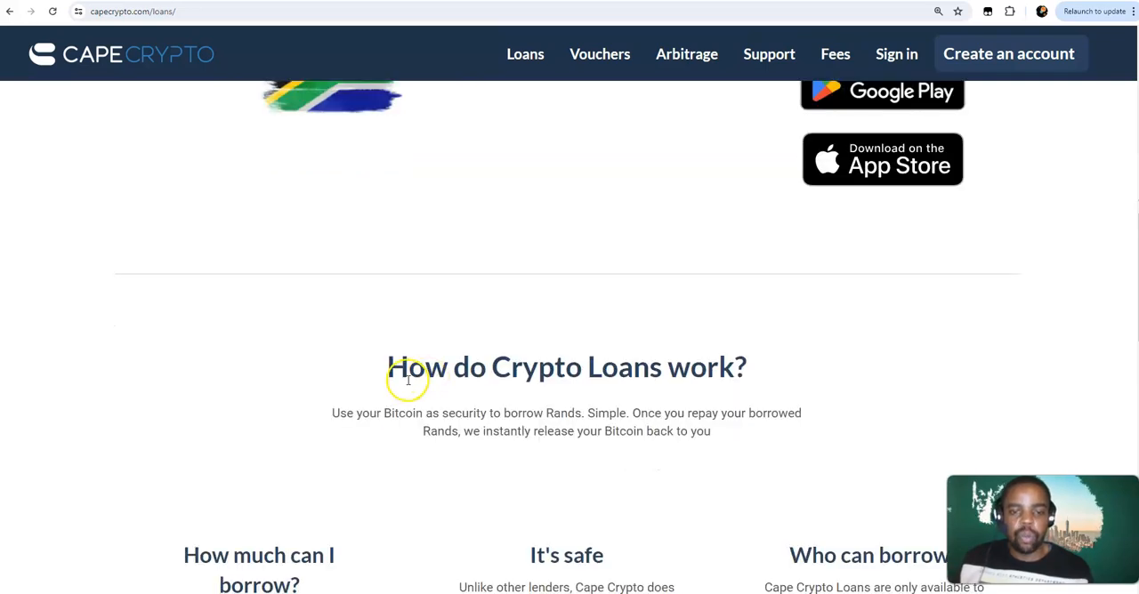
pyautogui.scroll(-3)
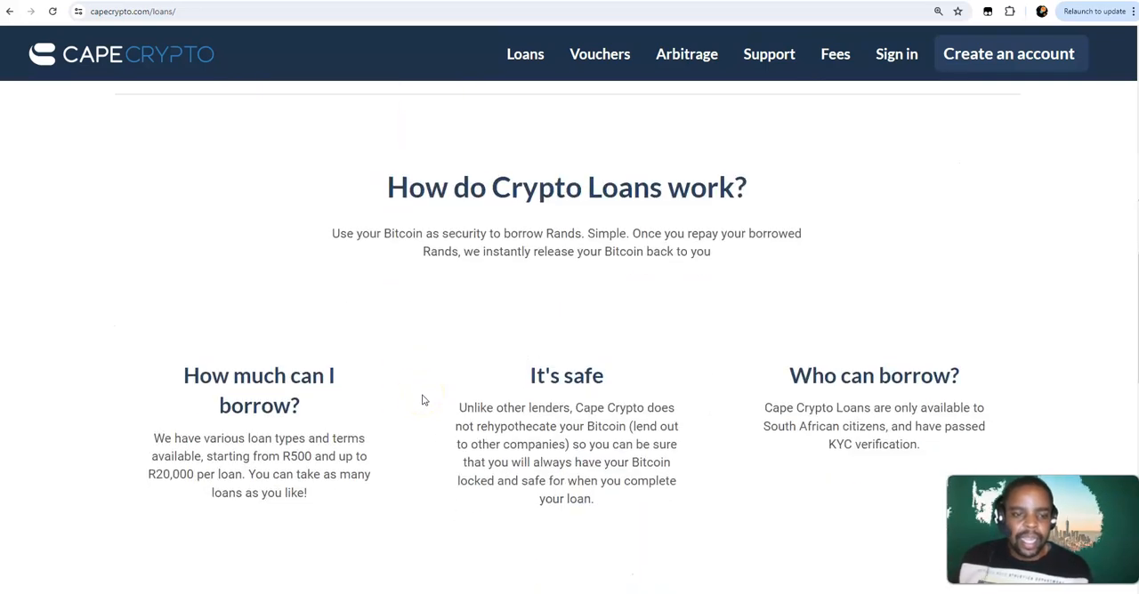
pyautogui.moveTo(387, 343)
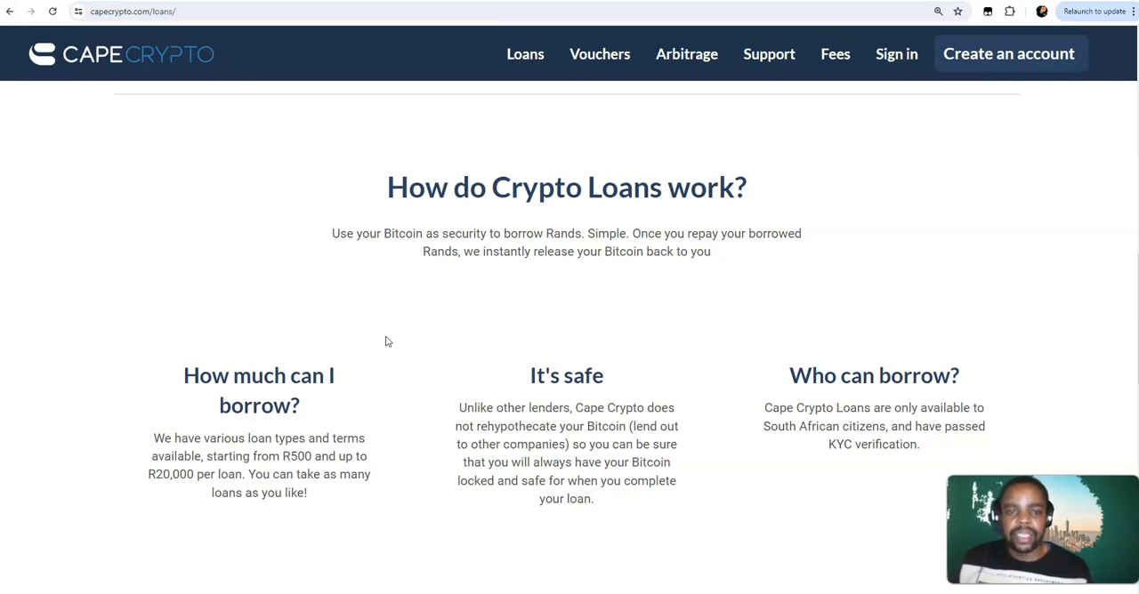
pyautogui.scroll(-3)
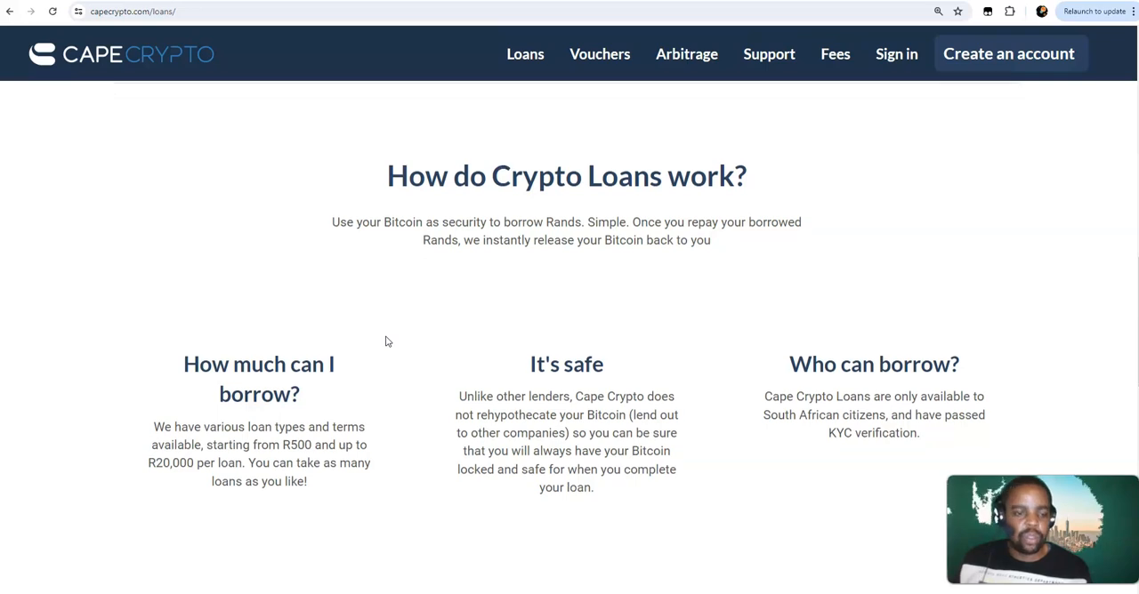
pyautogui.scroll(-3)
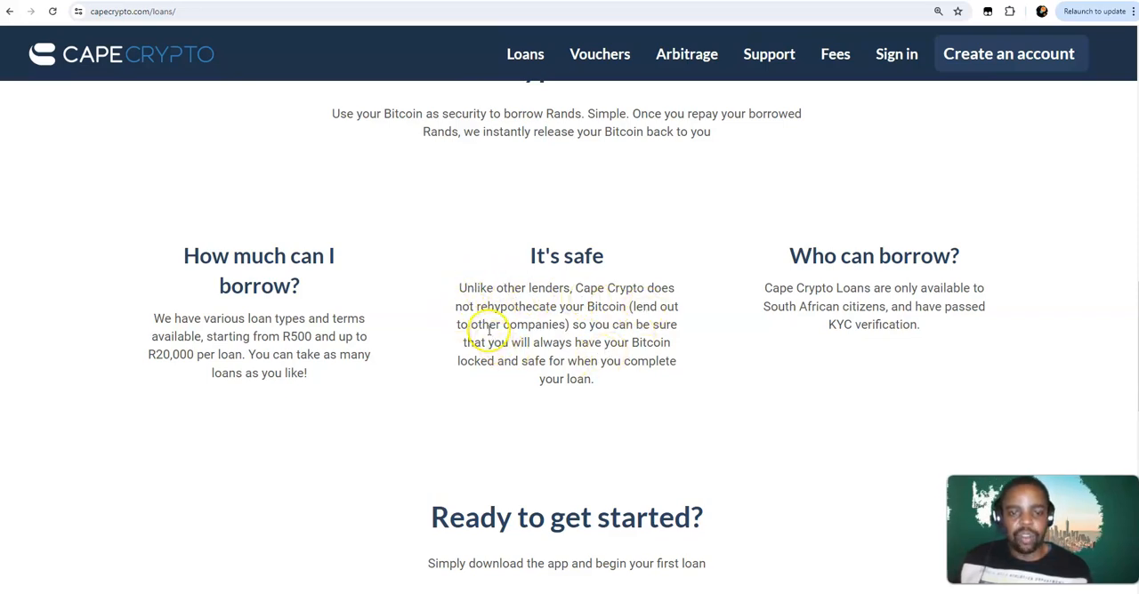
pyautogui.moveTo(520, 342)
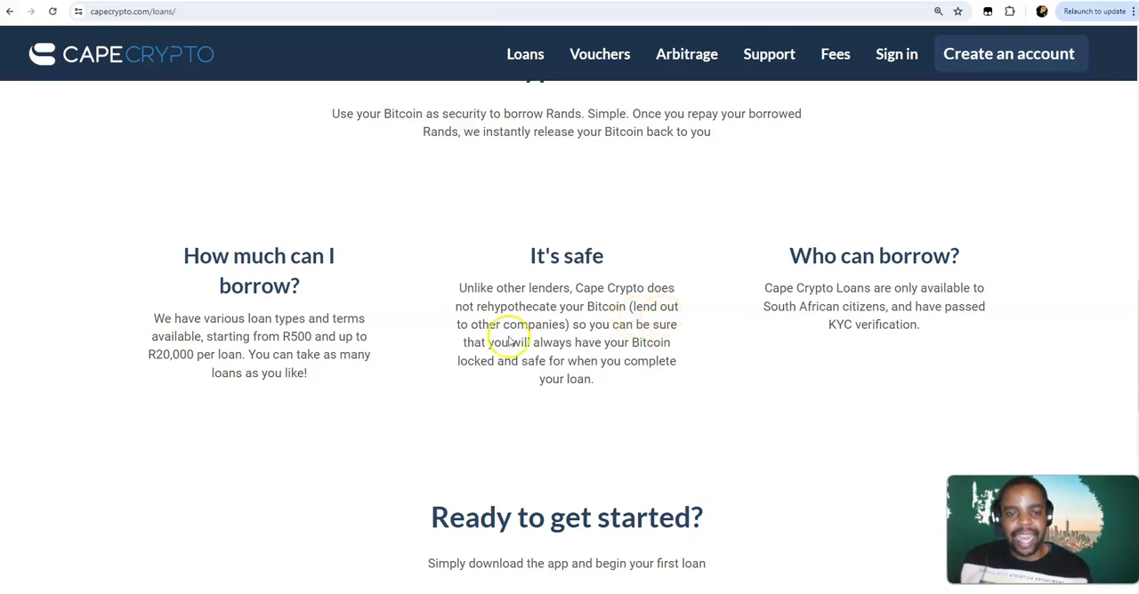
pyautogui.moveTo(578, 342)
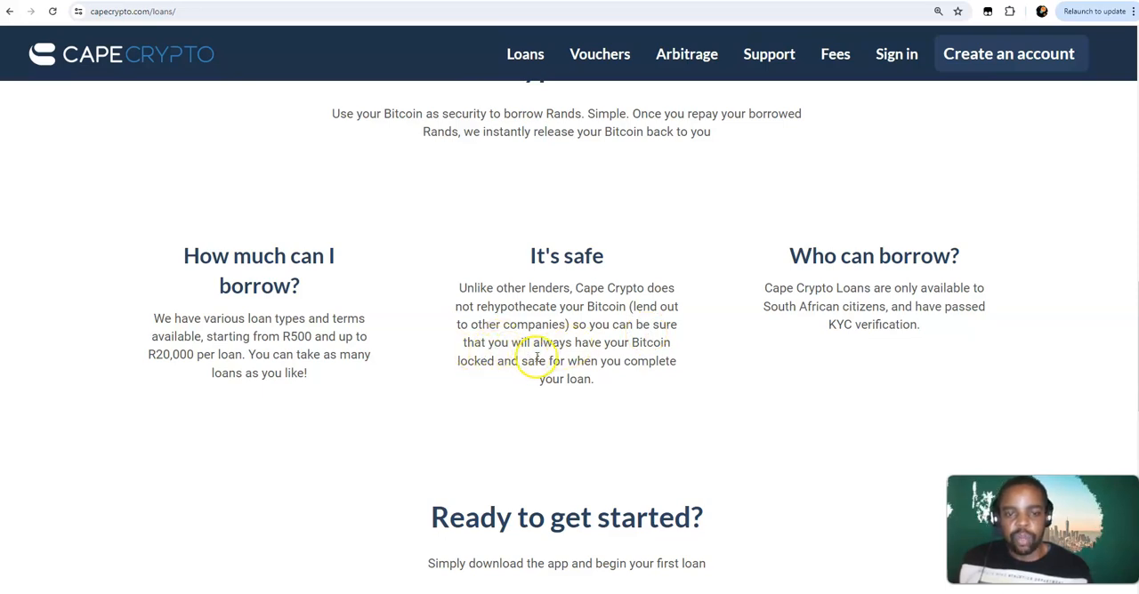
pyautogui.moveTo(489, 381)
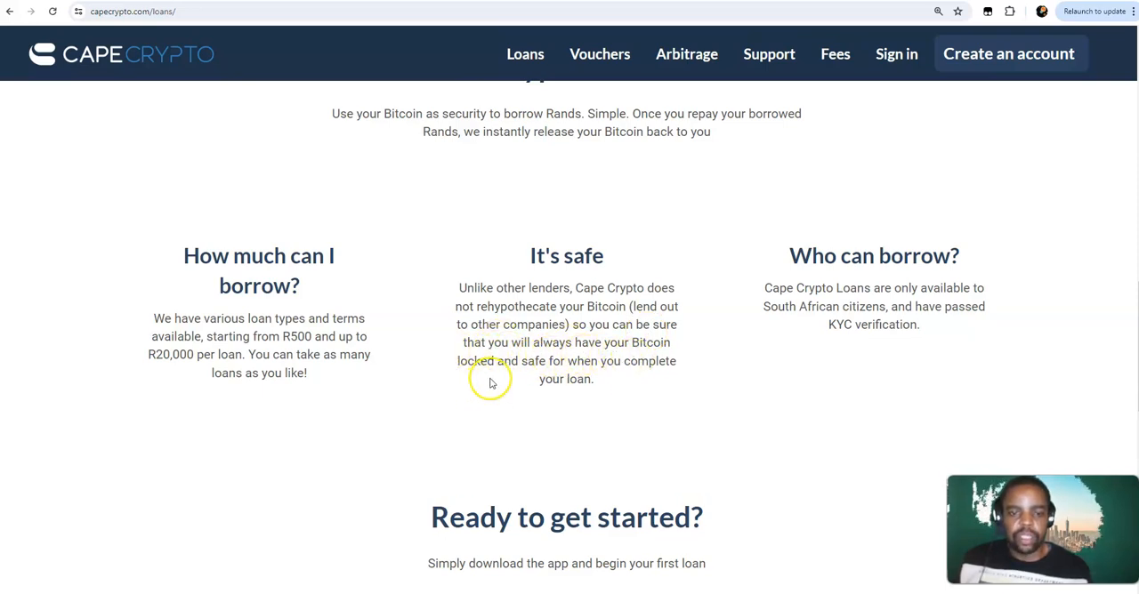
pyautogui.moveTo(591, 379)
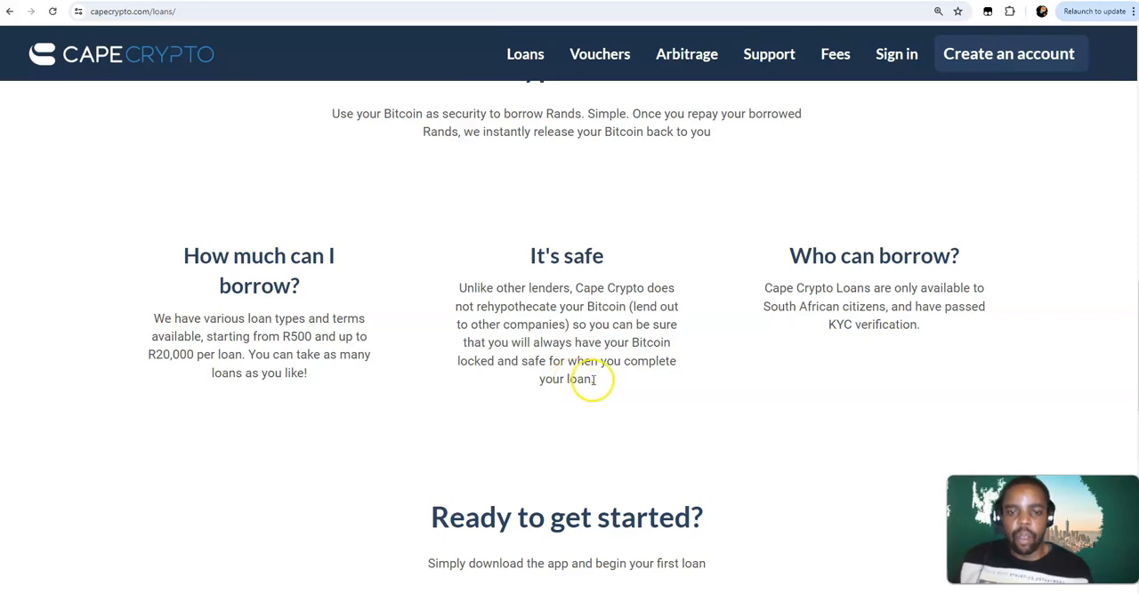
pyautogui.moveTo(623, 403)
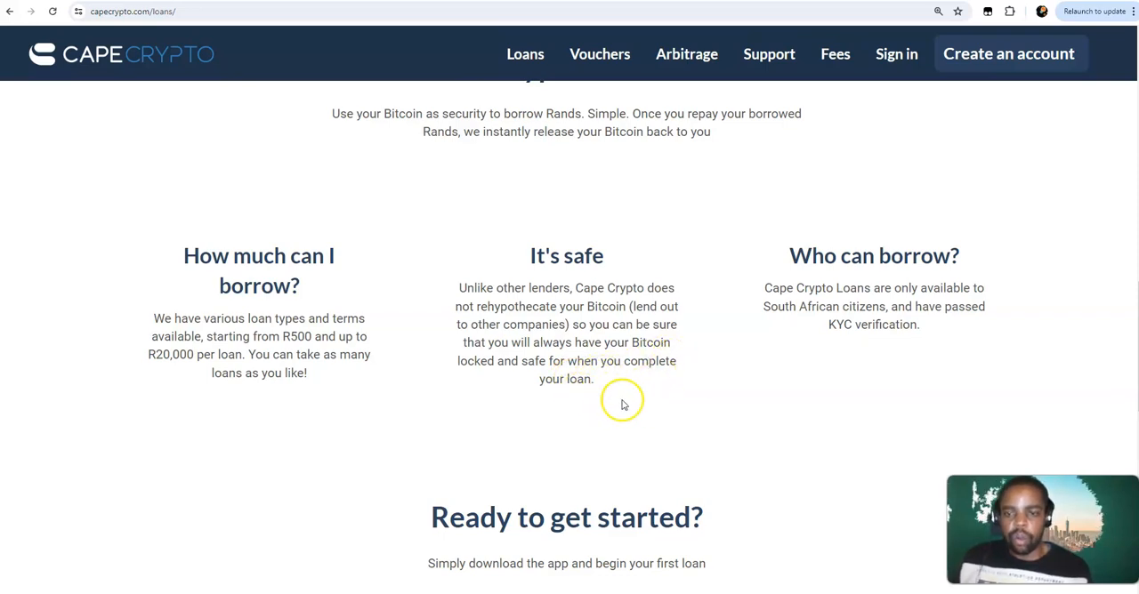
pyautogui.moveTo(909, 301)
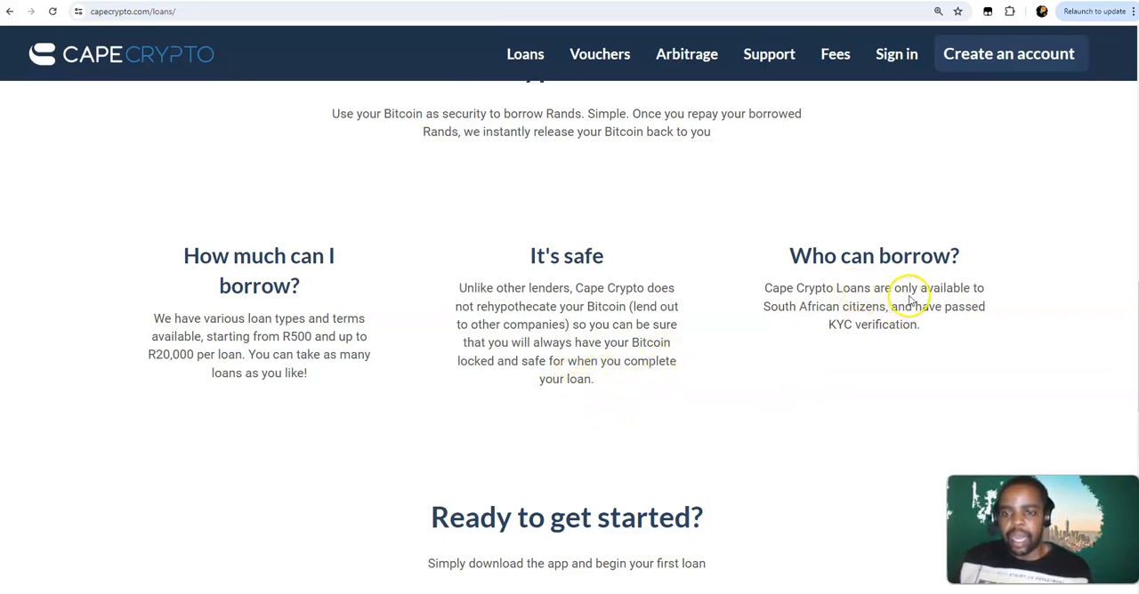
pyautogui.moveTo(886, 303)
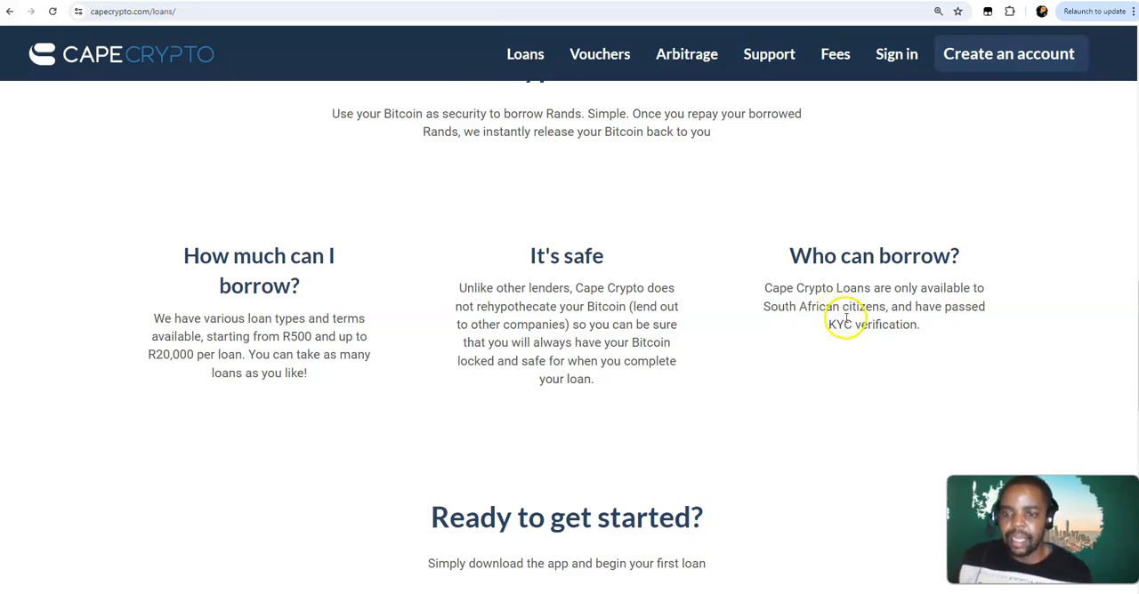
pyautogui.moveTo(854, 319)
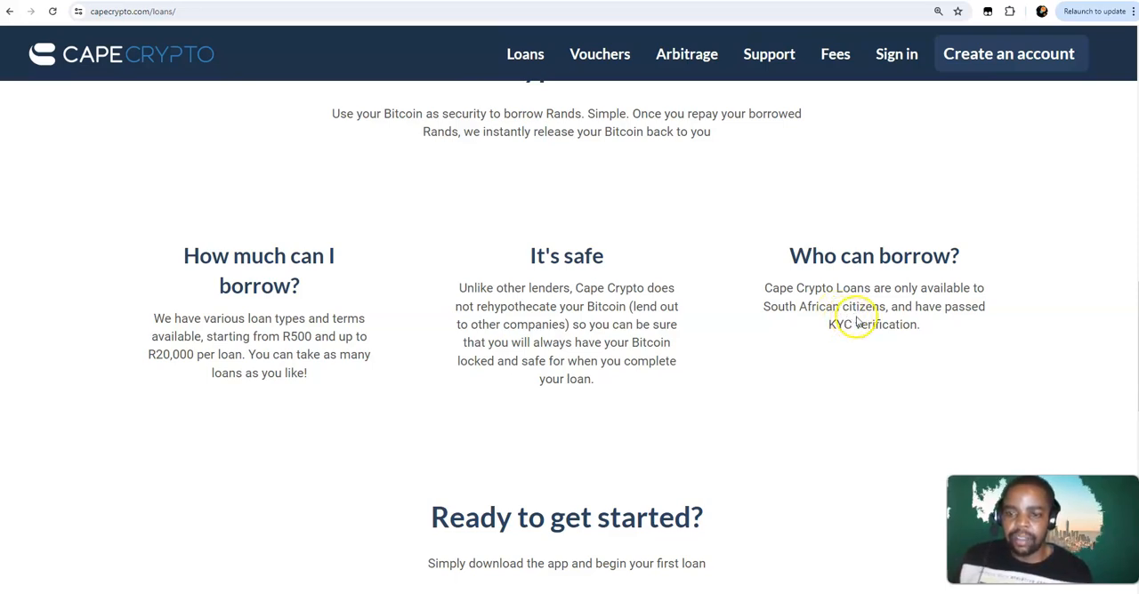
pyautogui.moveTo(947, 320)
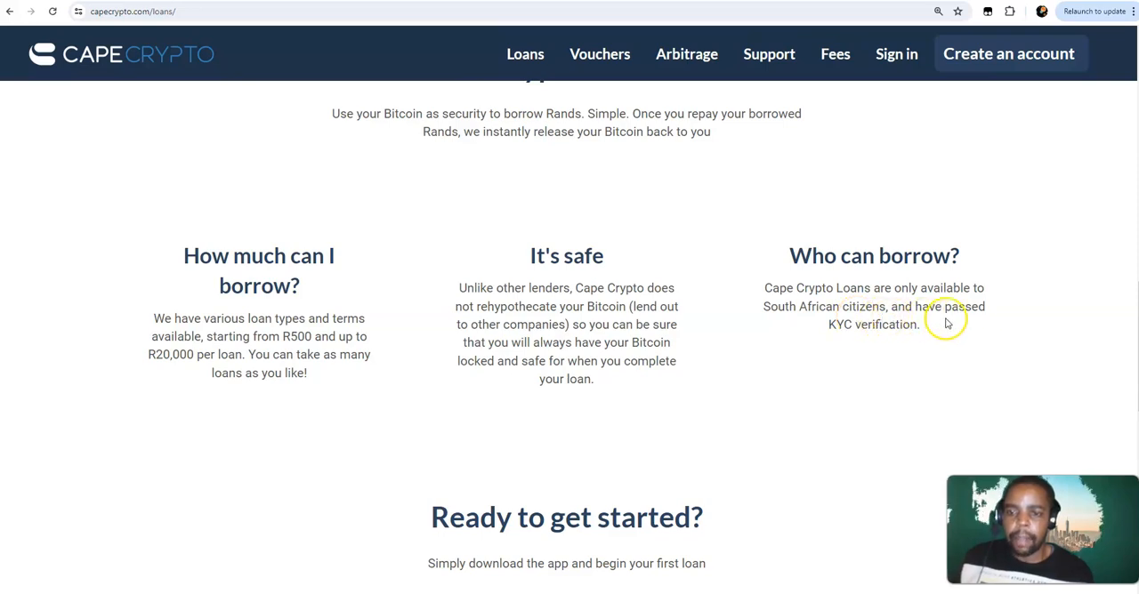
pyautogui.scroll(-3)
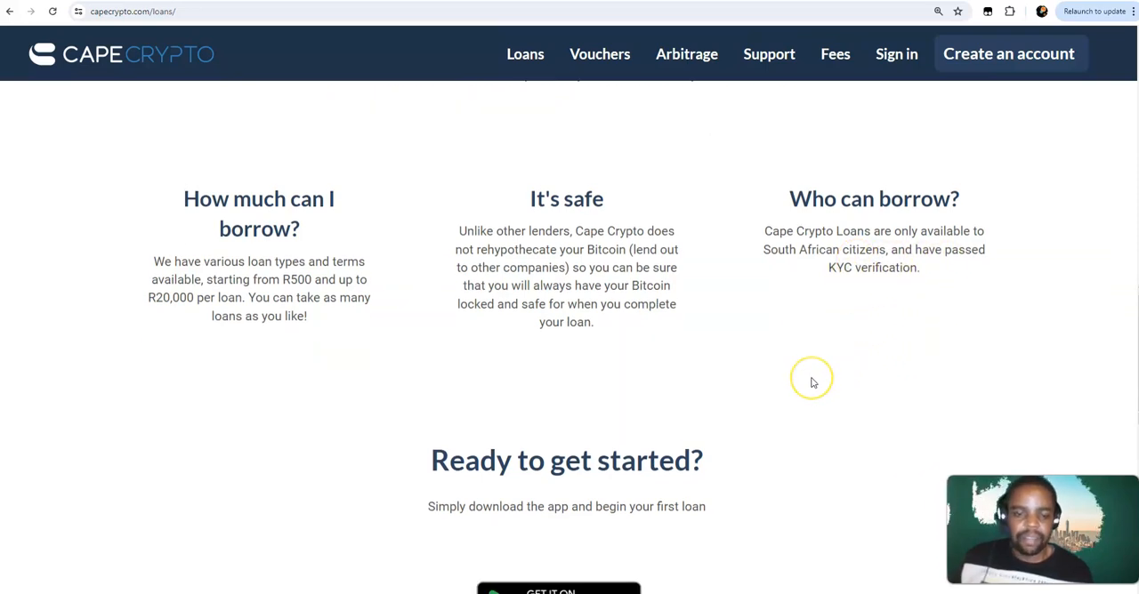
pyautogui.scroll(3)
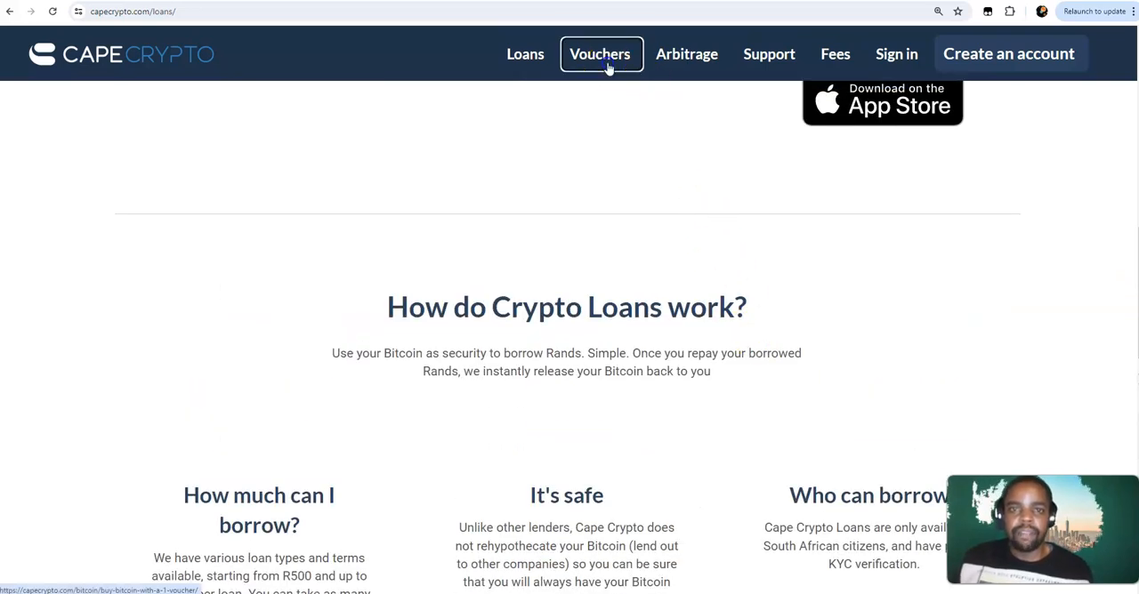
# Show the 'Buy Bitcoin with a 1Voucher' article listing 1voucher.co.za, Flash, PEP and Ackermans outlets
pyautogui.click(600, 53)
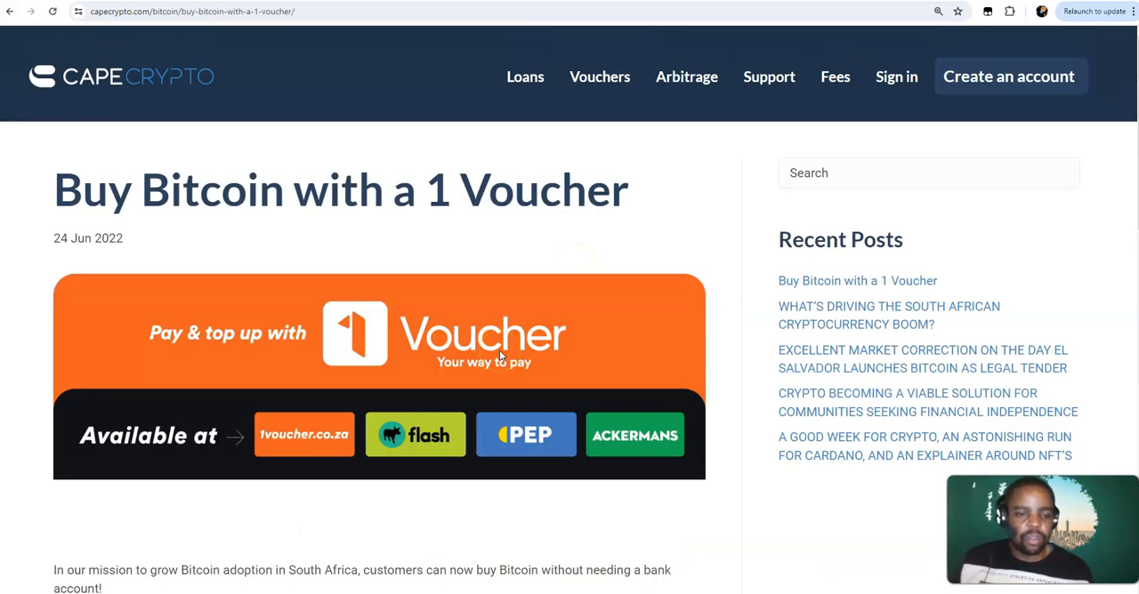
pyautogui.scroll(-3)
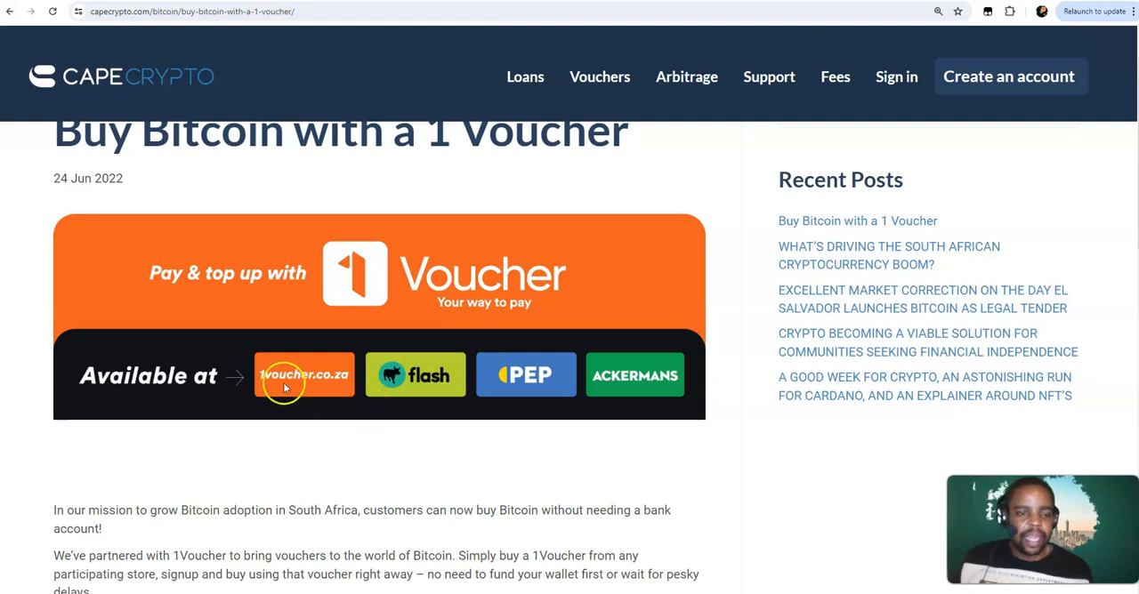
pyautogui.moveTo(365, 409)
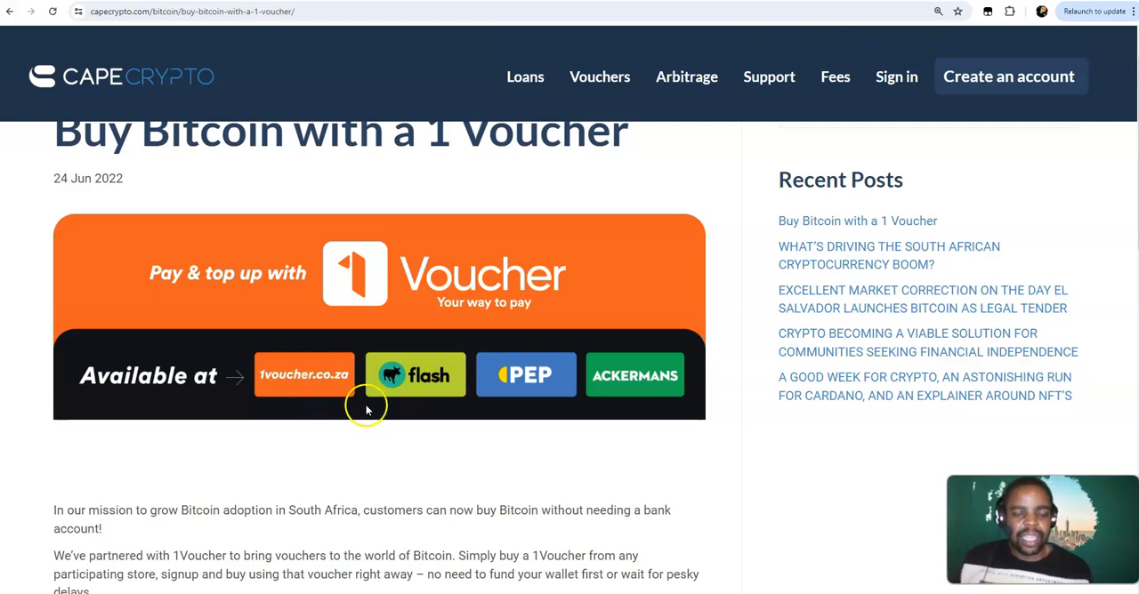
pyautogui.moveTo(533, 394)
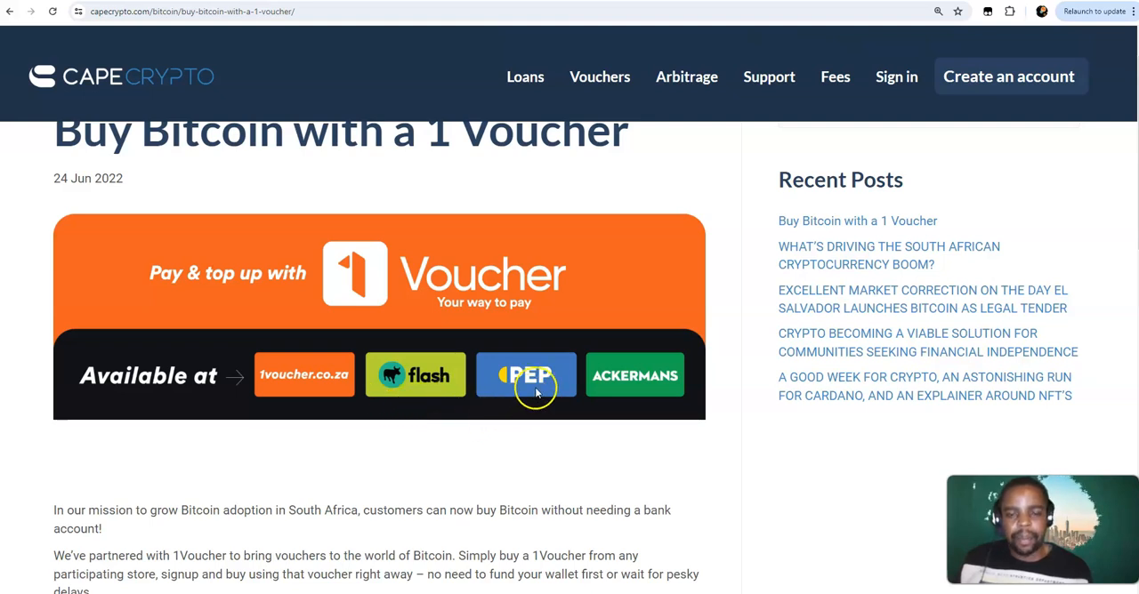
pyautogui.moveTo(454, 417)
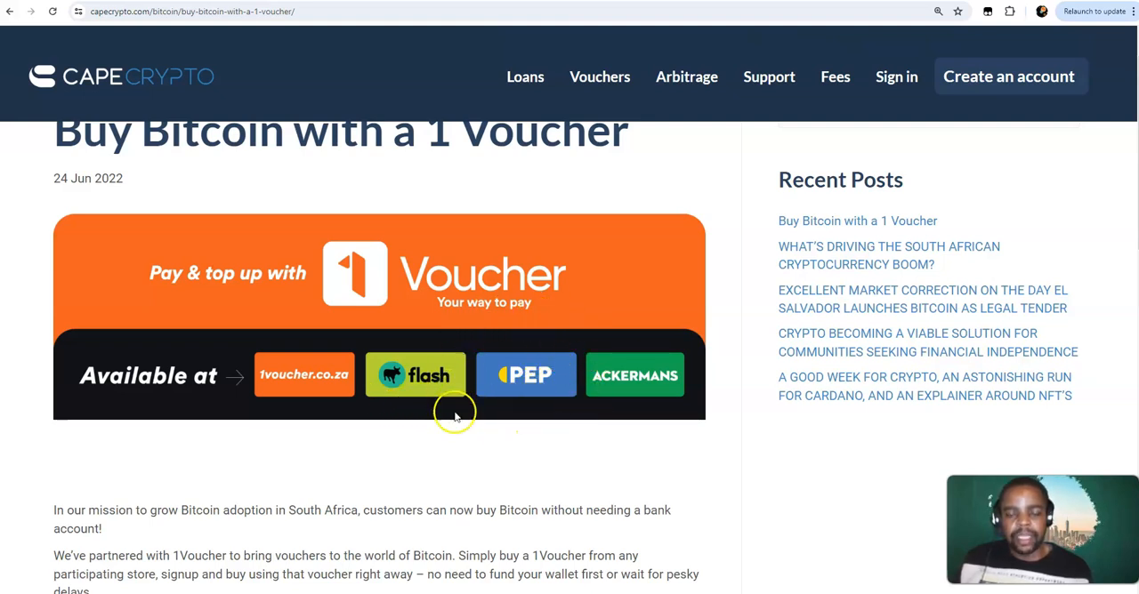
pyautogui.moveTo(650, 445)
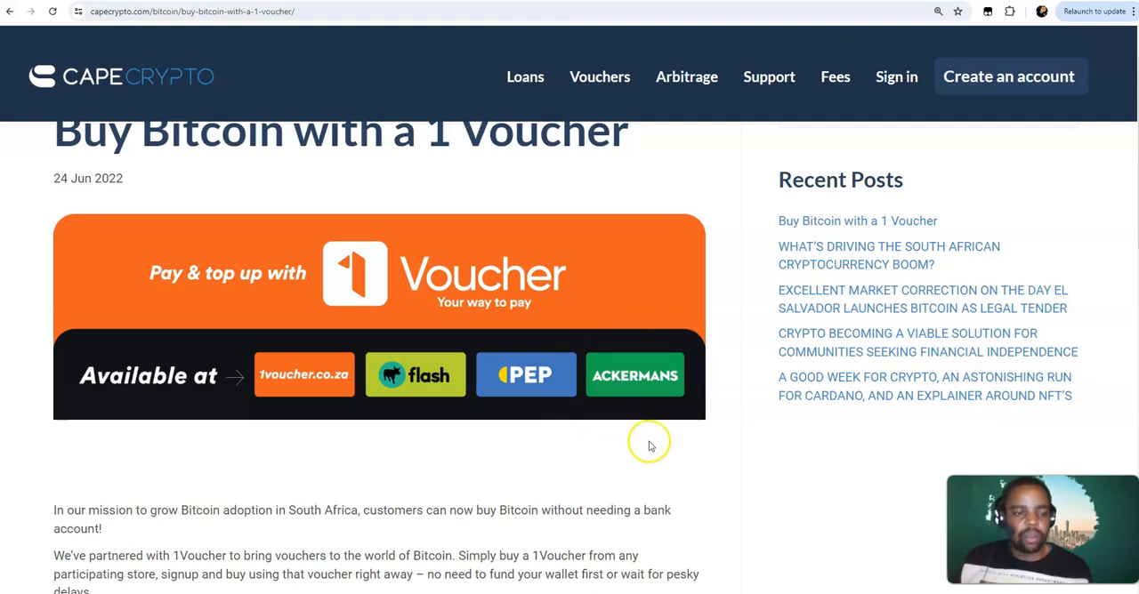
pyautogui.moveTo(651, 403)
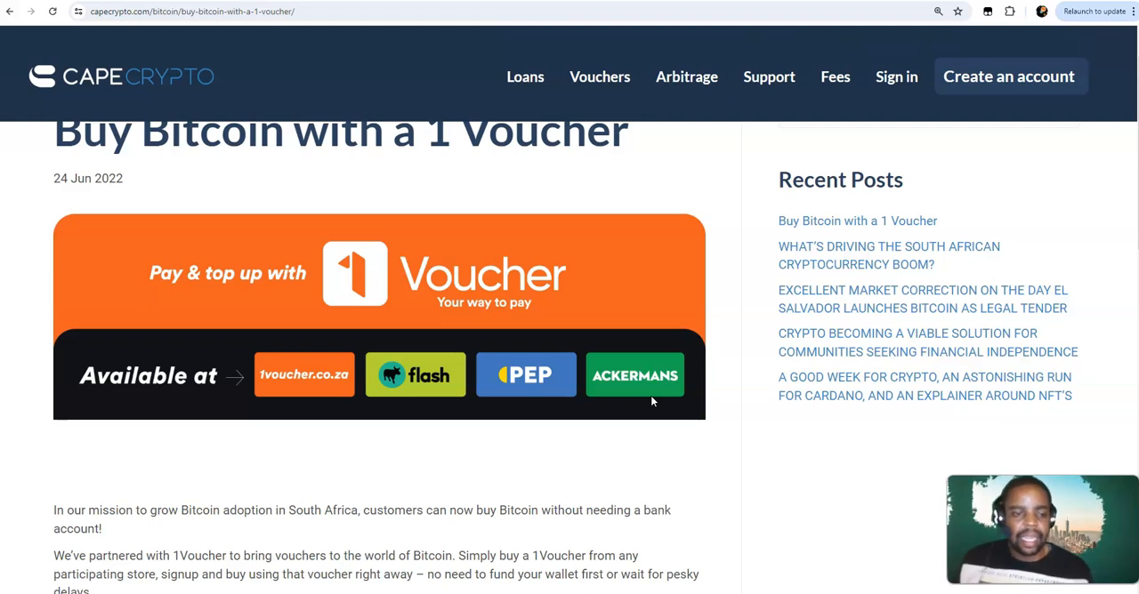
pyautogui.moveTo(733, 371)
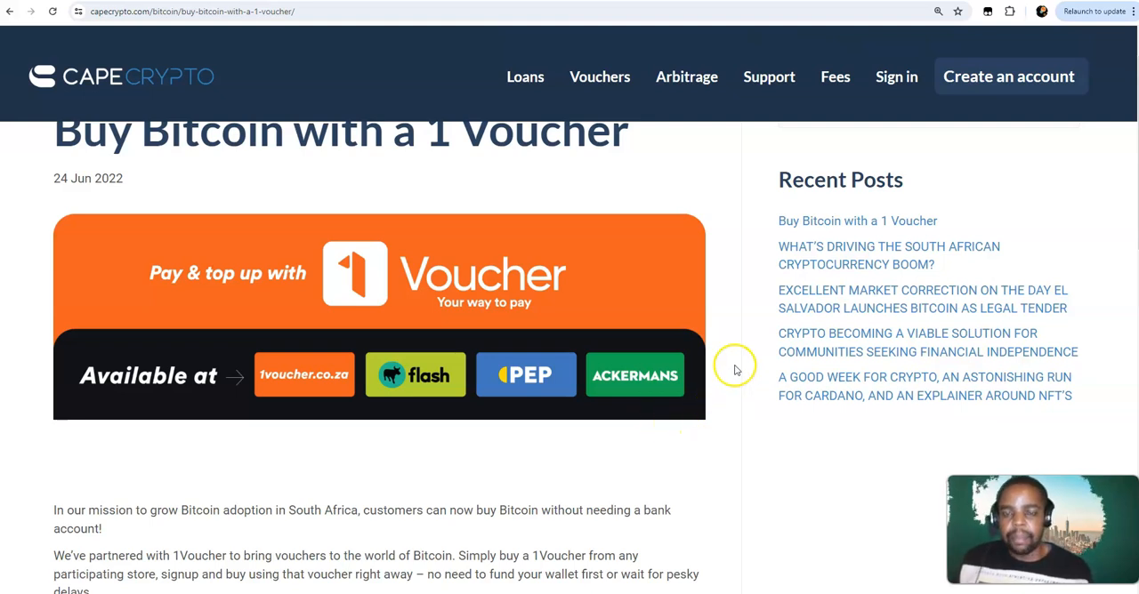
pyautogui.scroll(-3)
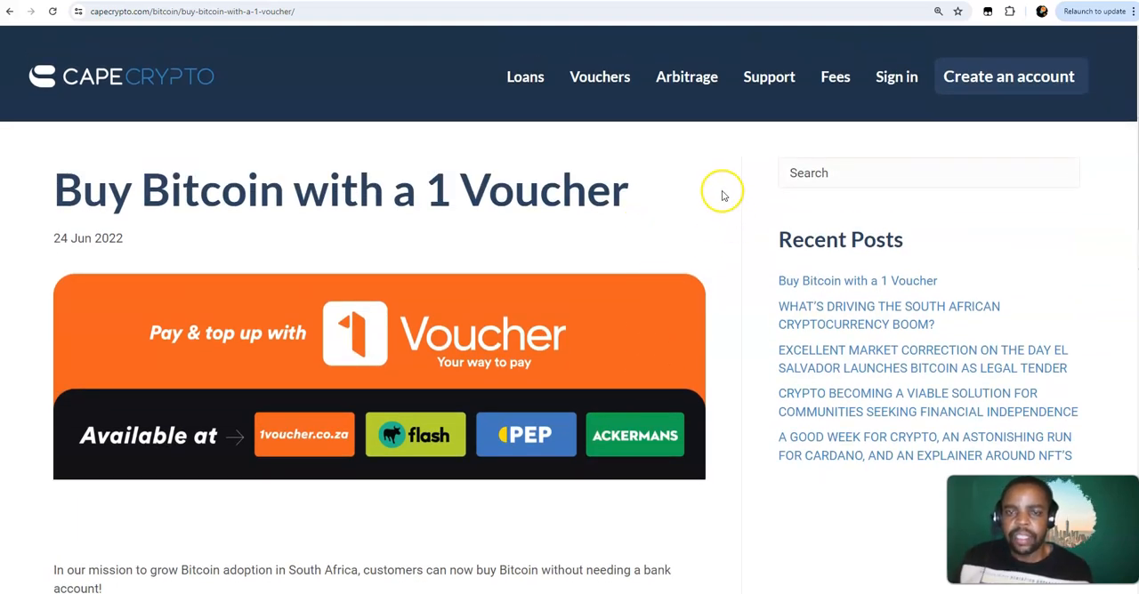
pyautogui.moveTo(687, 77)
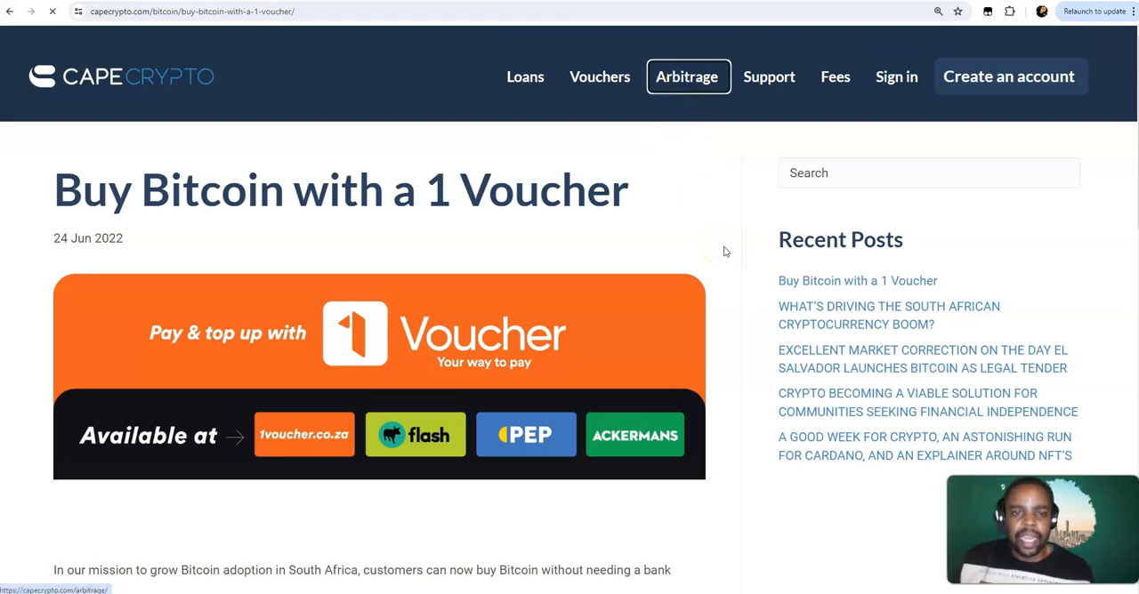
# Show the Bitcoin Arbitrage South Africa page down to the 'How does arbitrage work?' section
pyautogui.click(687, 77)
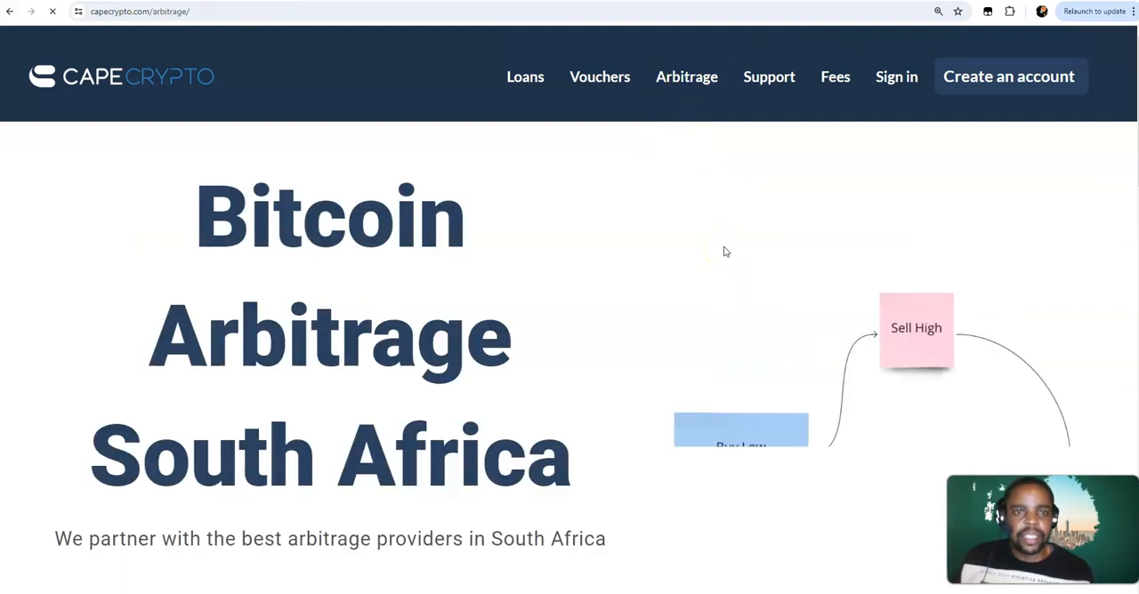
pyautogui.scroll(-3)
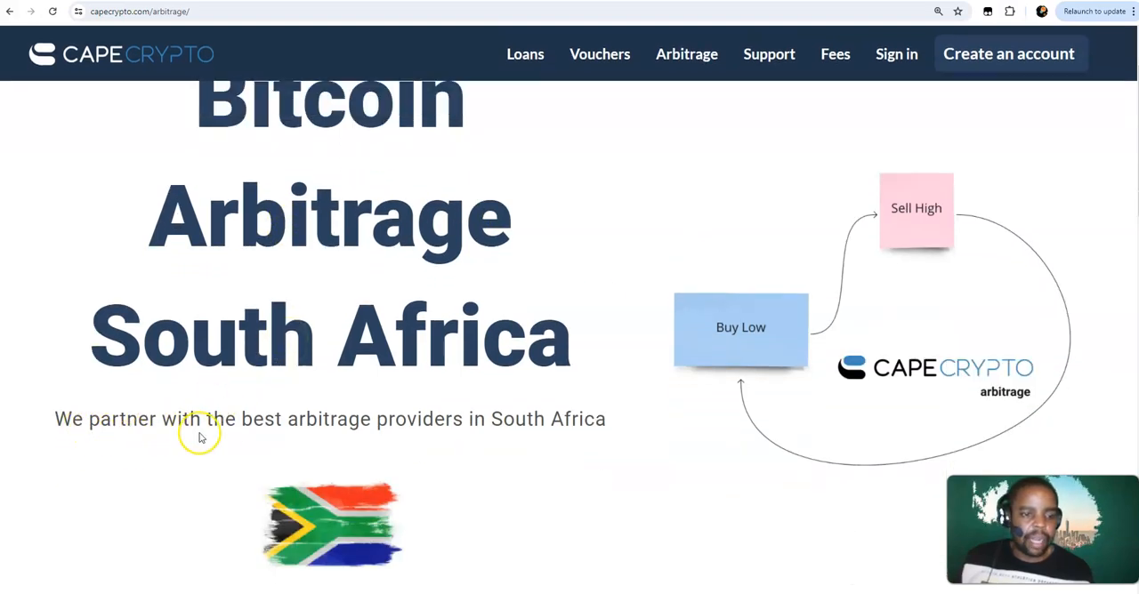
pyautogui.moveTo(552, 438)
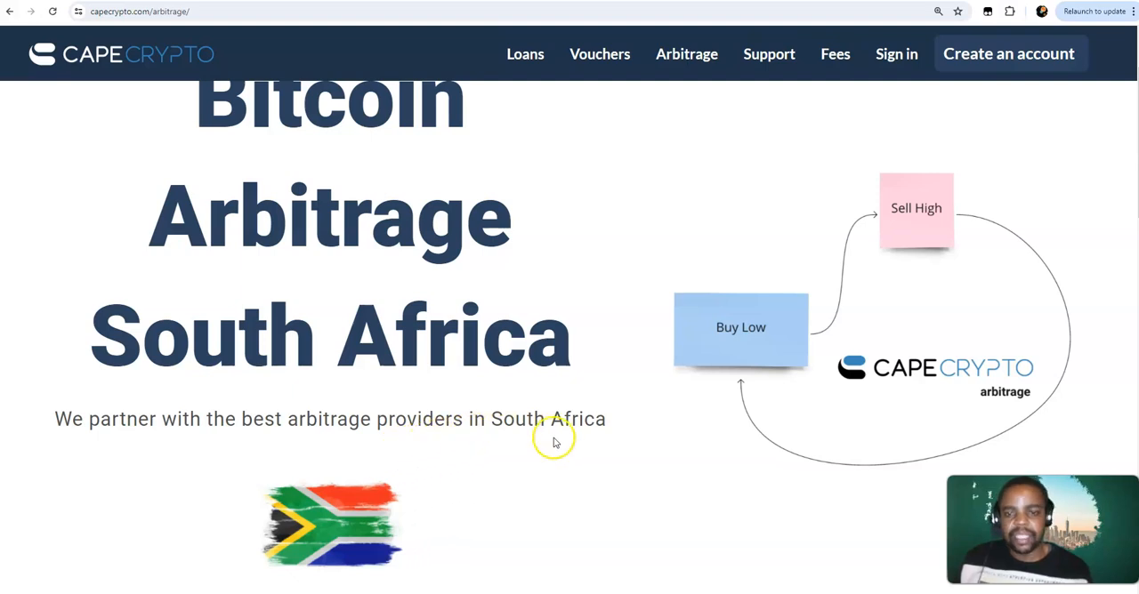
pyautogui.scroll(-3)
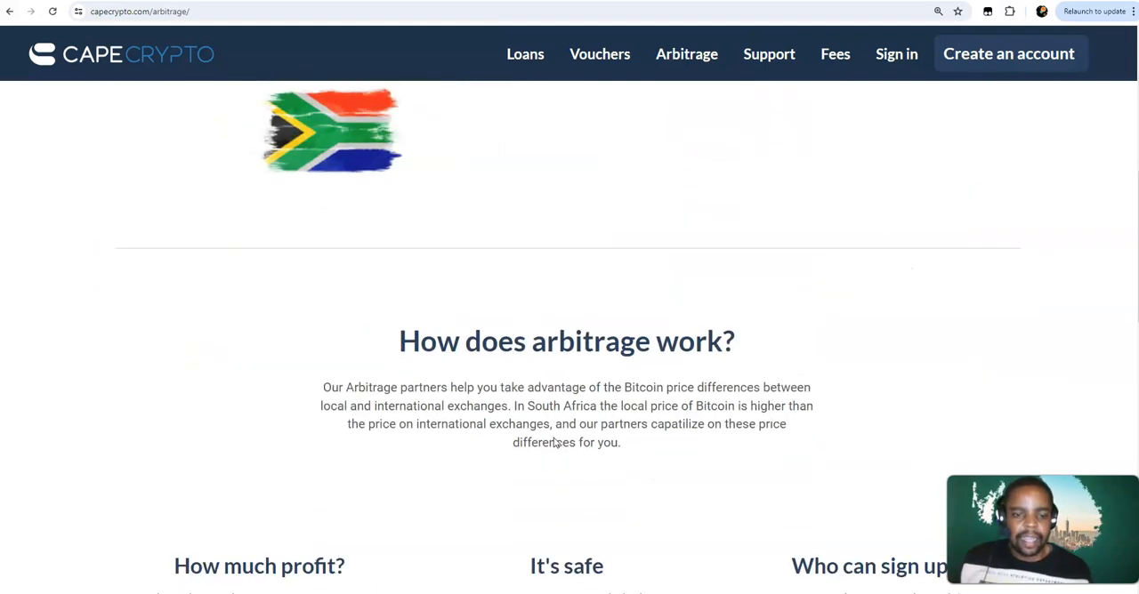
pyautogui.scroll(-3)
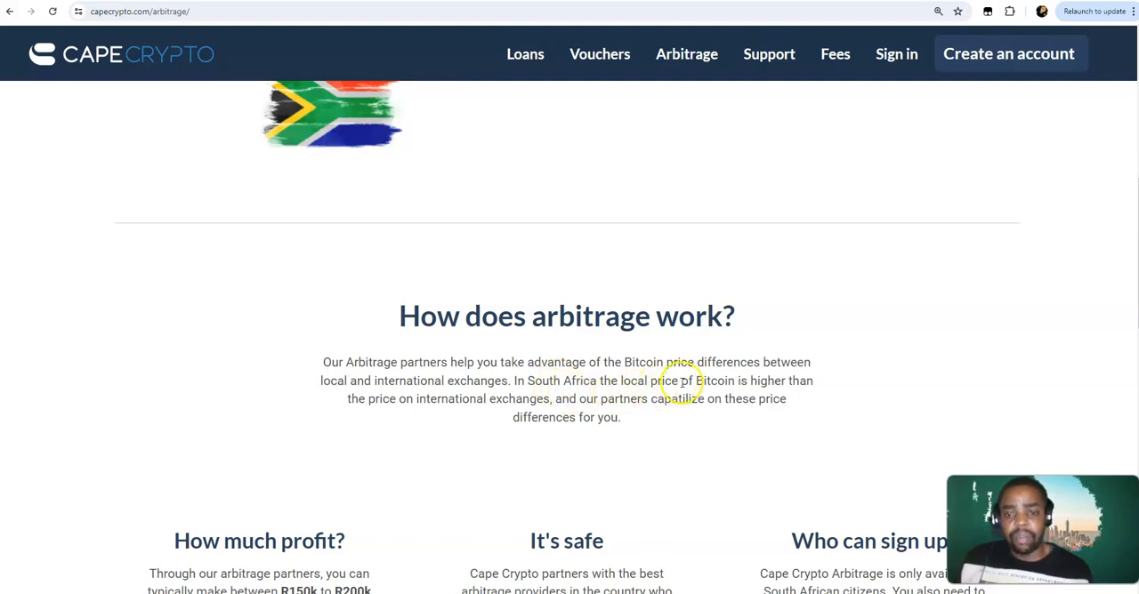
pyautogui.moveTo(445, 388)
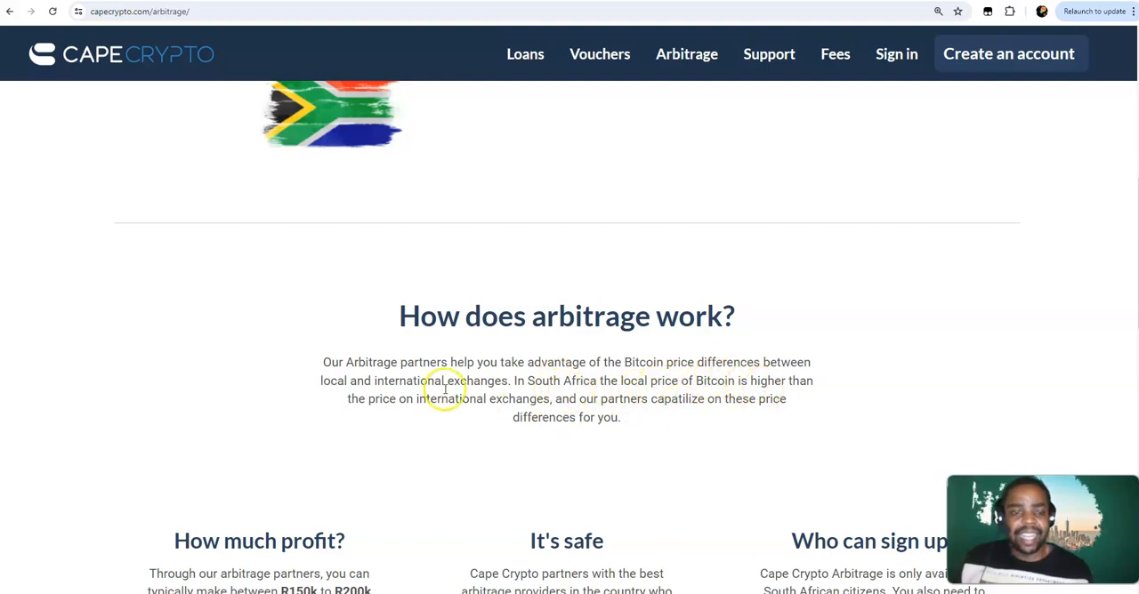
pyautogui.moveTo(452, 413)
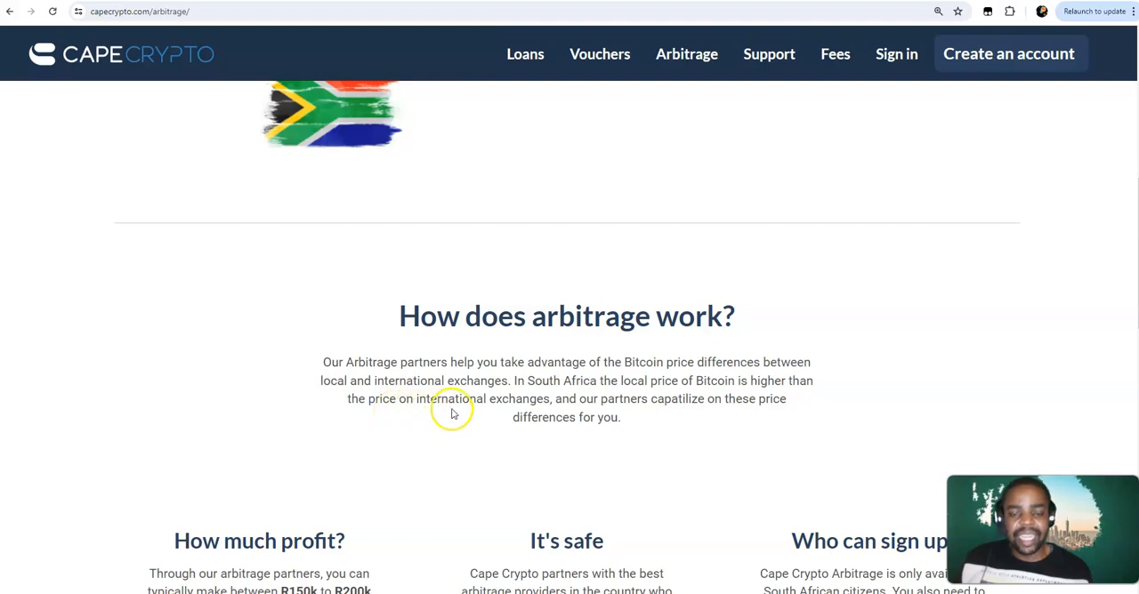
pyautogui.moveTo(537, 411)
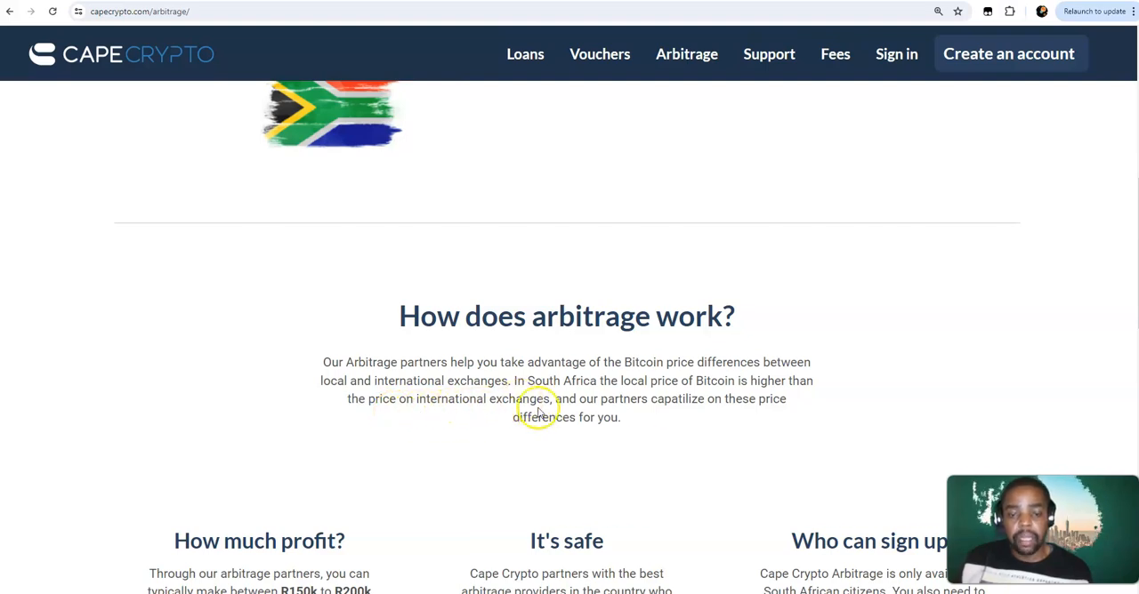
pyautogui.moveTo(694, 429)
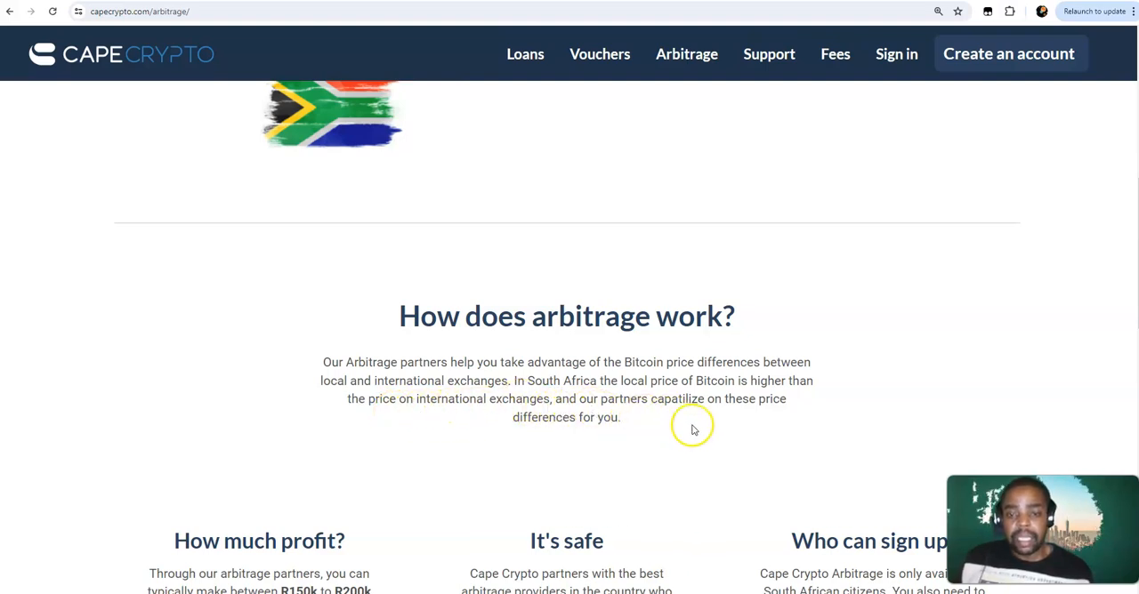
pyautogui.moveTo(626, 412)
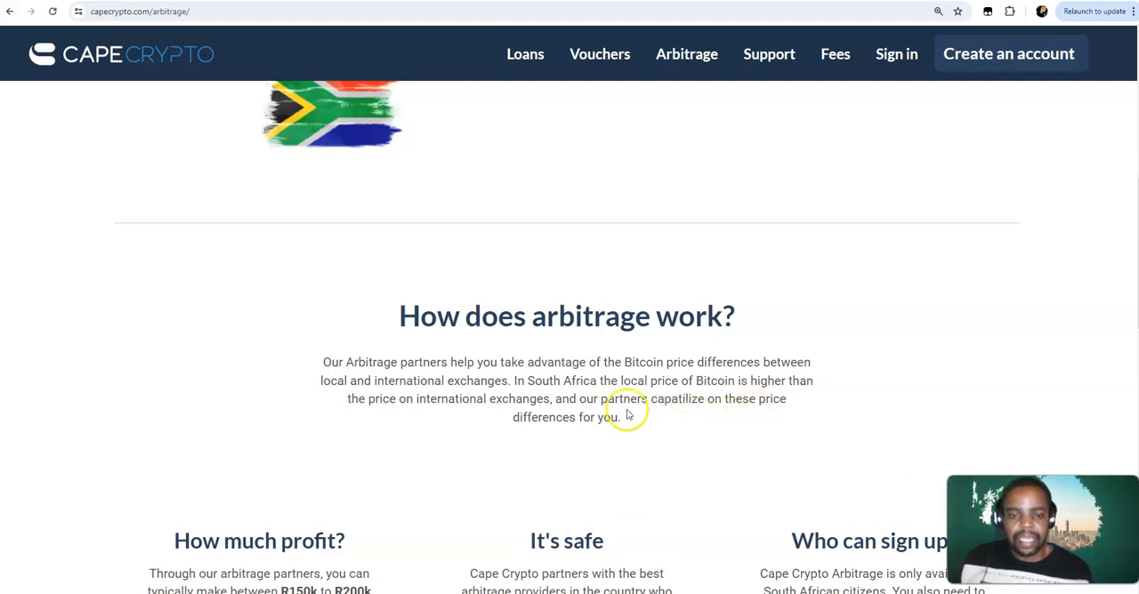
pyautogui.scroll(-3)
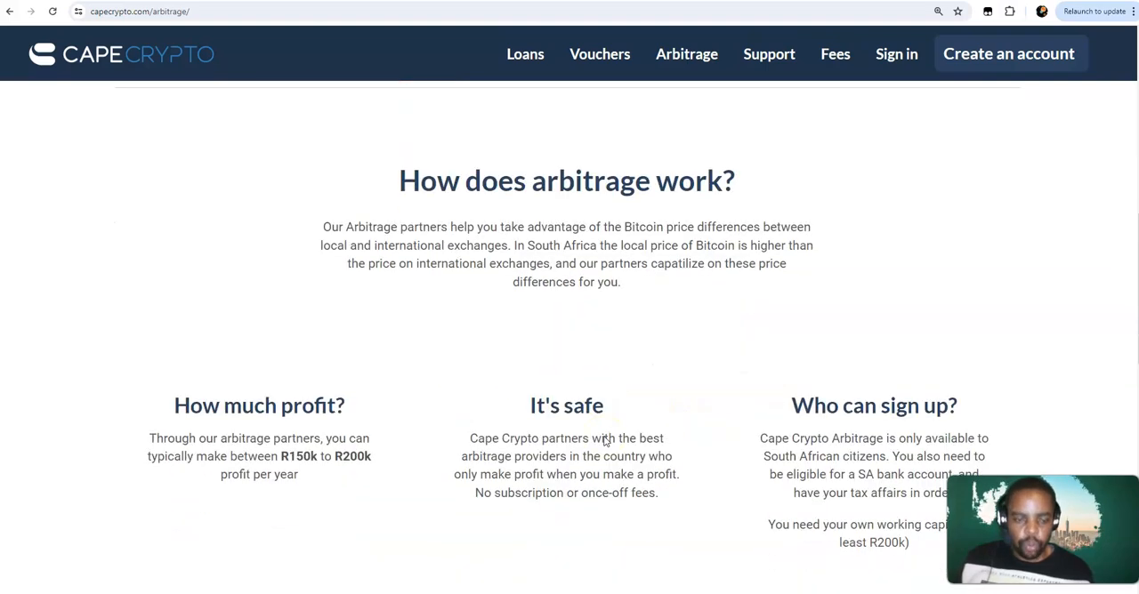
pyautogui.scroll(-3)
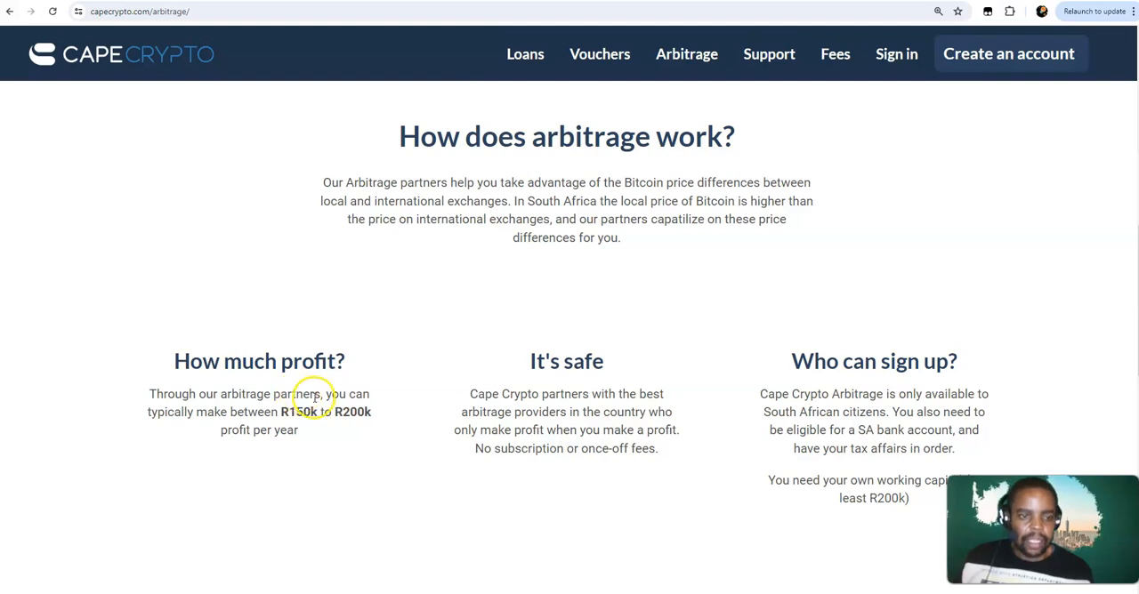
pyautogui.moveTo(228, 411)
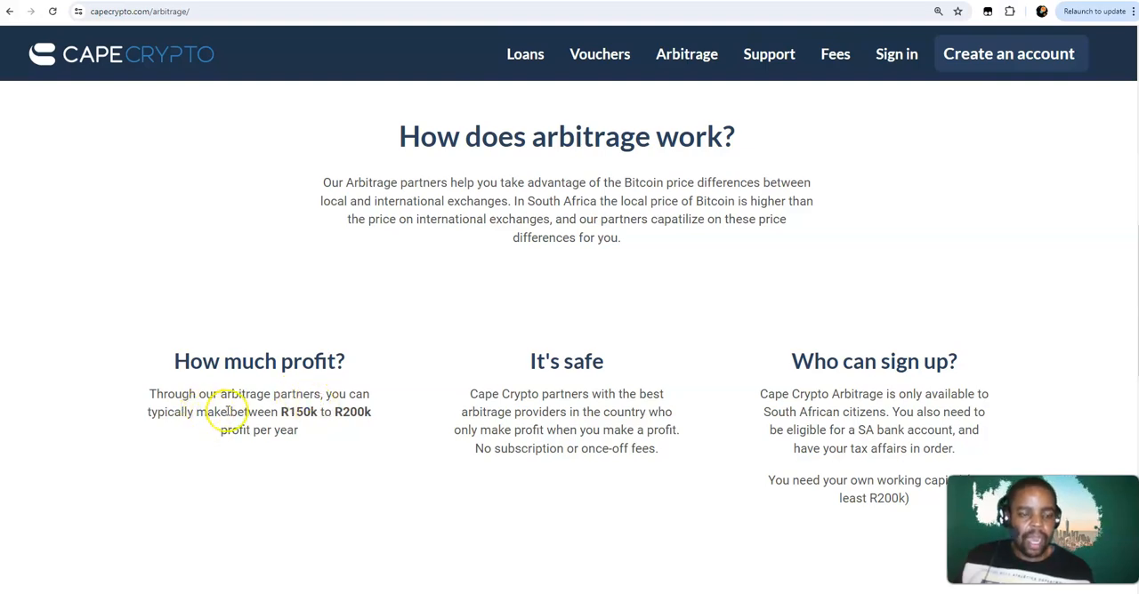
pyautogui.moveTo(116, 434)
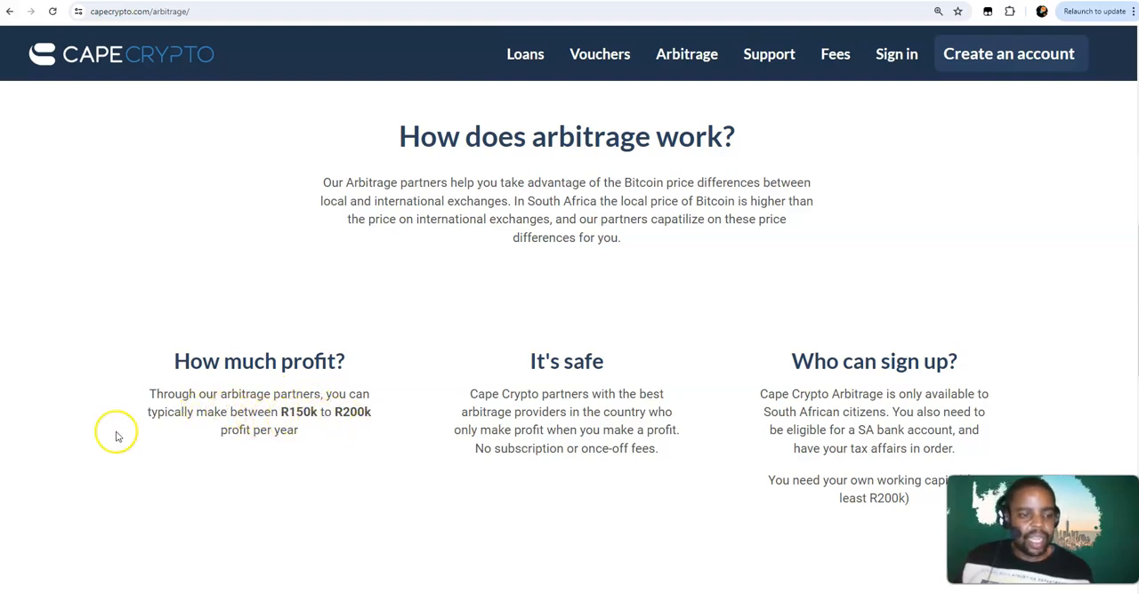
pyautogui.moveTo(286, 434)
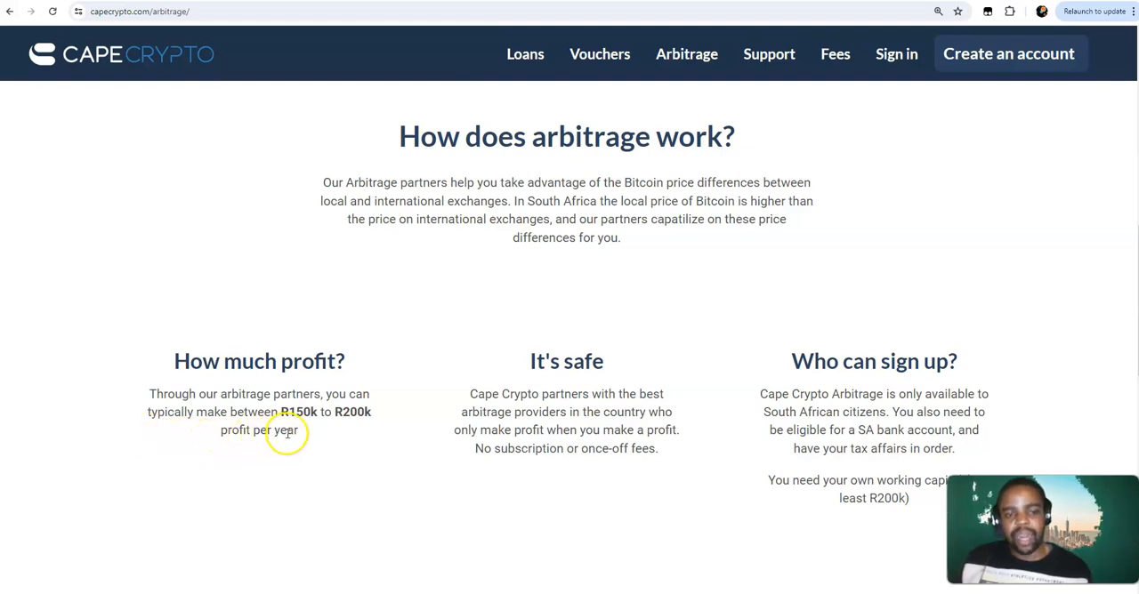
pyautogui.moveTo(345, 438)
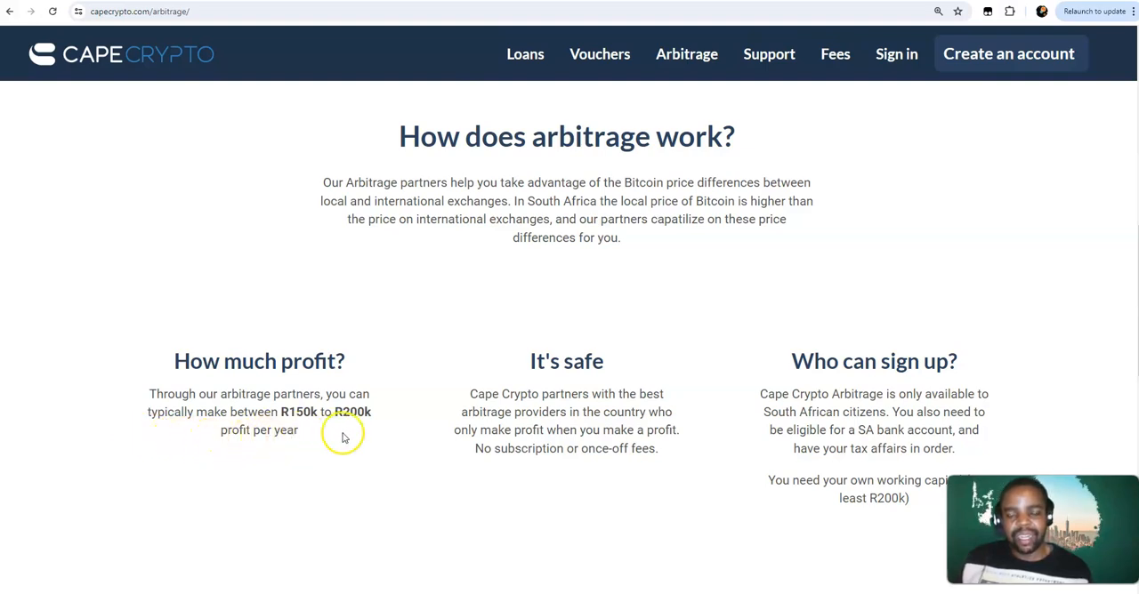
pyautogui.moveTo(277, 464)
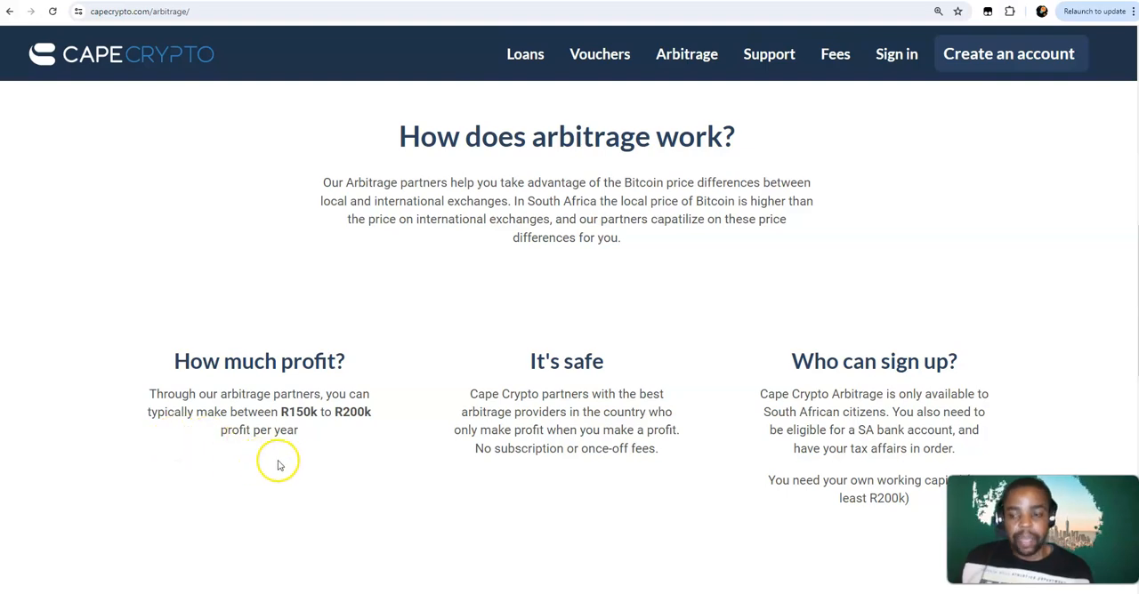
pyautogui.moveTo(310, 459)
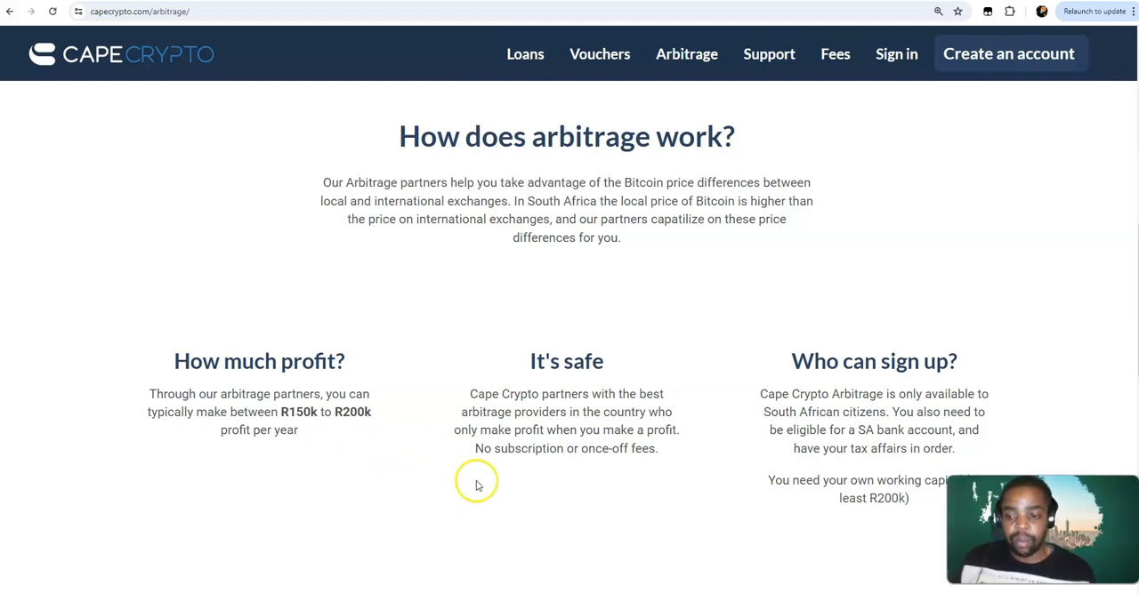
pyautogui.moveTo(525, 384)
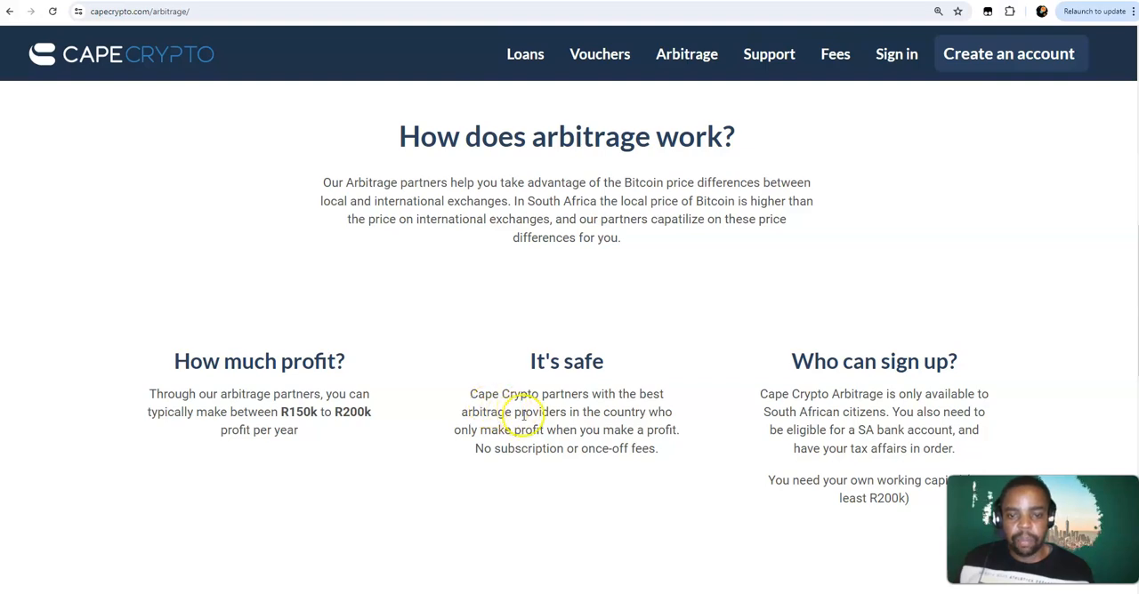
pyautogui.moveTo(536, 429)
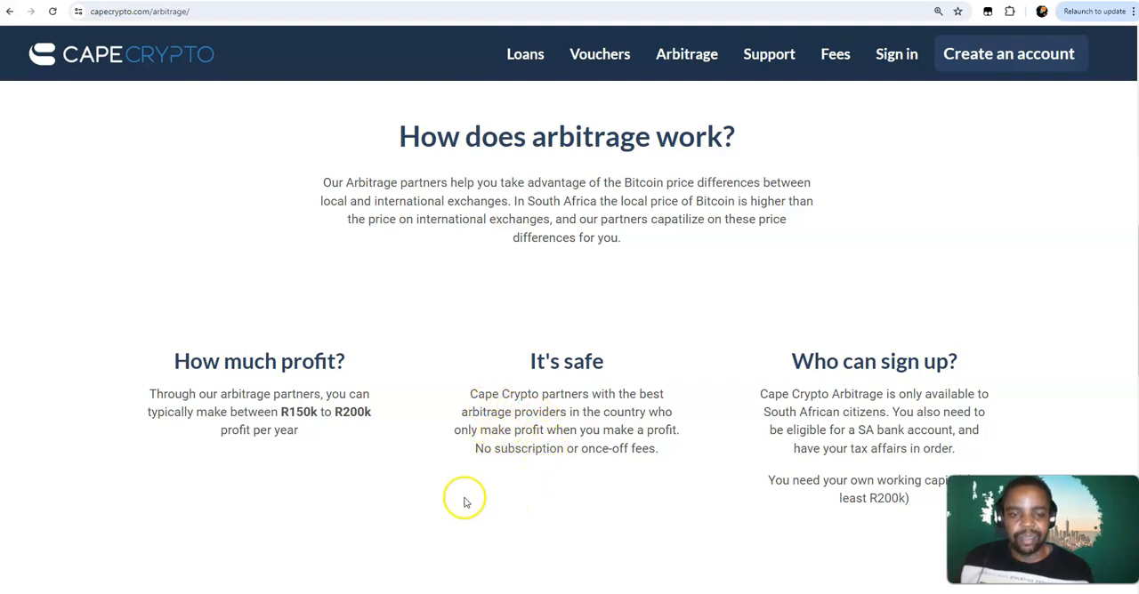
pyautogui.moveTo(459, 477)
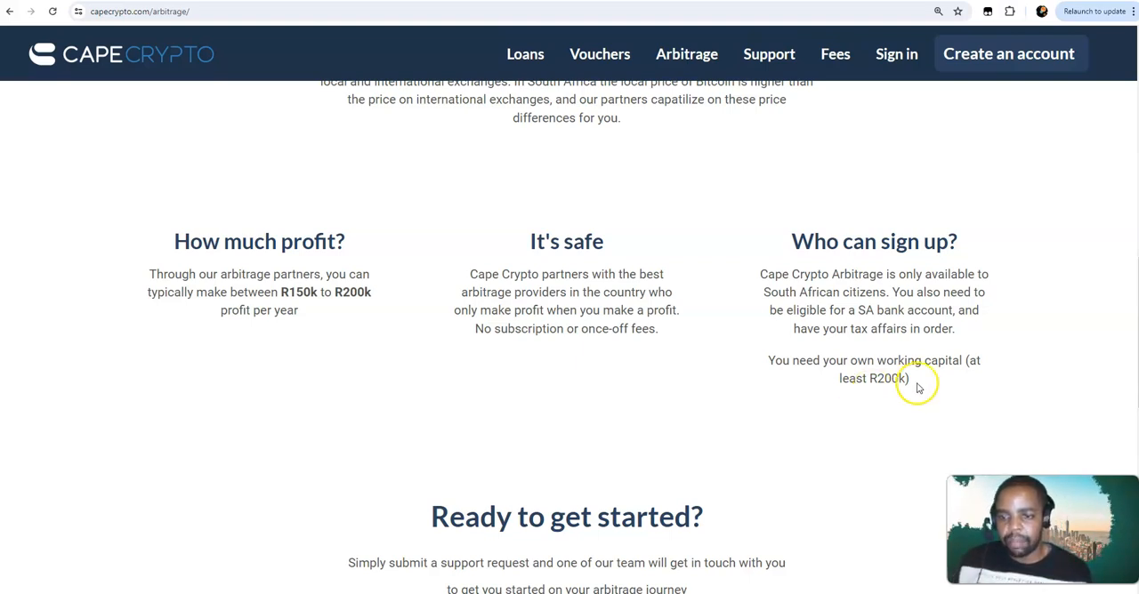
pyautogui.moveTo(868, 395)
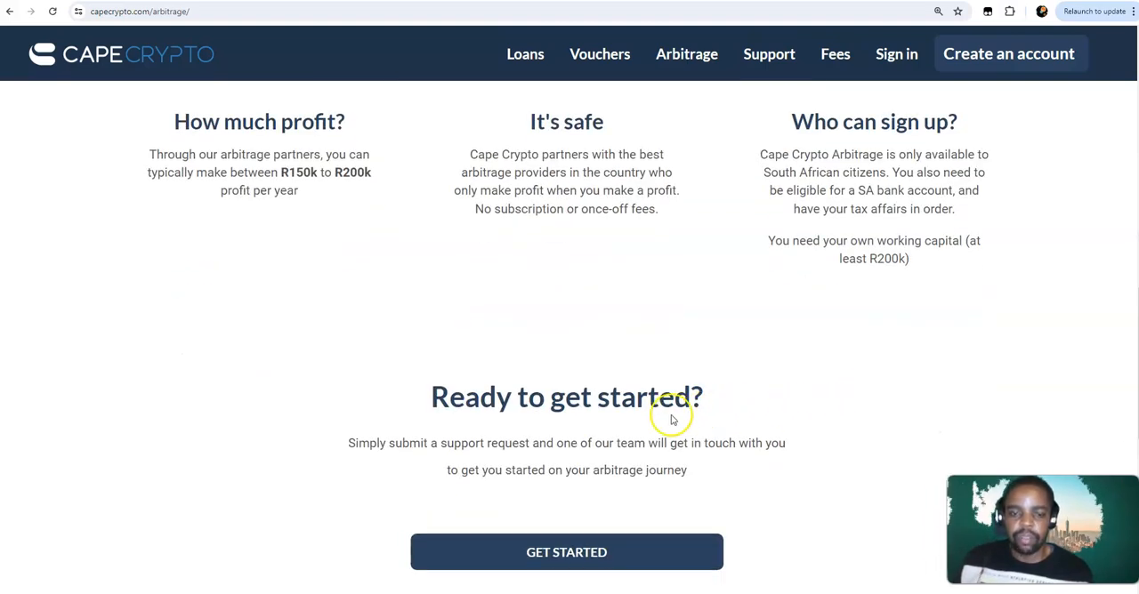
pyautogui.moveTo(719, 416)
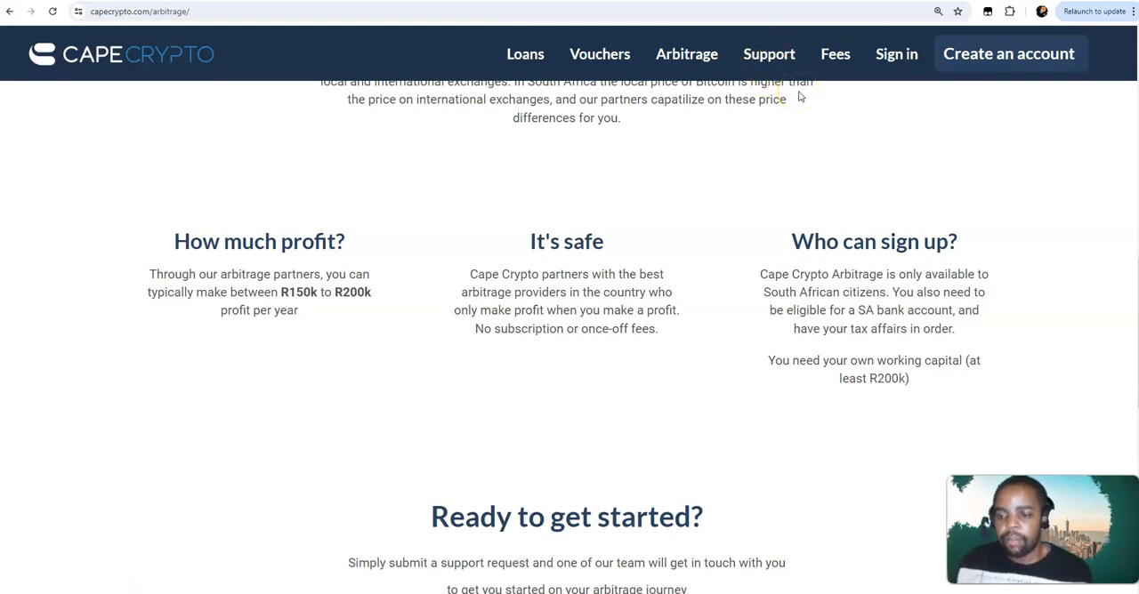
pyautogui.moveTo(769, 54)
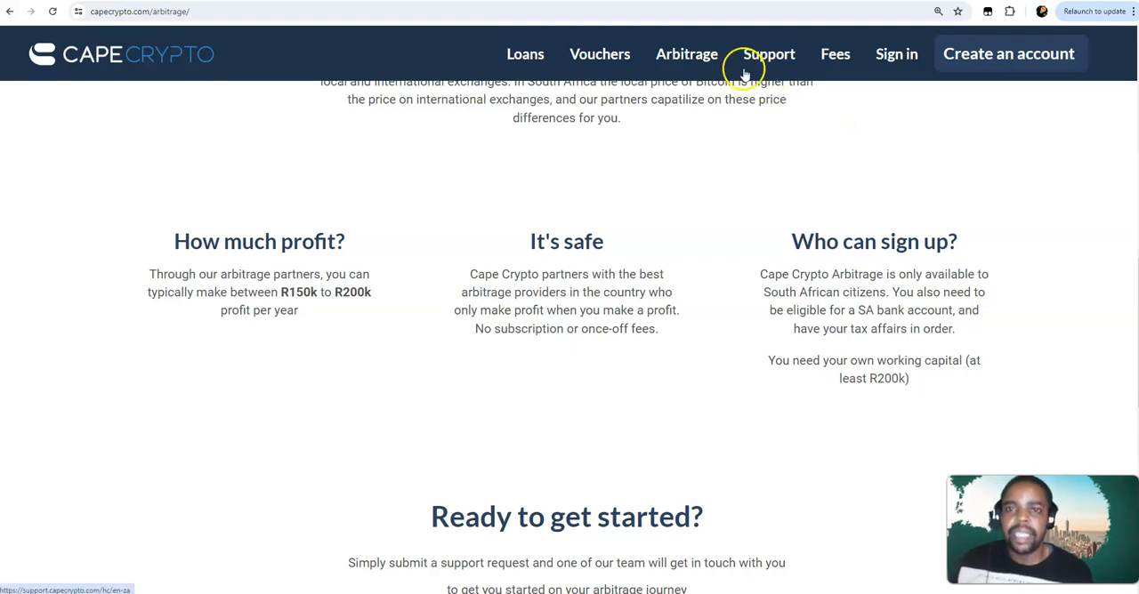
pyautogui.click(769, 54)
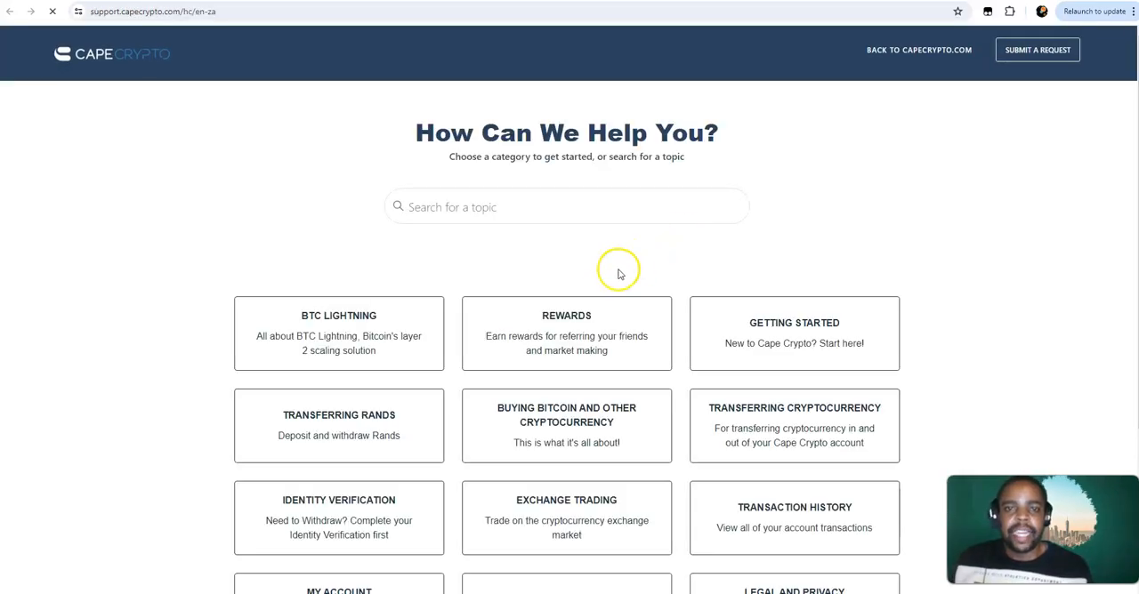
pyautogui.moveTo(542, 266)
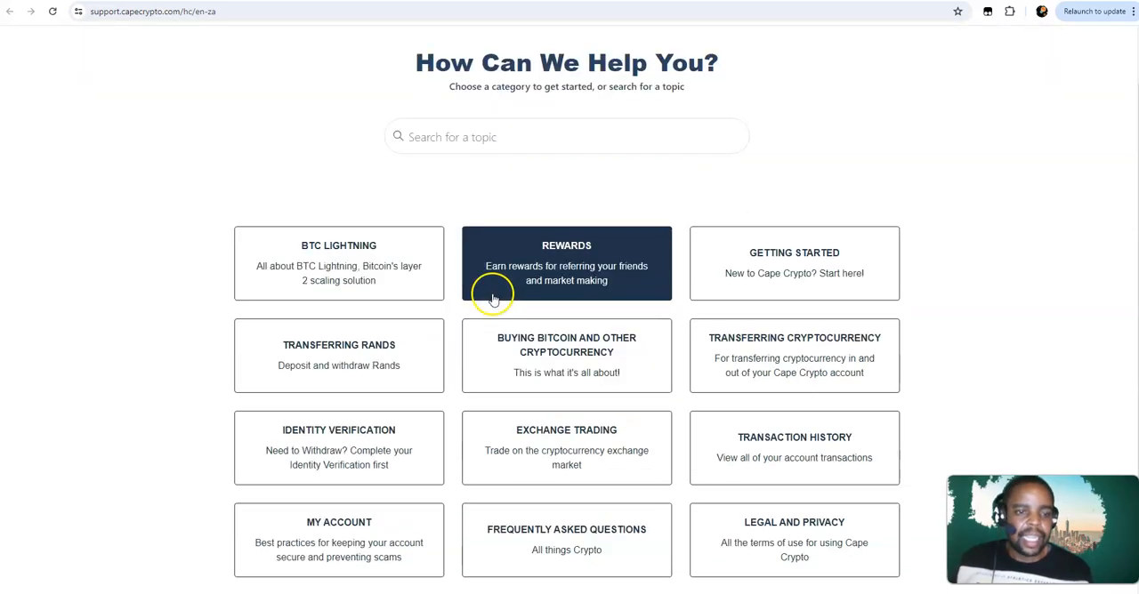
pyautogui.scroll(-3)
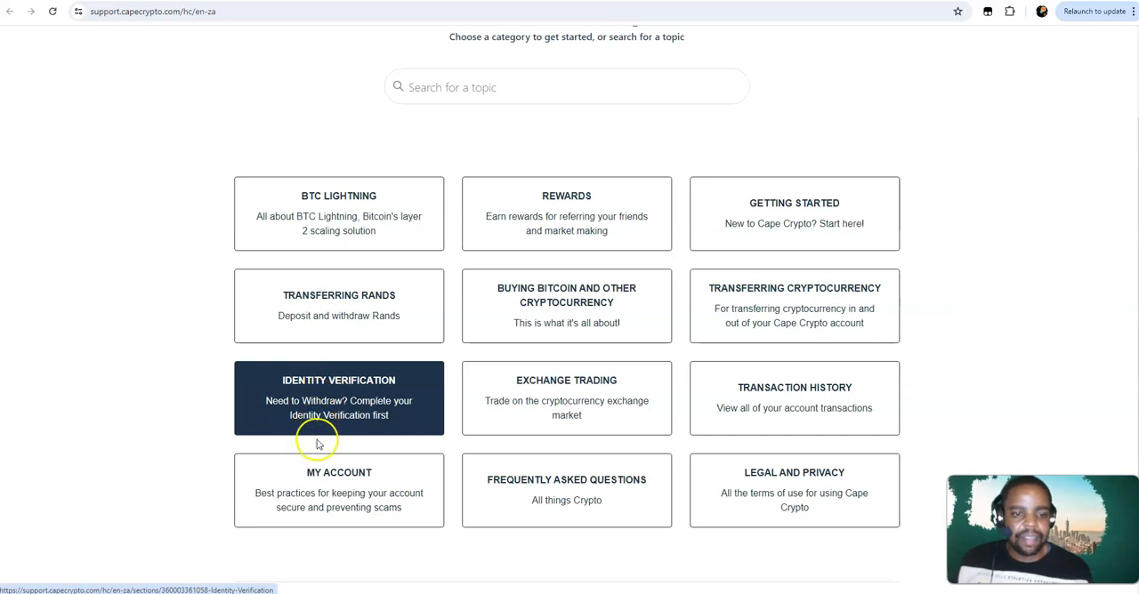
pyautogui.moveTo(566, 214)
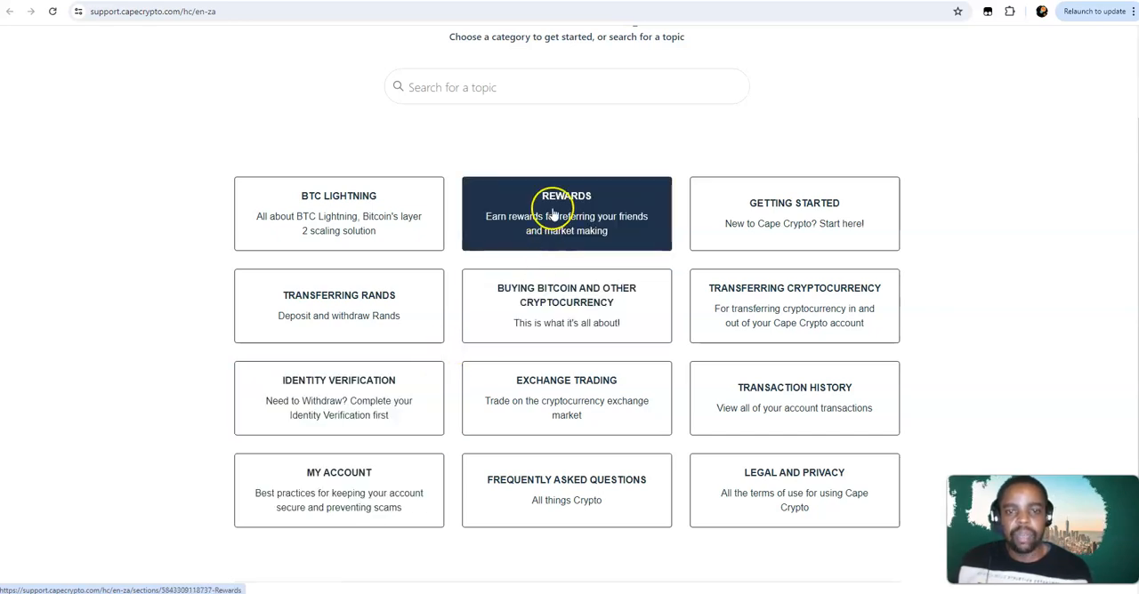
pyautogui.moveTo(566, 306)
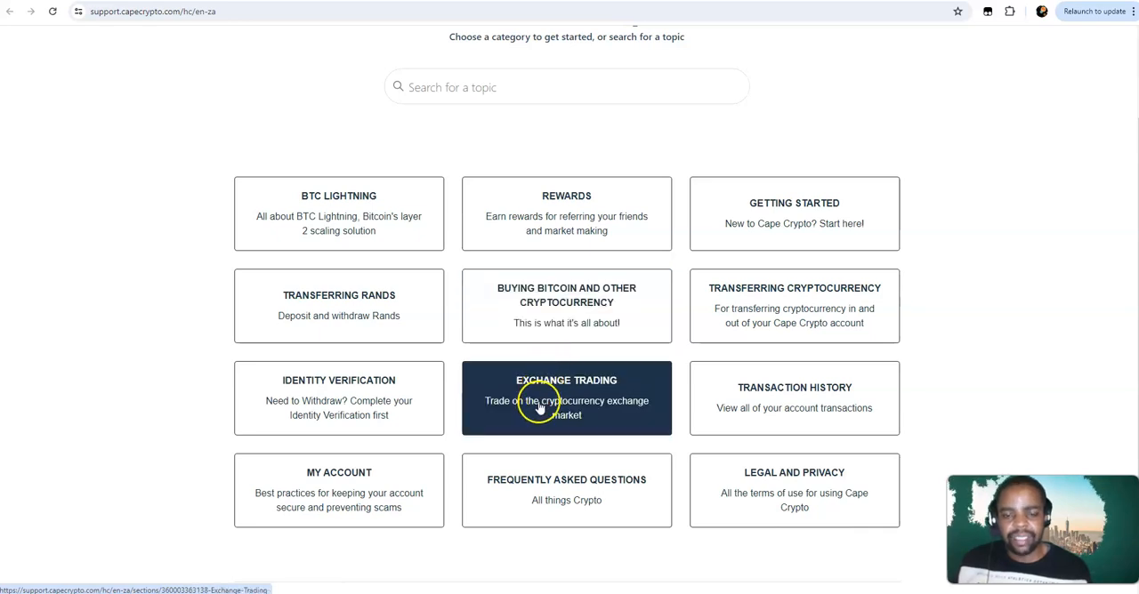
pyautogui.moveTo(737, 375)
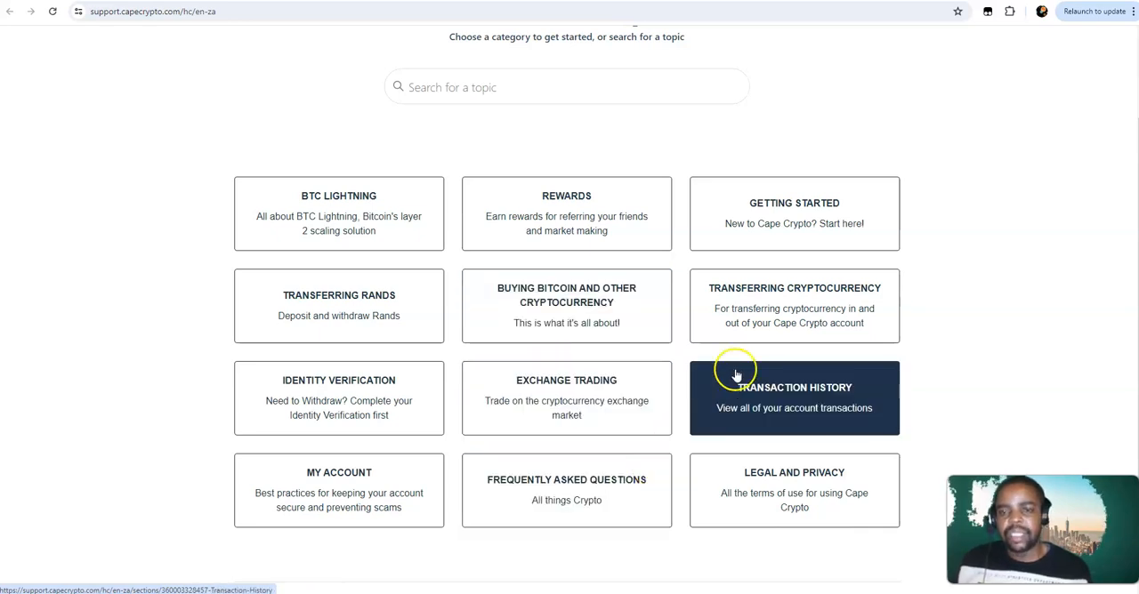
pyautogui.moveTo(793, 306)
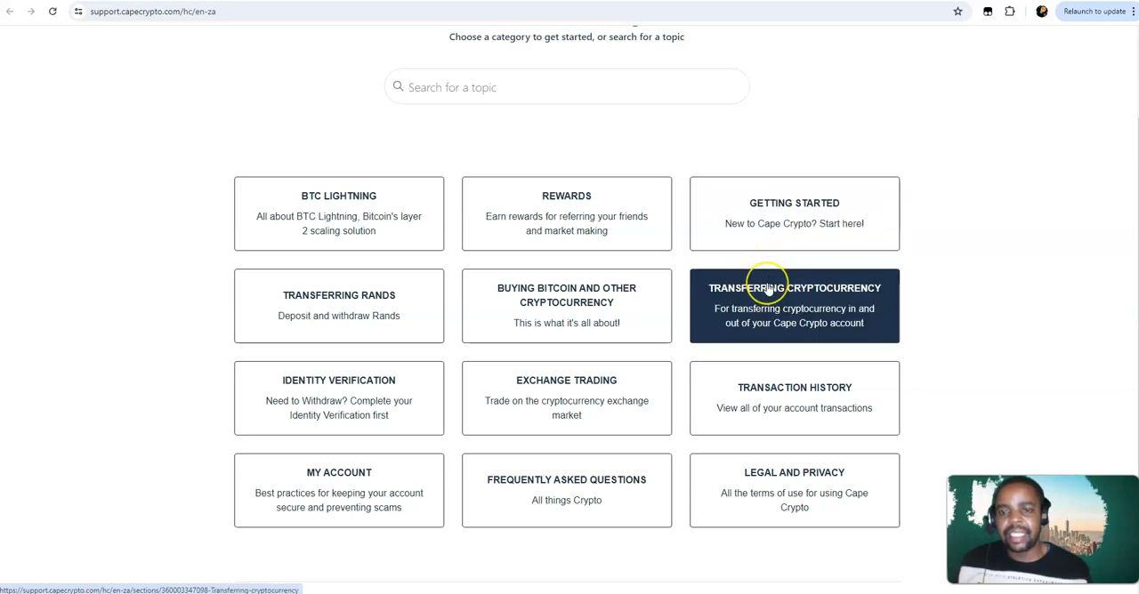
pyautogui.moveTo(793, 399)
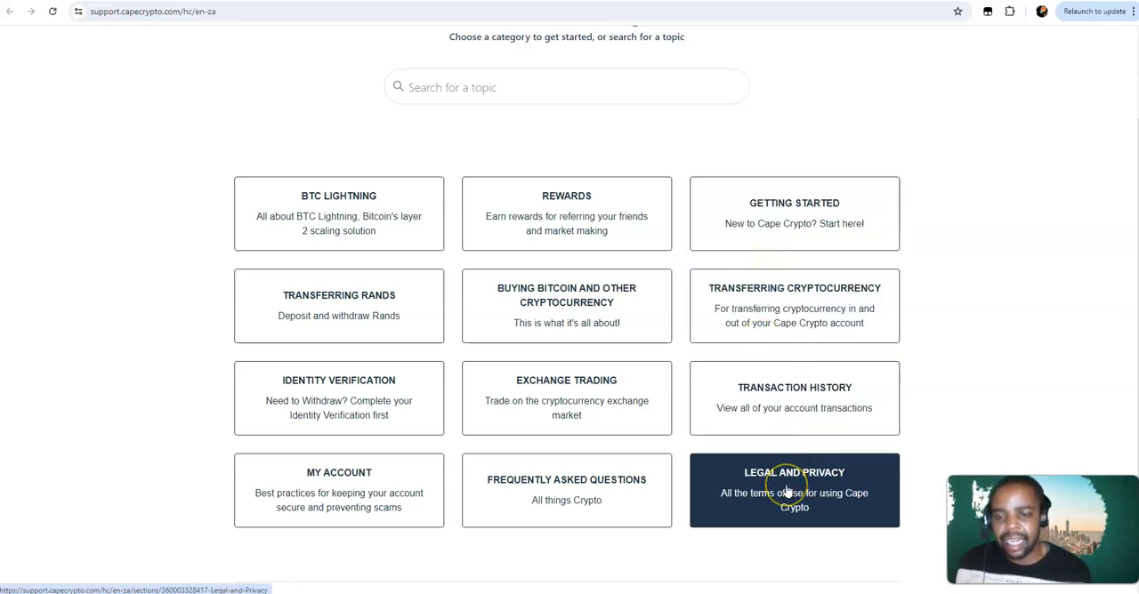
pyautogui.scroll(3)
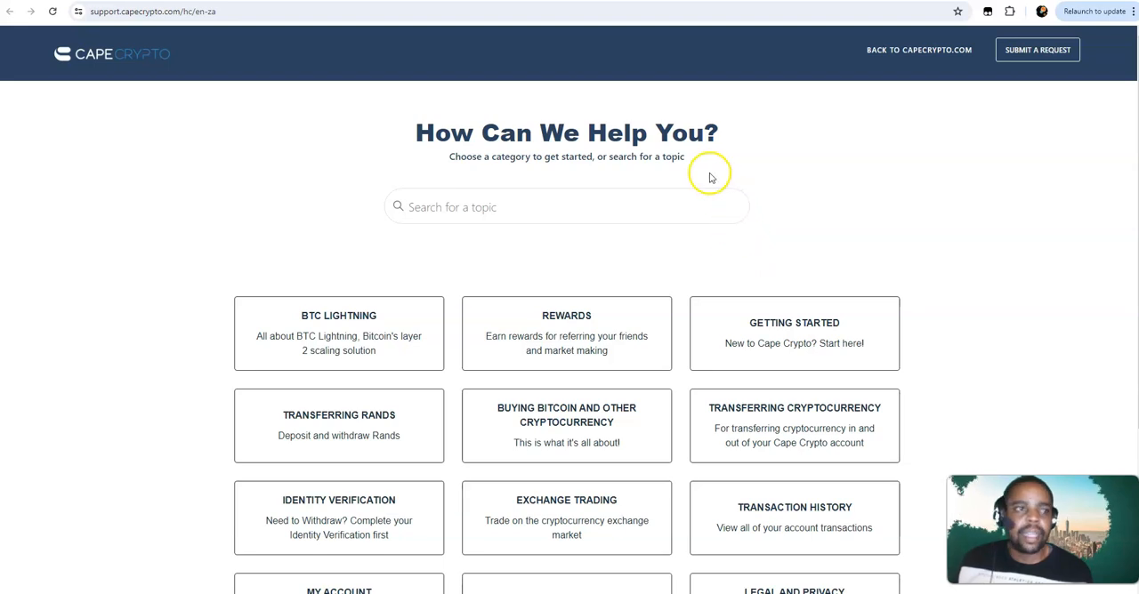
pyautogui.moveTo(537, 7)
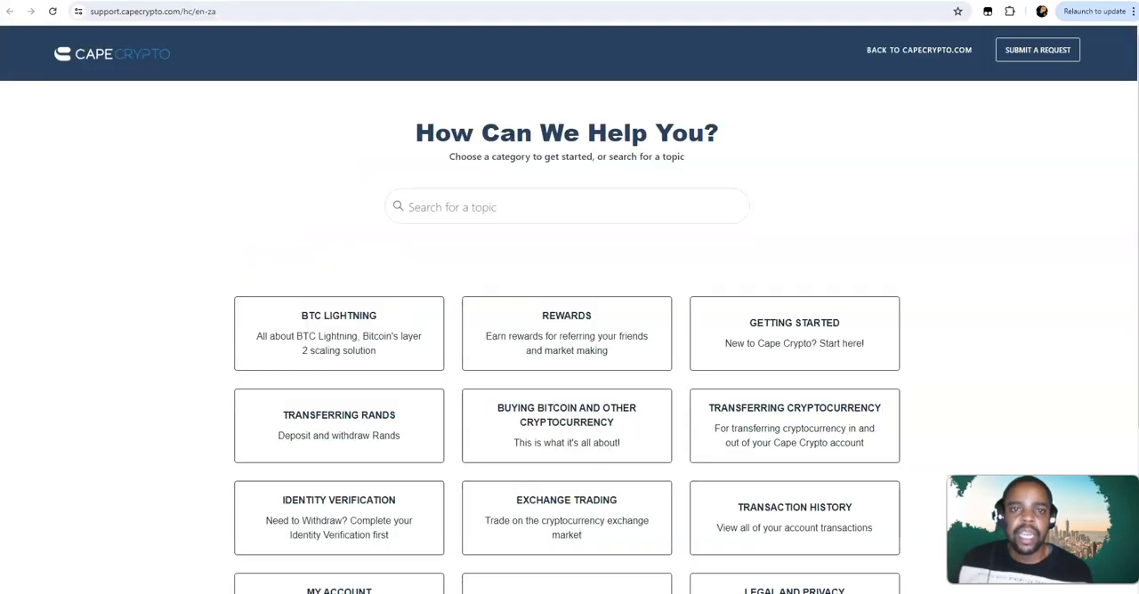
pyautogui.moveTo(726, 21)
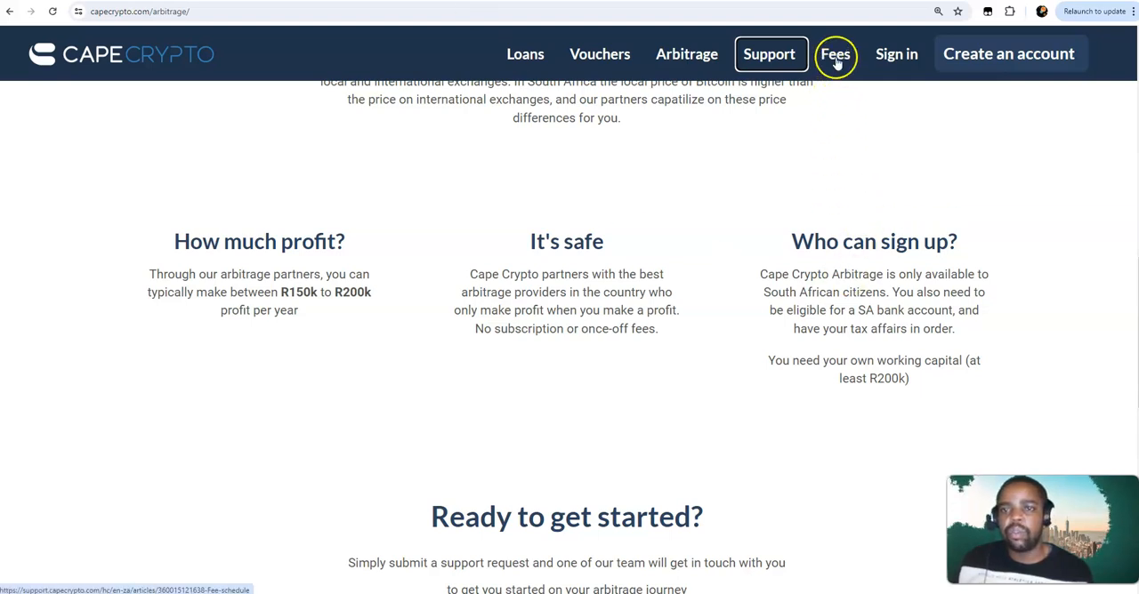
# Show the Fee schedule article with the 0.07% taker fee and 0.6% quick buy/sell fee
pyautogui.click(834, 54)
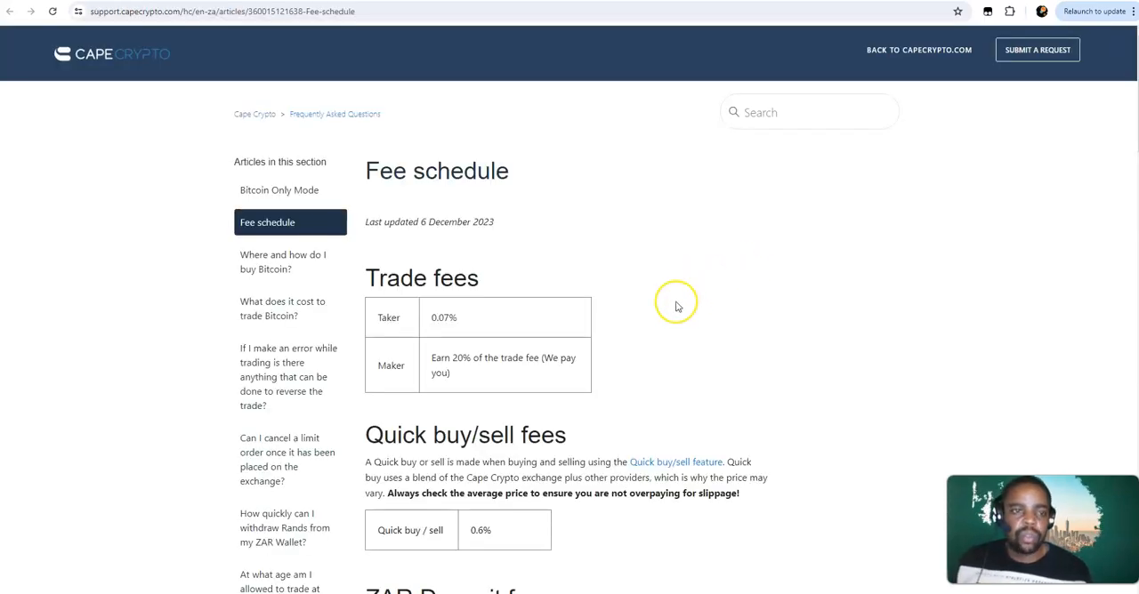
pyautogui.moveTo(501, 264)
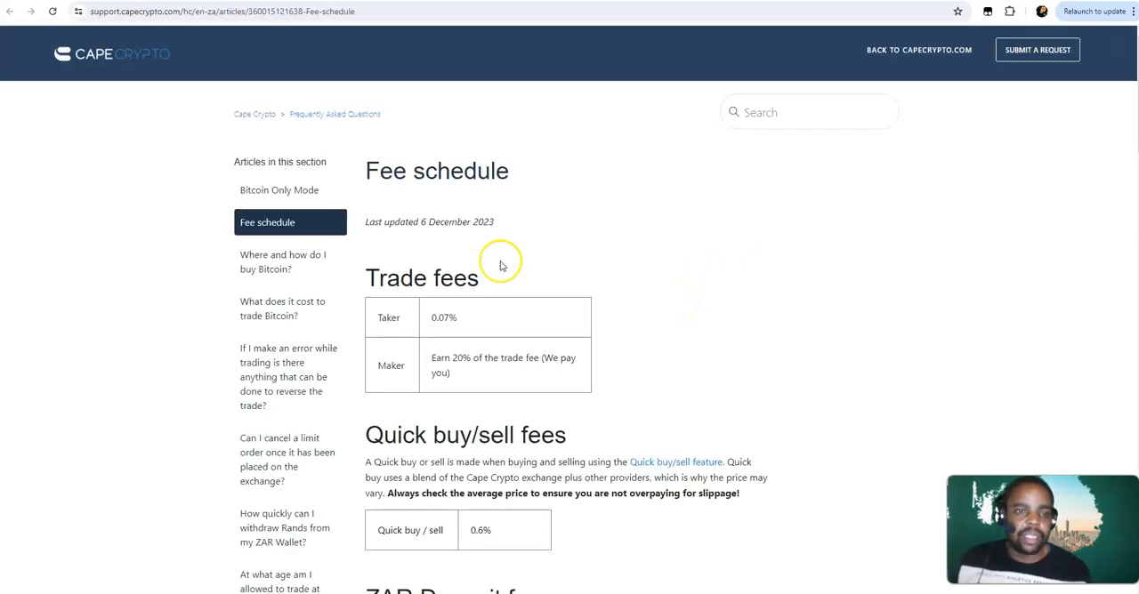
pyautogui.moveTo(395, 267)
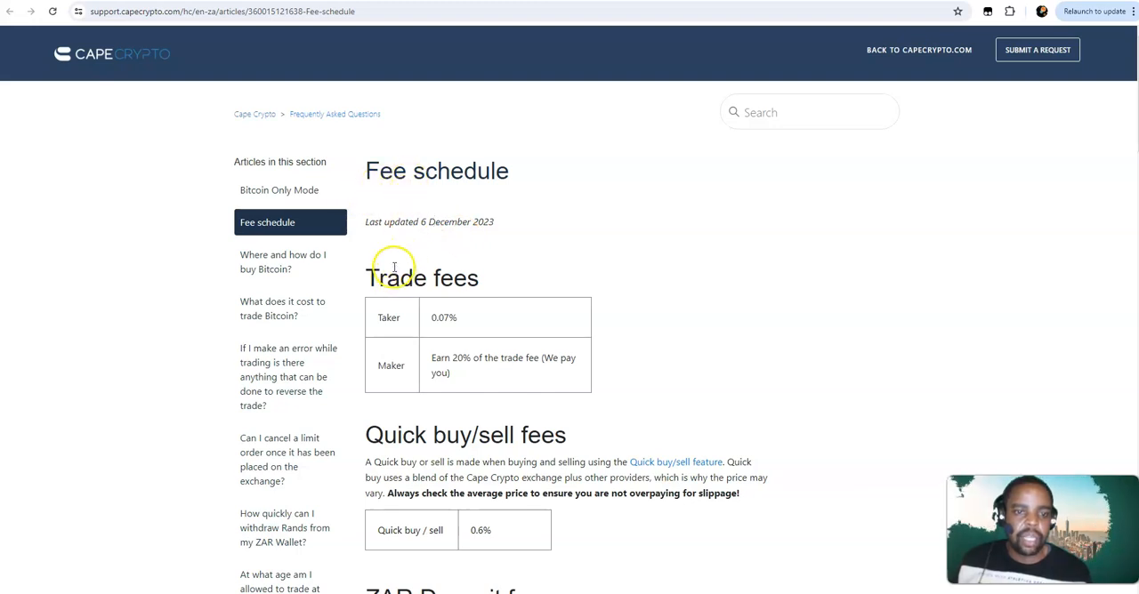
pyautogui.moveTo(417, 235)
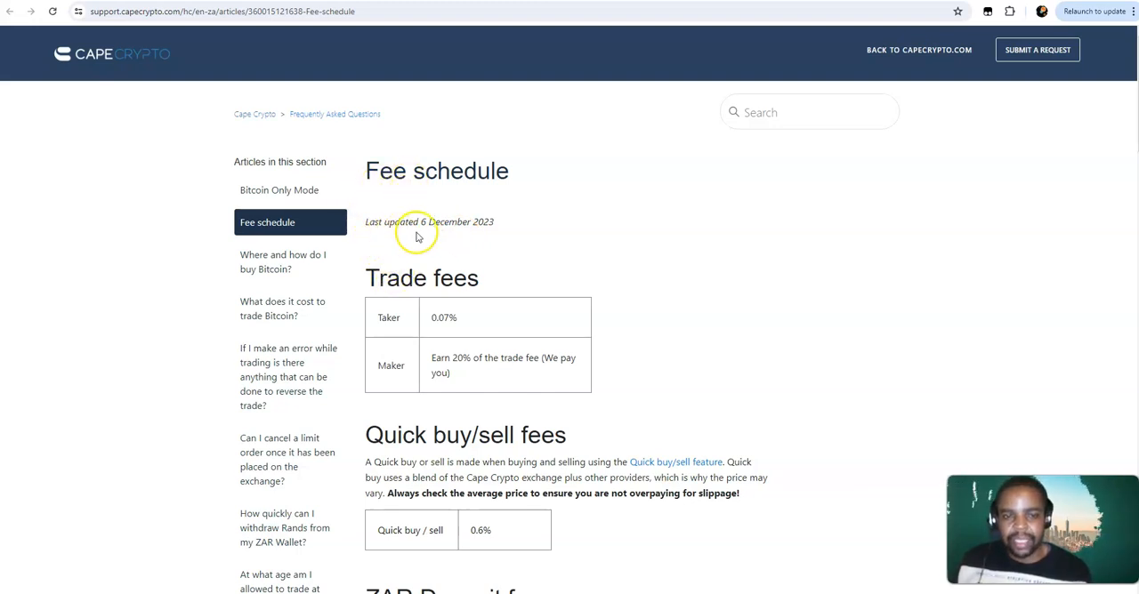
pyautogui.moveTo(454, 242)
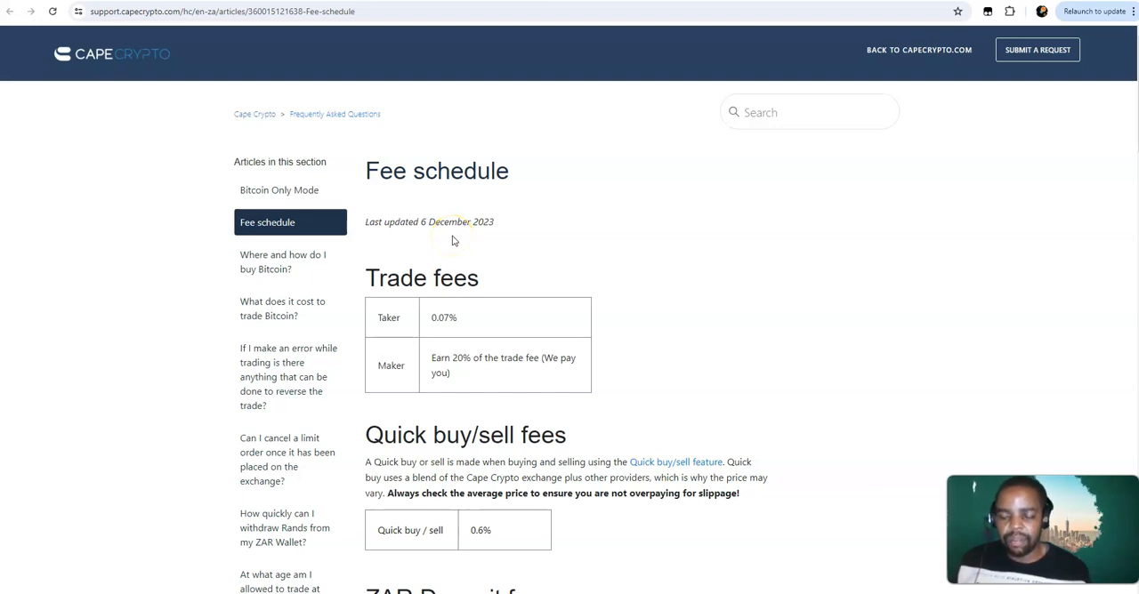
pyautogui.moveTo(452, 249)
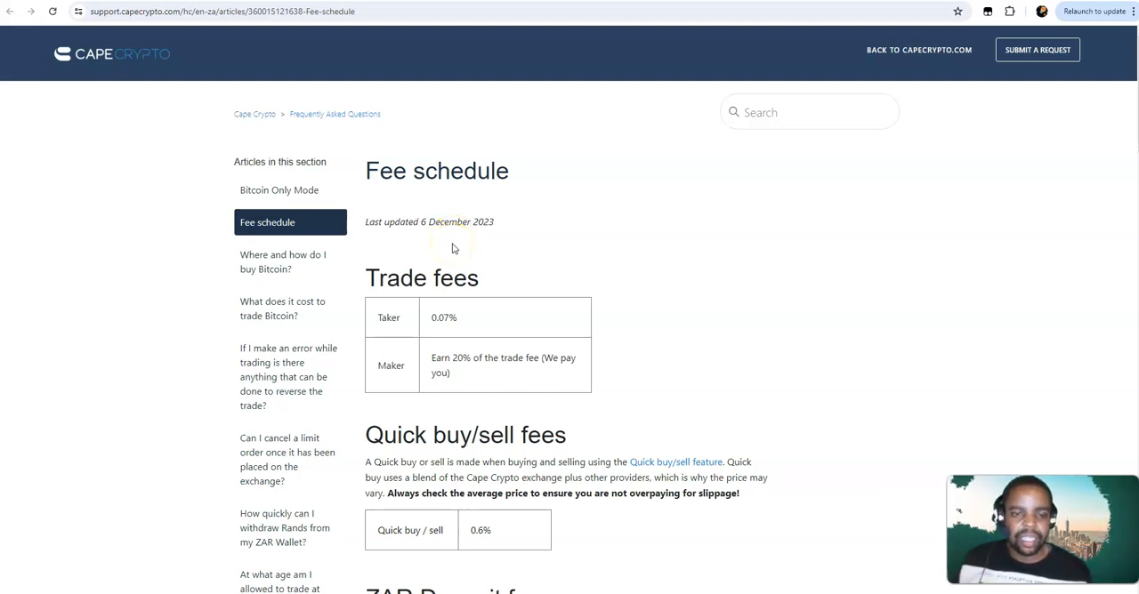
pyautogui.scroll(-3)
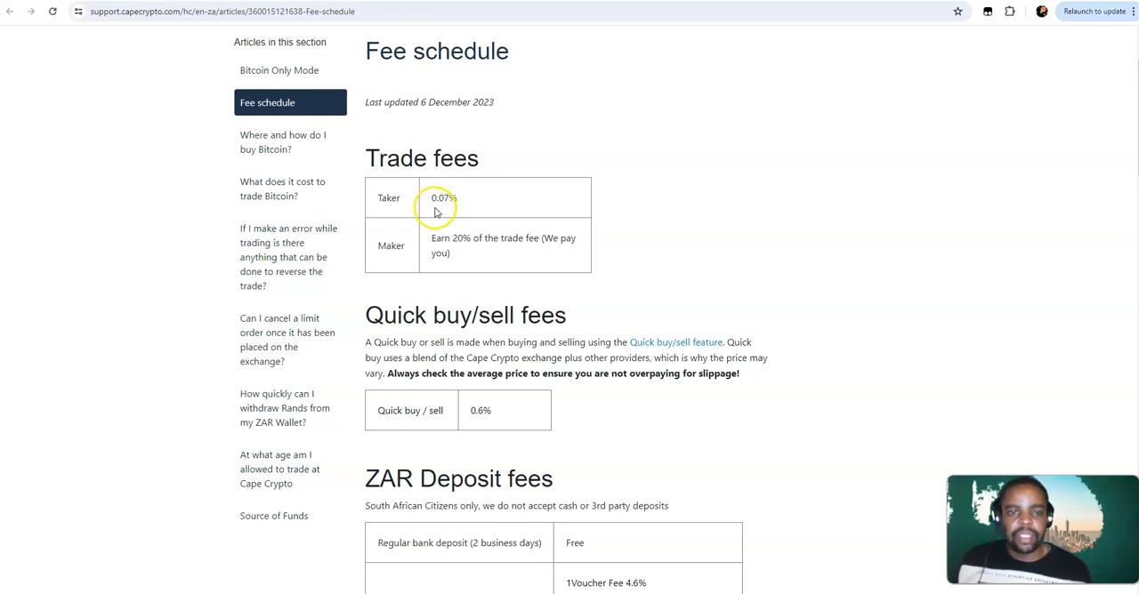
pyautogui.moveTo(425, 258)
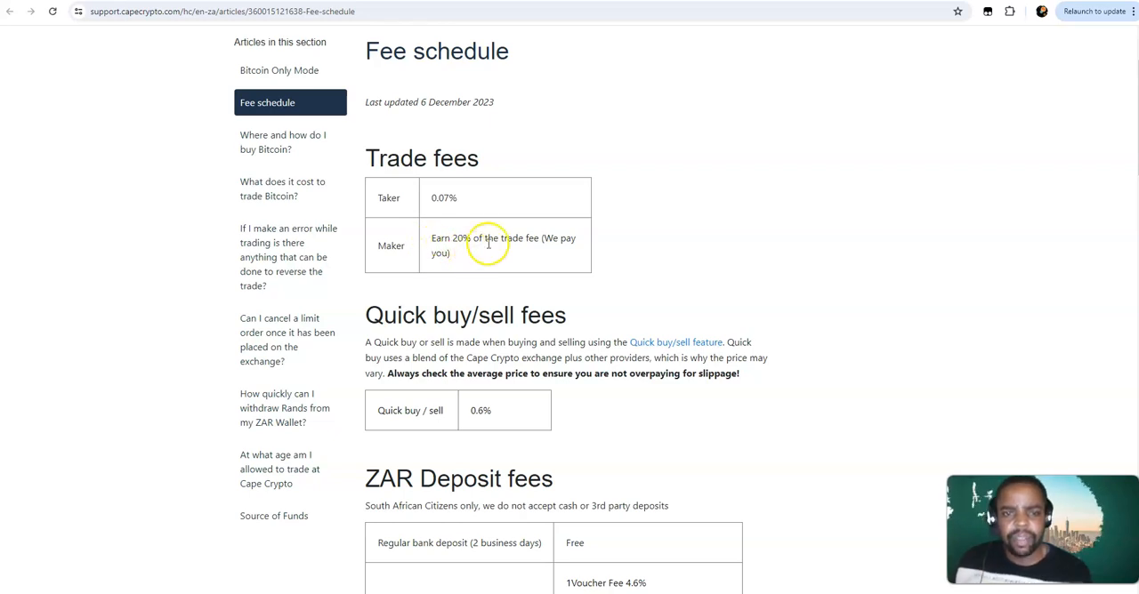
pyautogui.moveTo(448, 267)
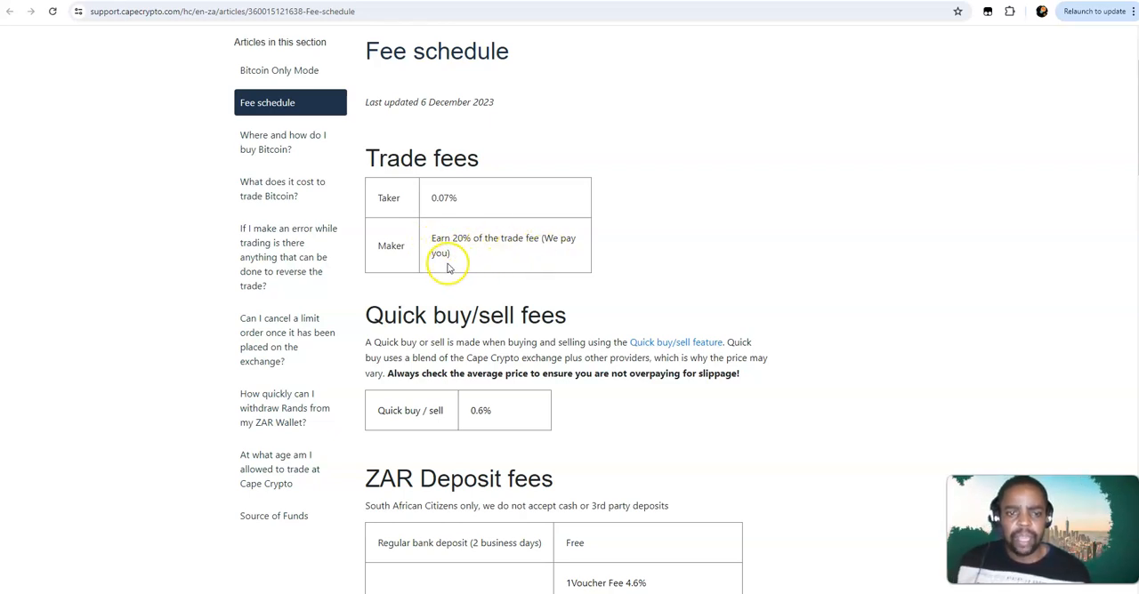
# Scroll past Trade fees to the ZAR deposit table: free bank deposits, 5.6% for 1Voucher and aCoin
pyautogui.scroll(-3)
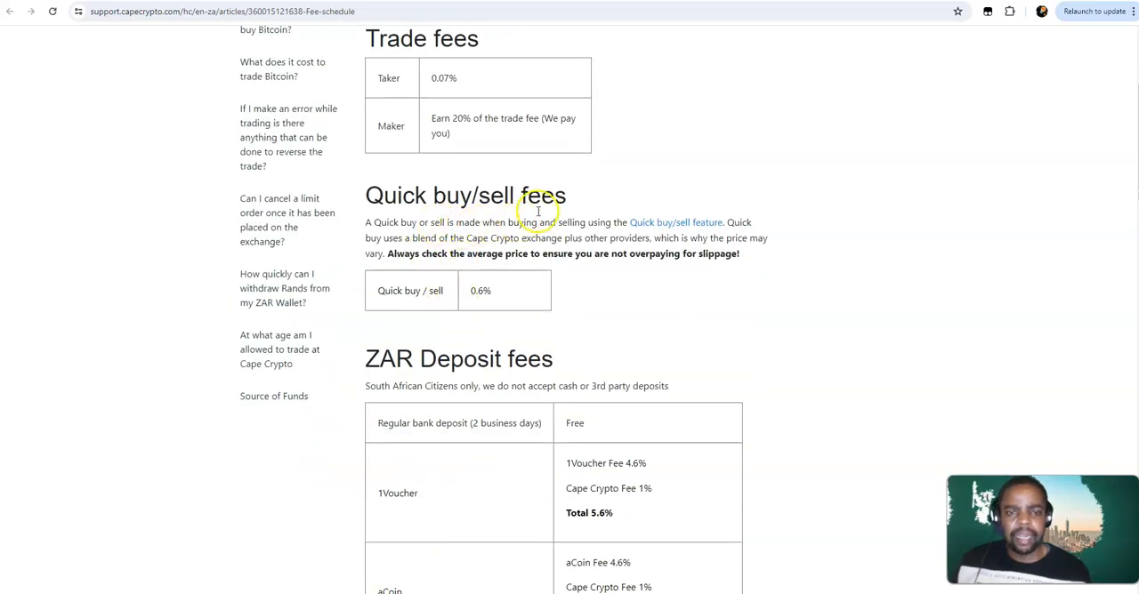
pyautogui.moveTo(434, 238)
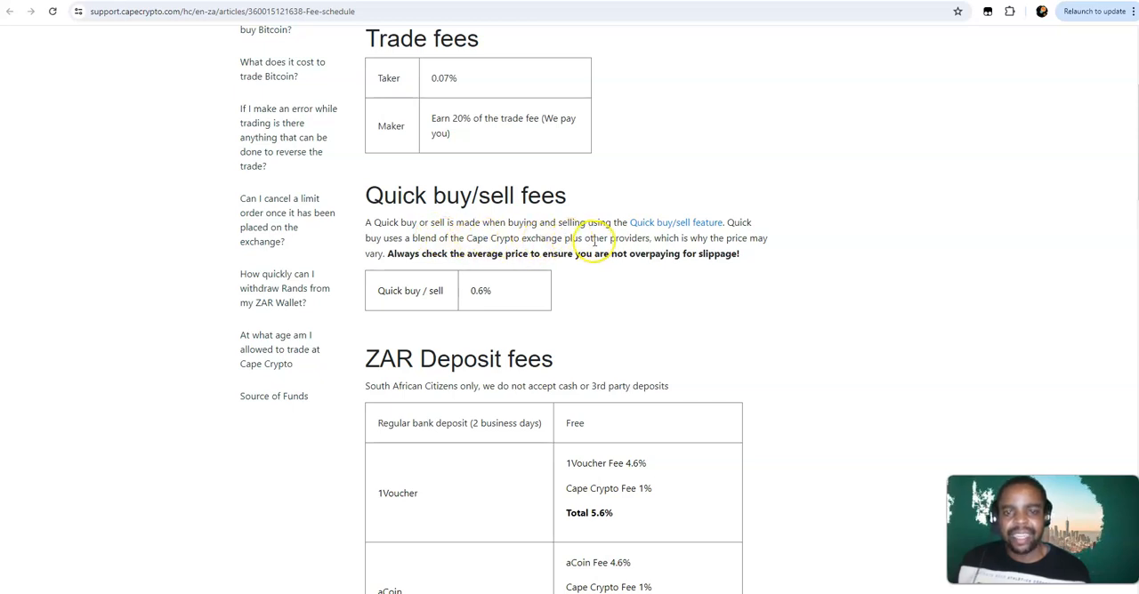
pyautogui.moveTo(711, 239)
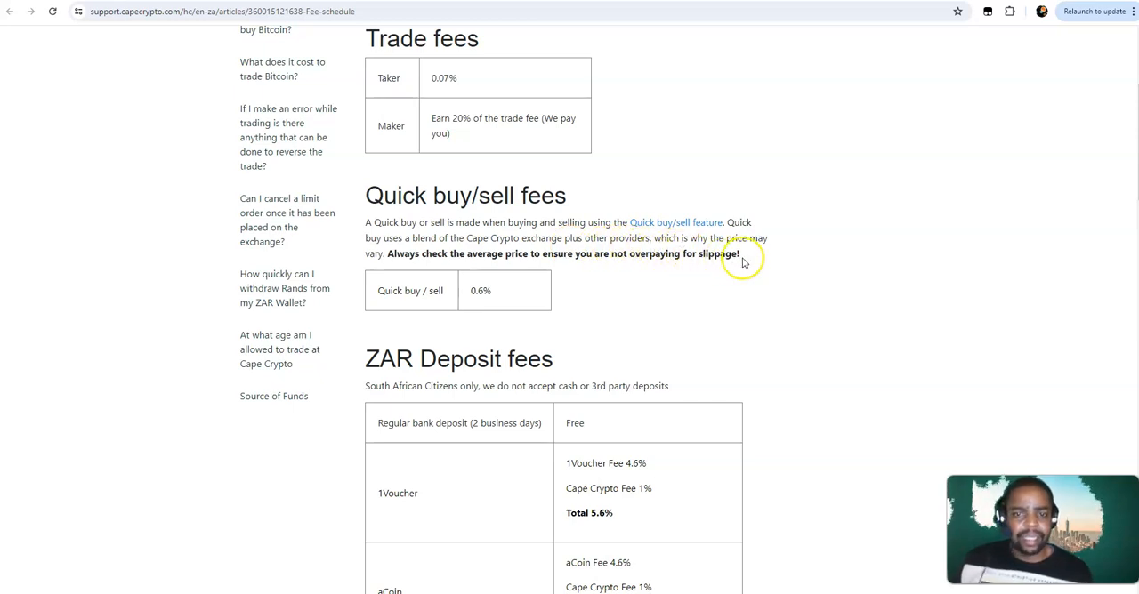
pyautogui.moveTo(436, 267)
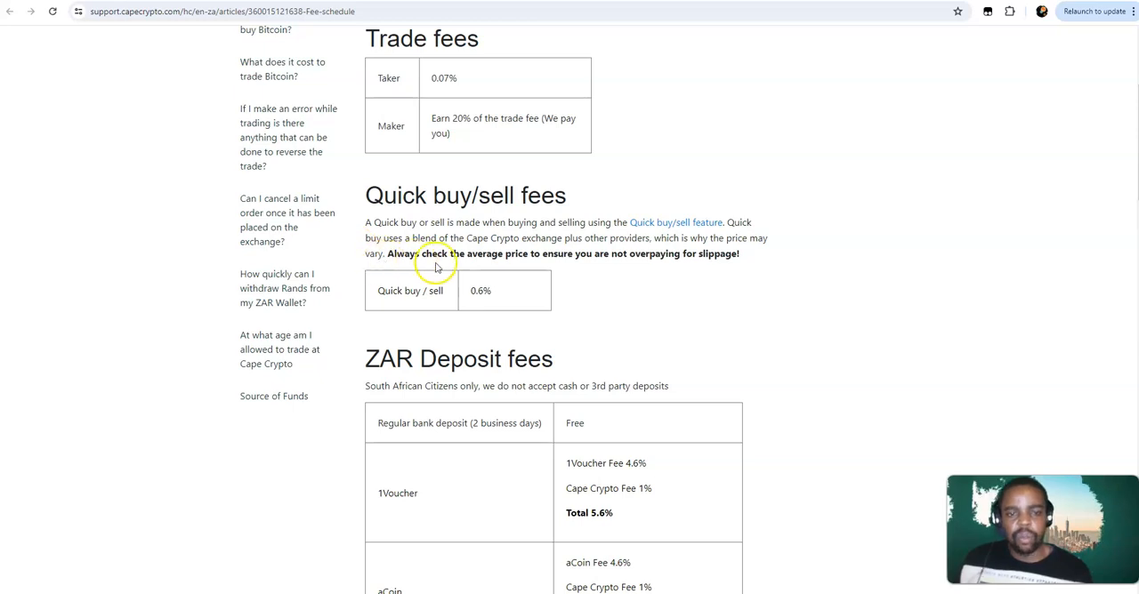
pyautogui.moveTo(533, 275)
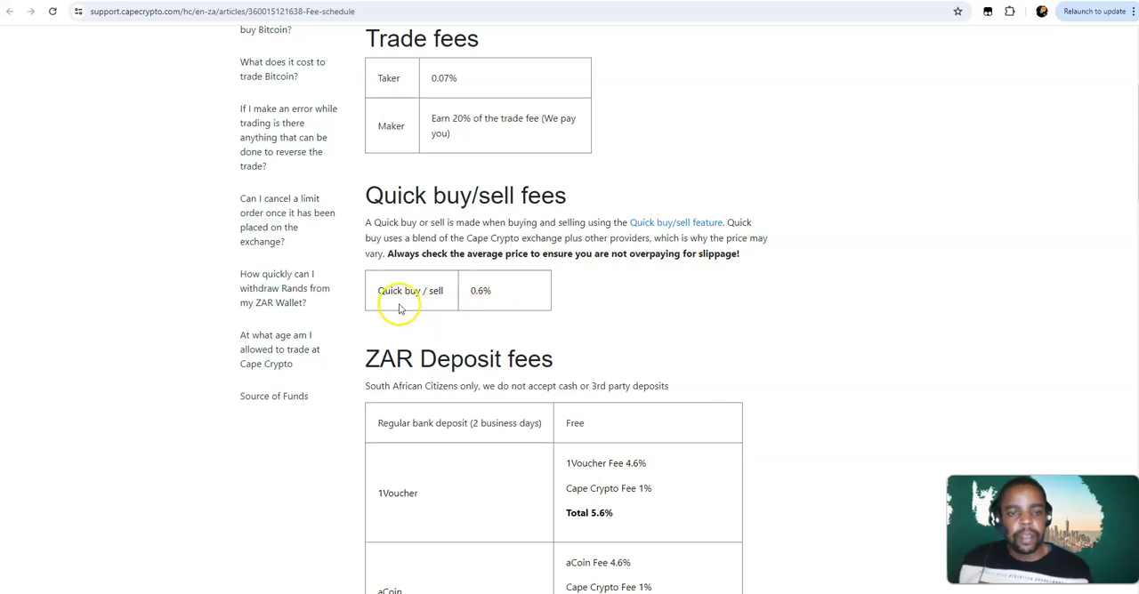
pyautogui.moveTo(473, 309)
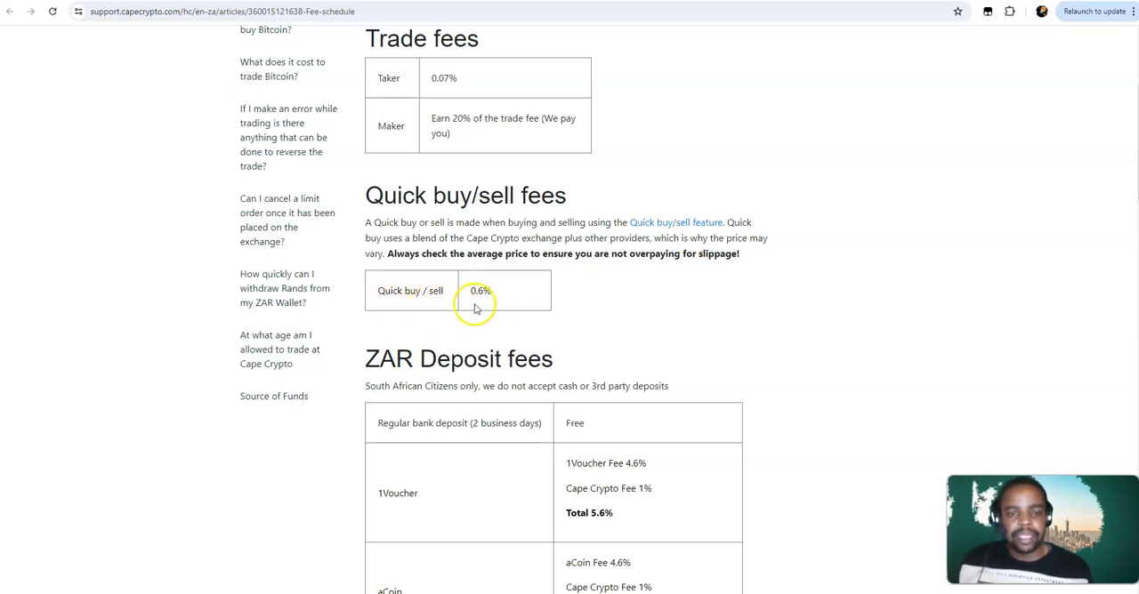
pyautogui.scroll(-3)
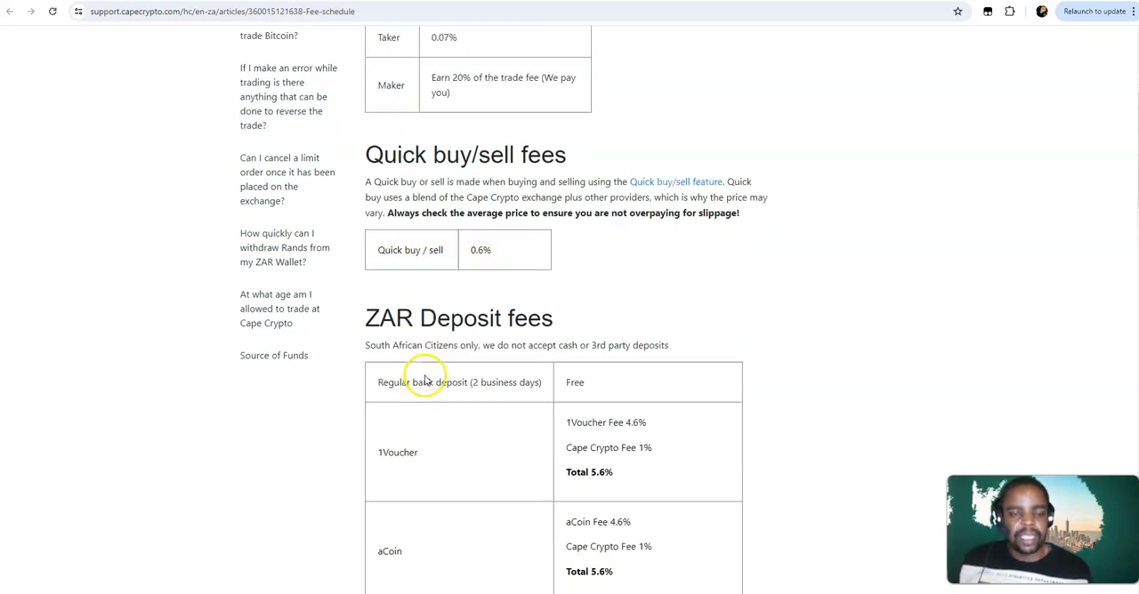
pyautogui.scroll(-3)
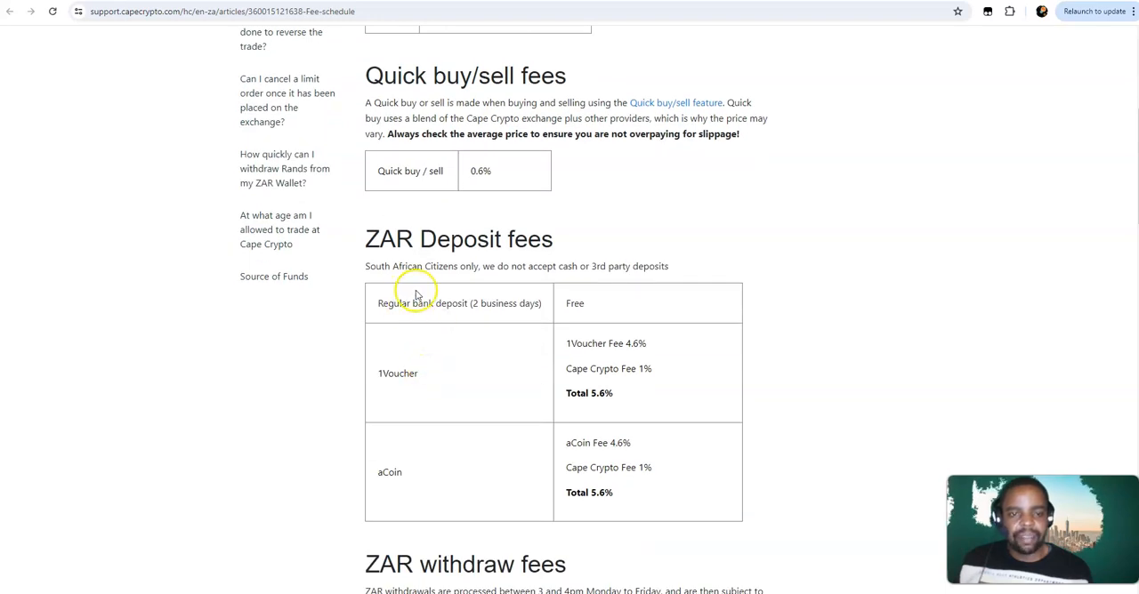
pyautogui.moveTo(489, 292)
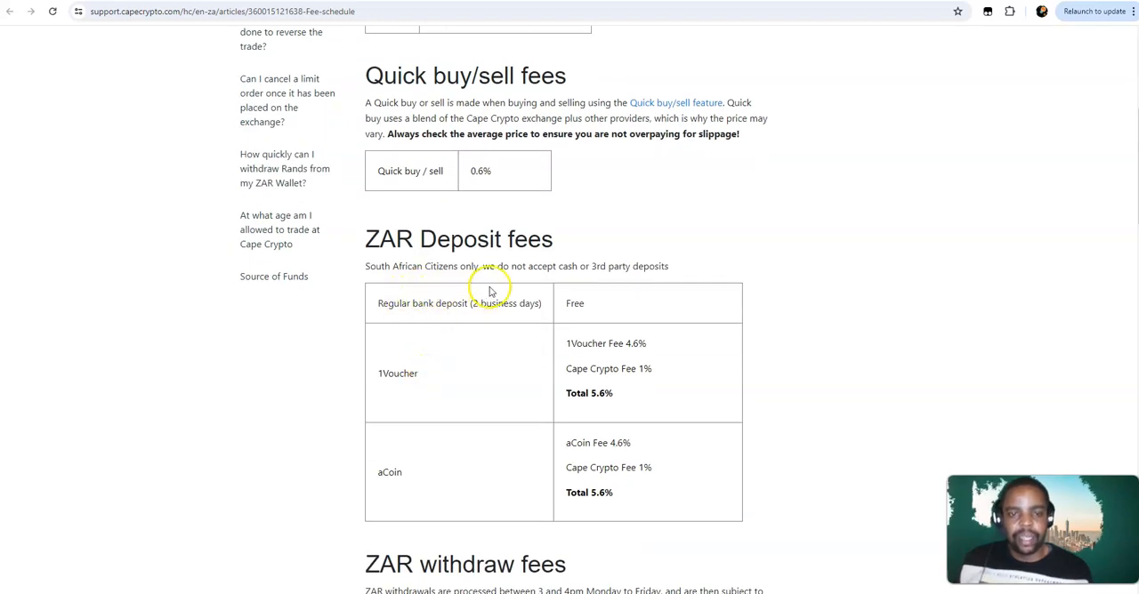
pyautogui.moveTo(548, 279)
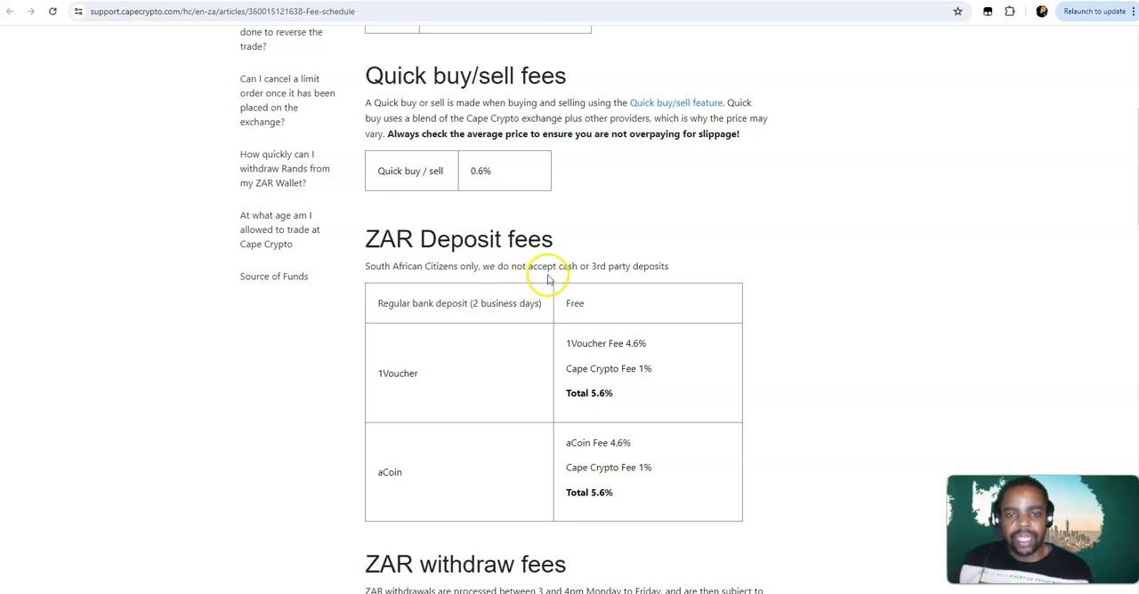
pyautogui.moveTo(626, 285)
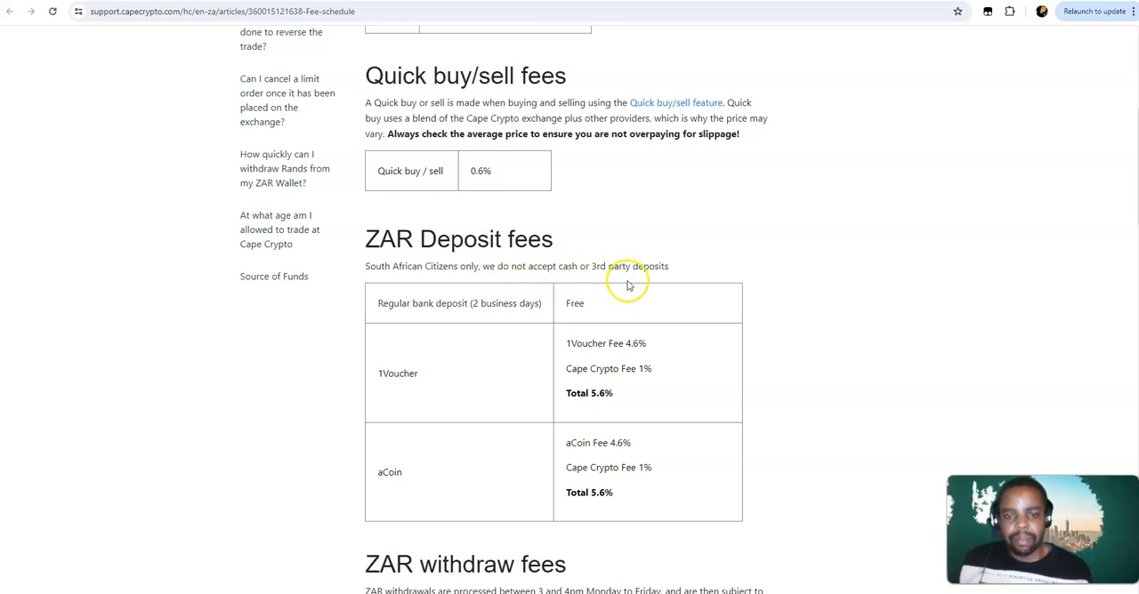
pyautogui.moveTo(484, 317)
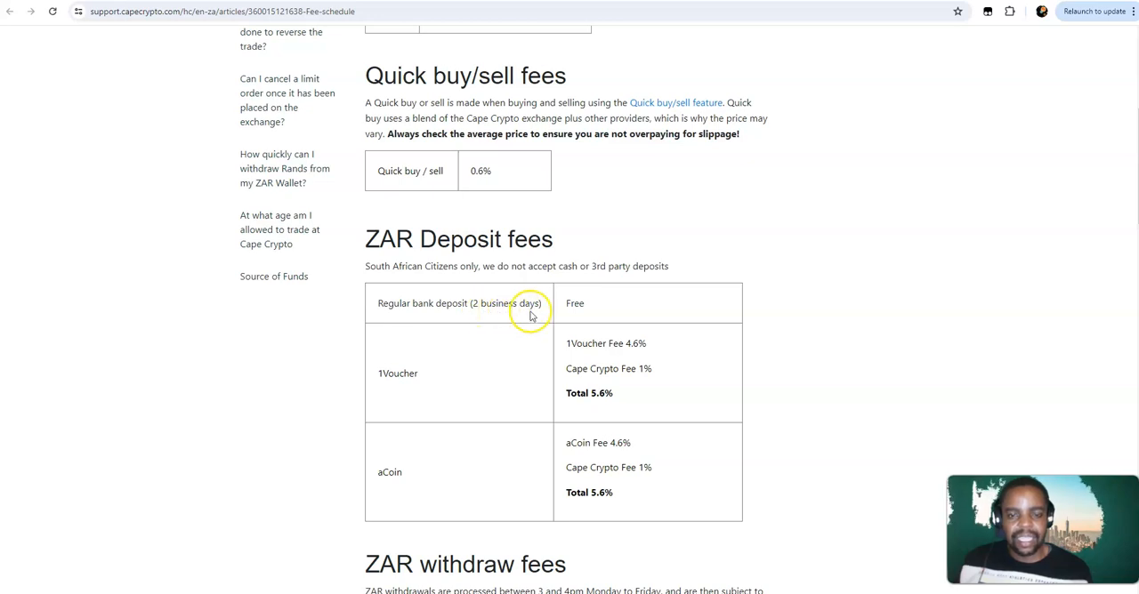
pyautogui.scroll(-3)
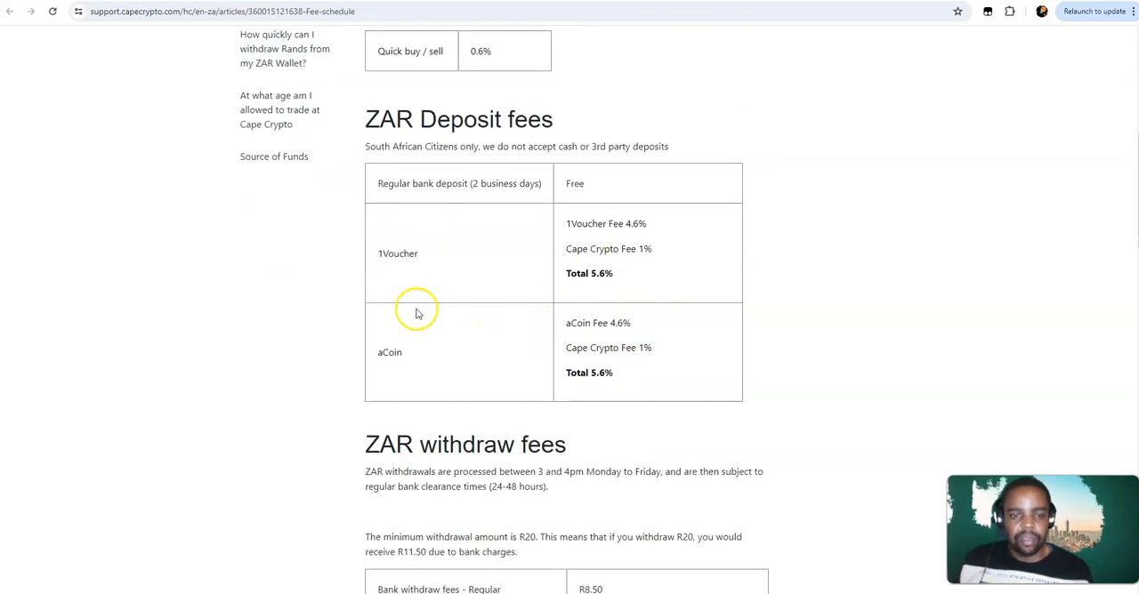
pyautogui.moveTo(394, 270)
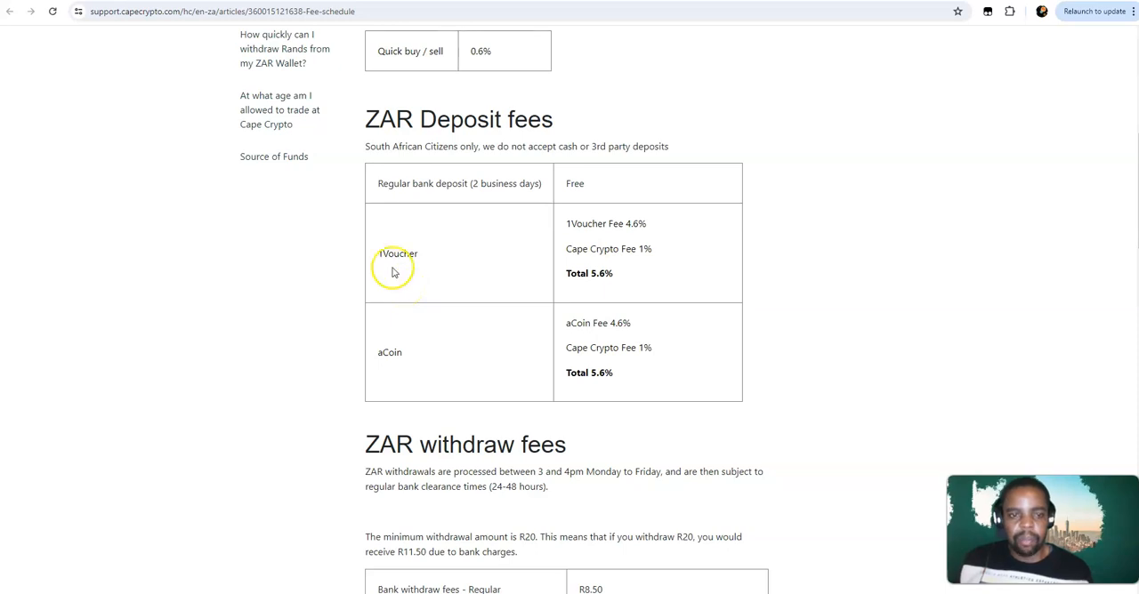
pyautogui.moveTo(612, 246)
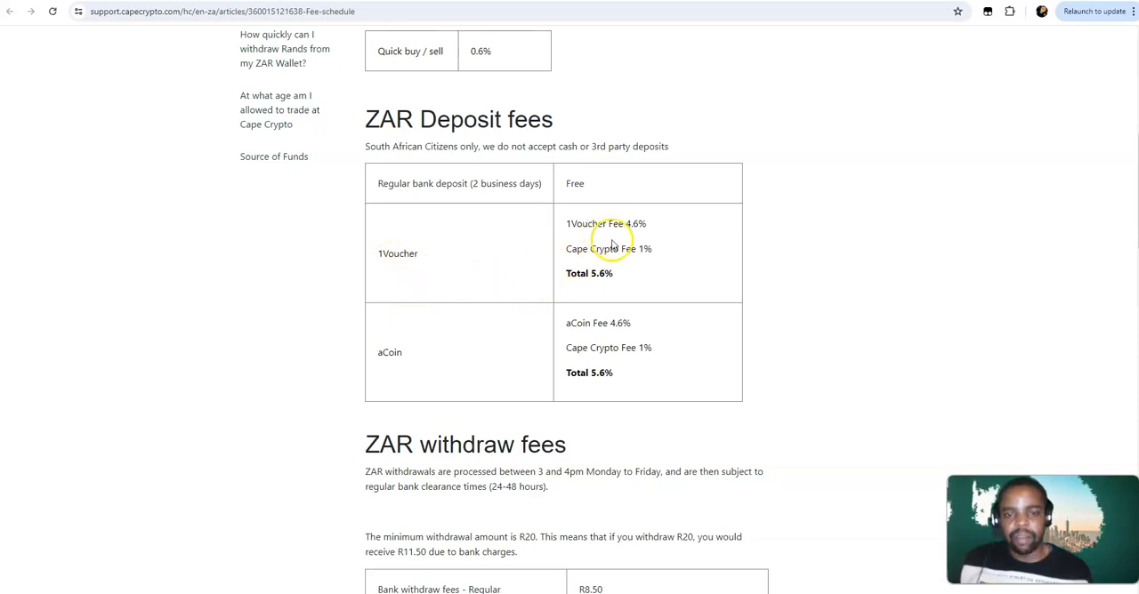
pyautogui.moveTo(612, 267)
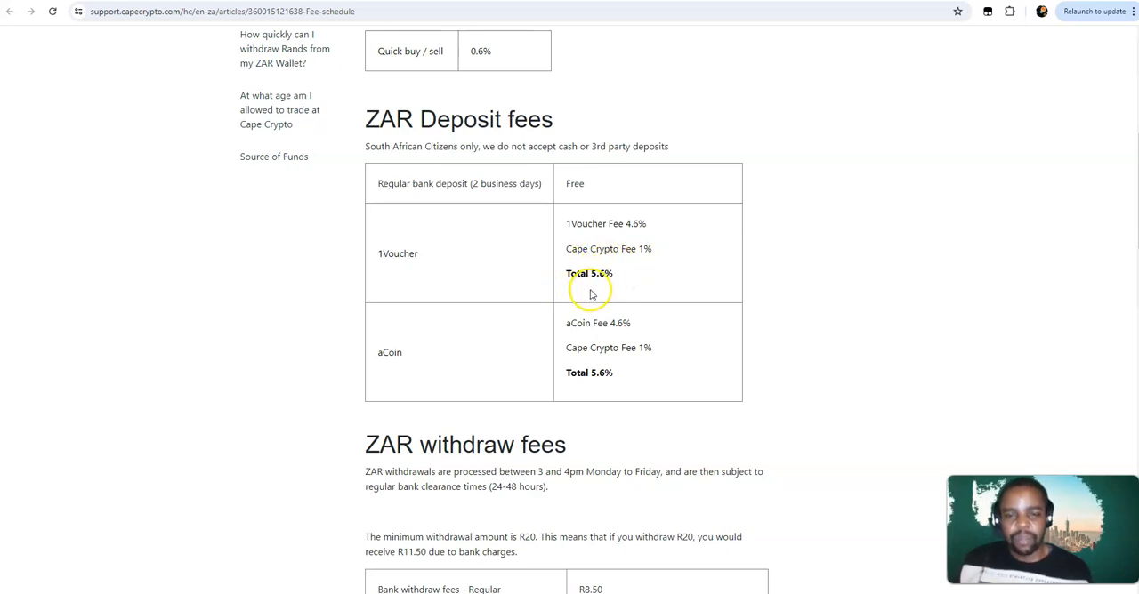
pyautogui.scroll(-3)
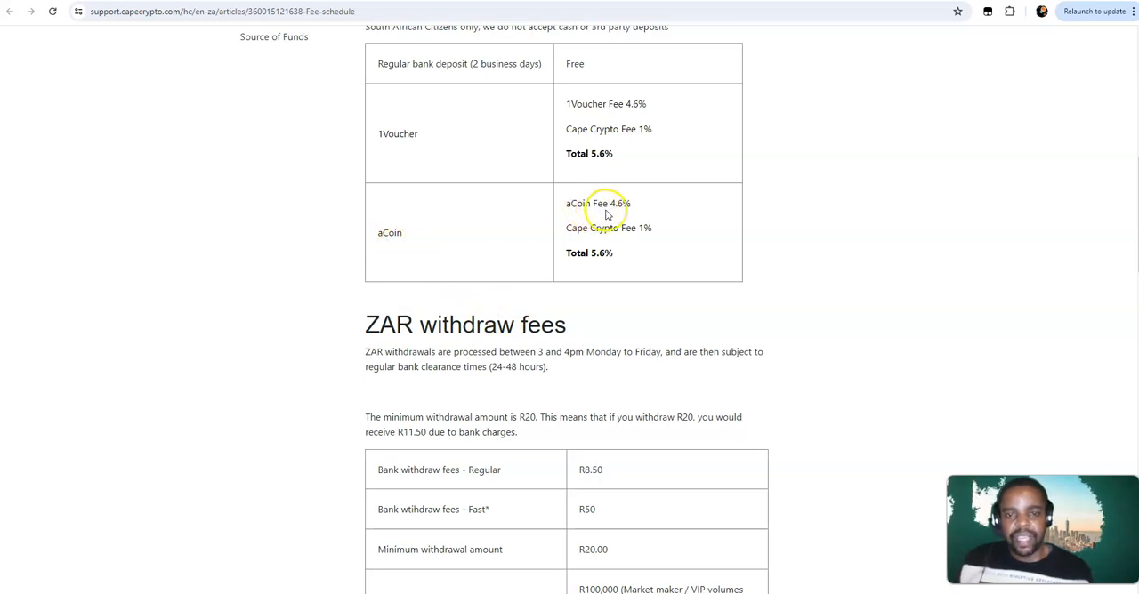
pyautogui.moveTo(605, 247)
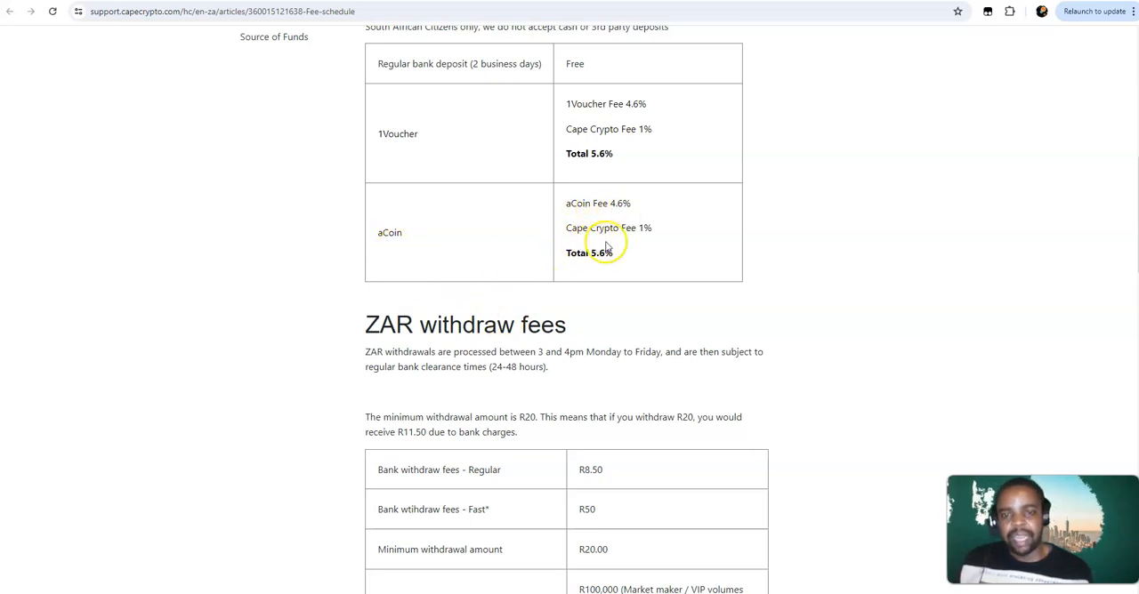
pyautogui.moveTo(571, 271)
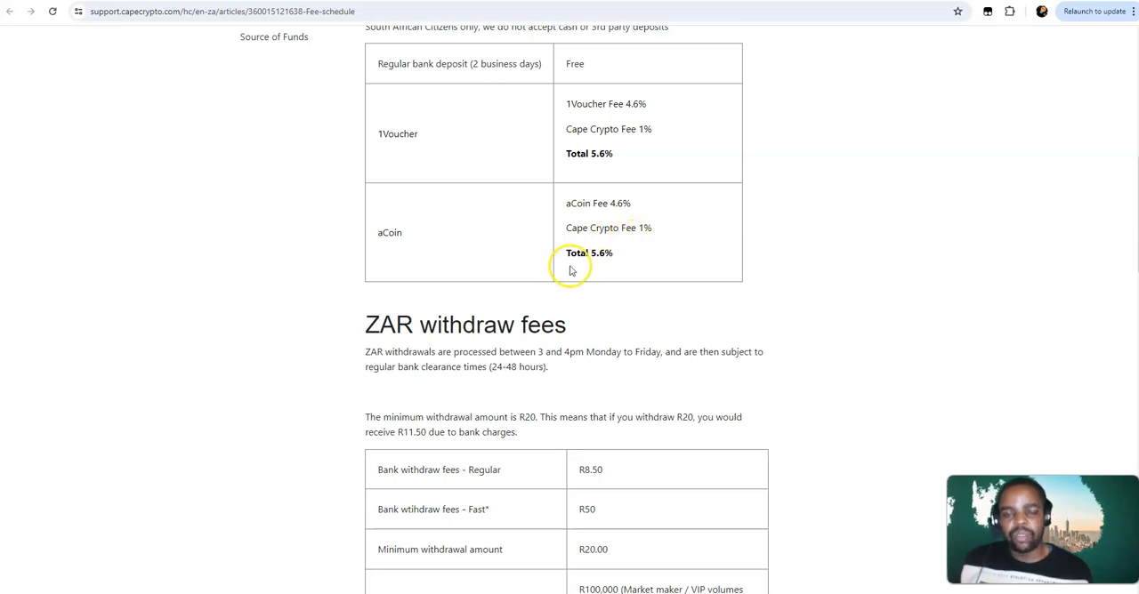
pyautogui.moveTo(580, 270)
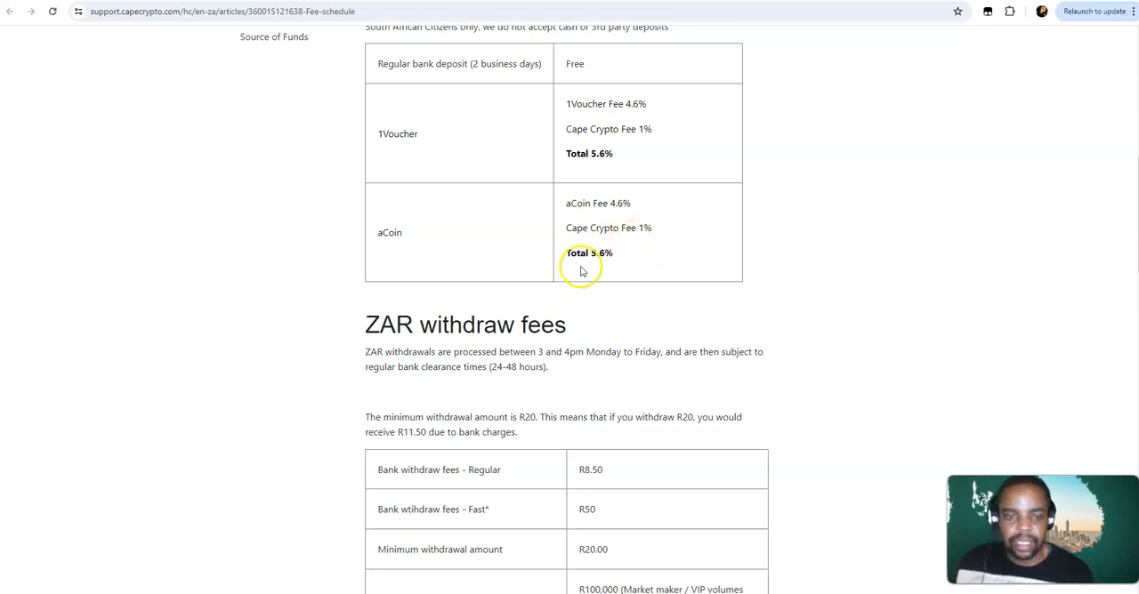
# Zoom in twice via Chrome's menu so the ZAR withdraw fees table (R8.50 regular, R50 fast) fills the page
pyautogui.scroll(-3)
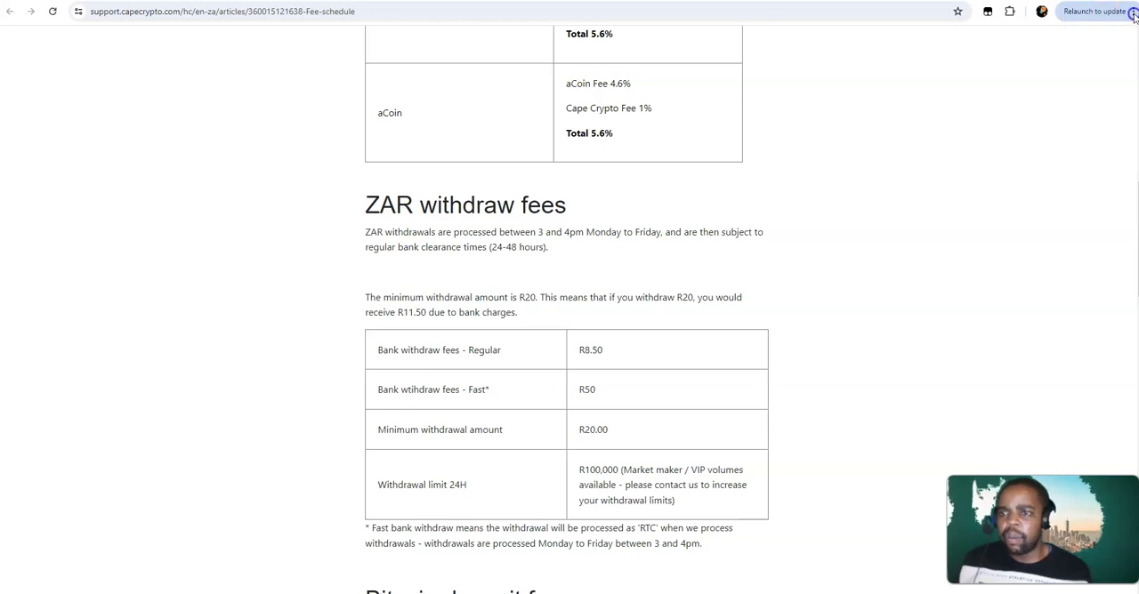
pyautogui.click(1131, 10)
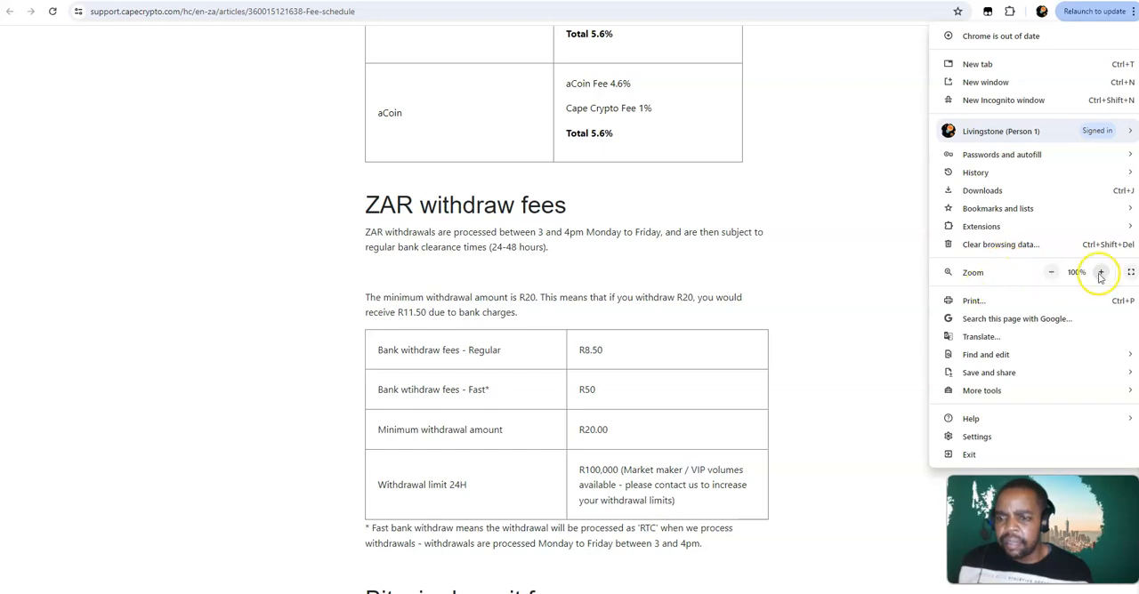
pyautogui.click(1100, 273)
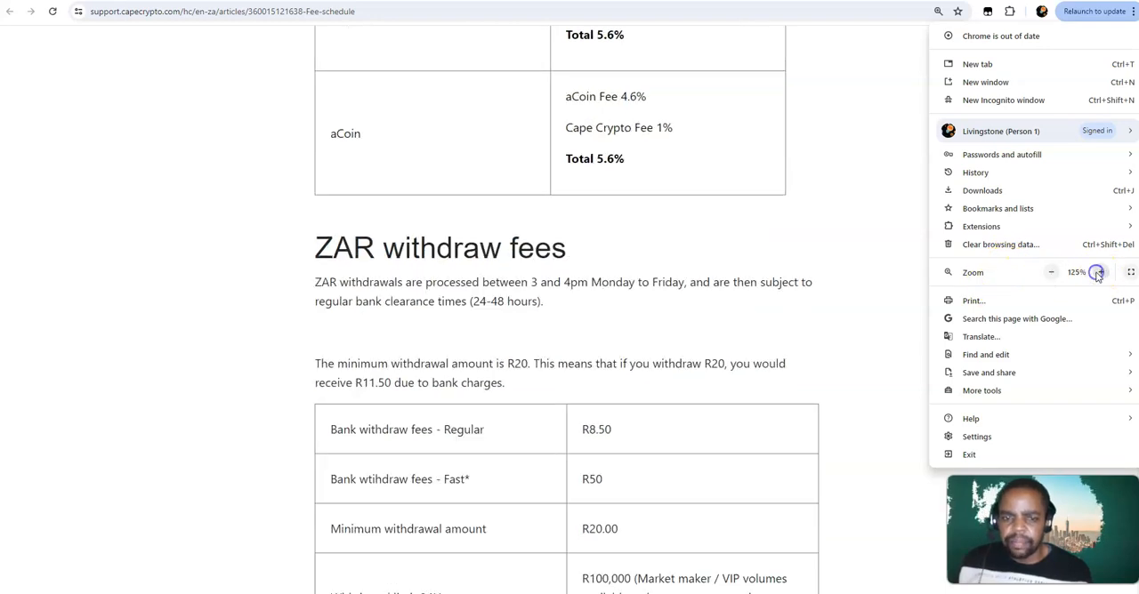
pyautogui.click(1098, 272)
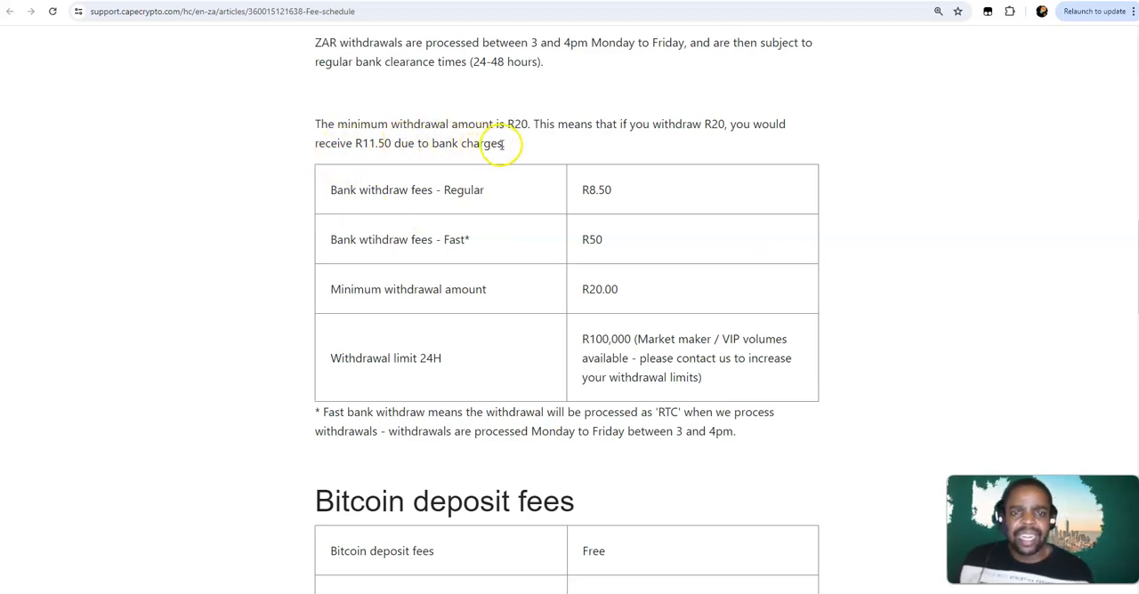
pyautogui.moveTo(648, 142)
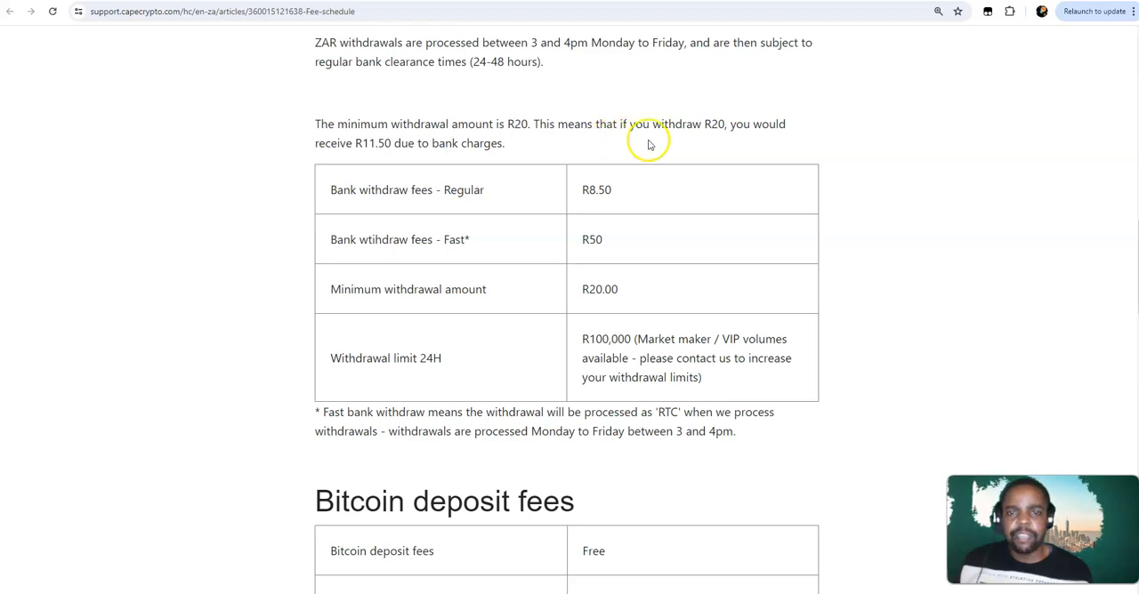
pyautogui.moveTo(769, 146)
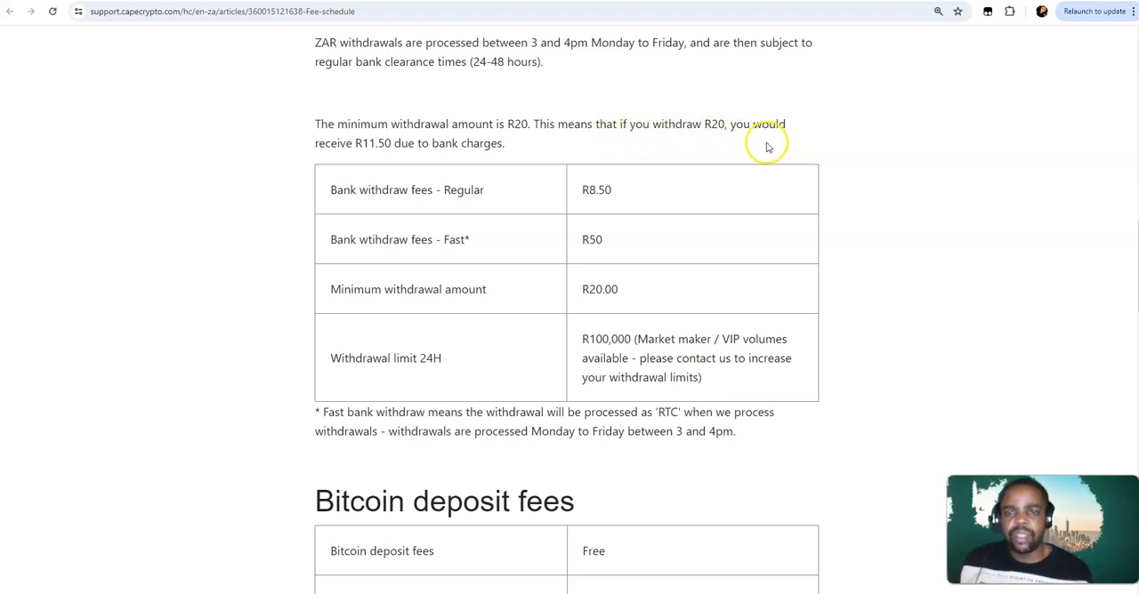
pyautogui.moveTo(381, 153)
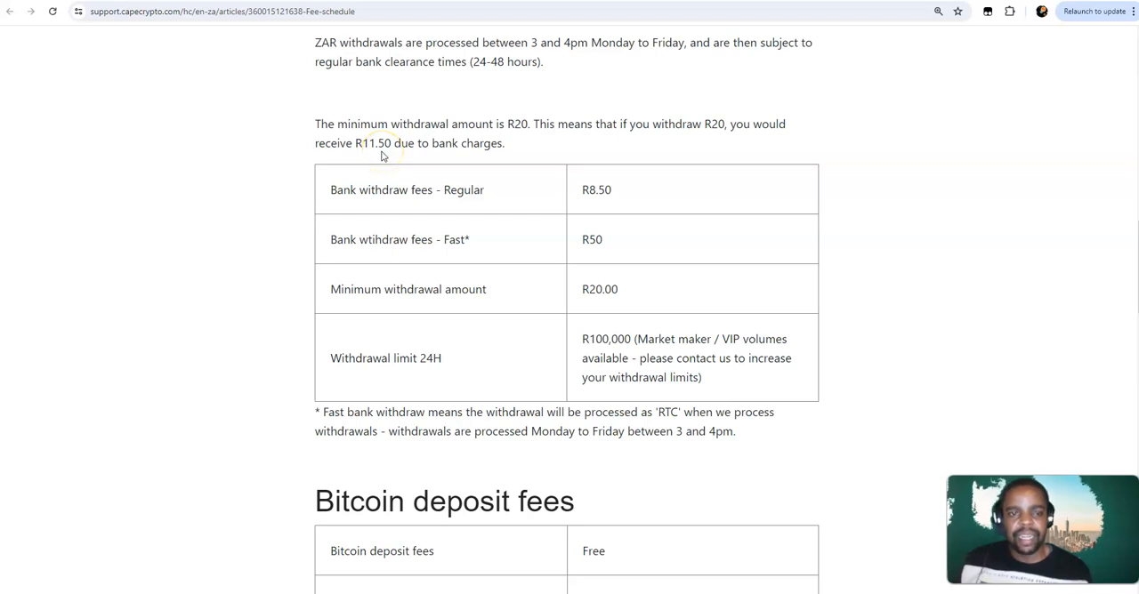
pyautogui.moveTo(427, 153)
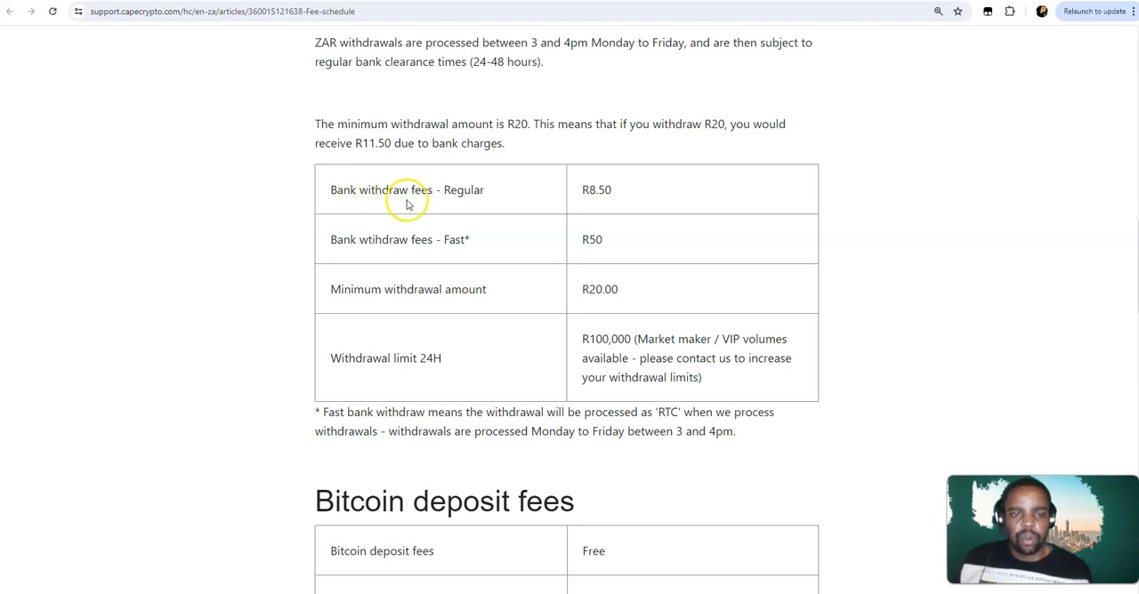
pyautogui.moveTo(597, 215)
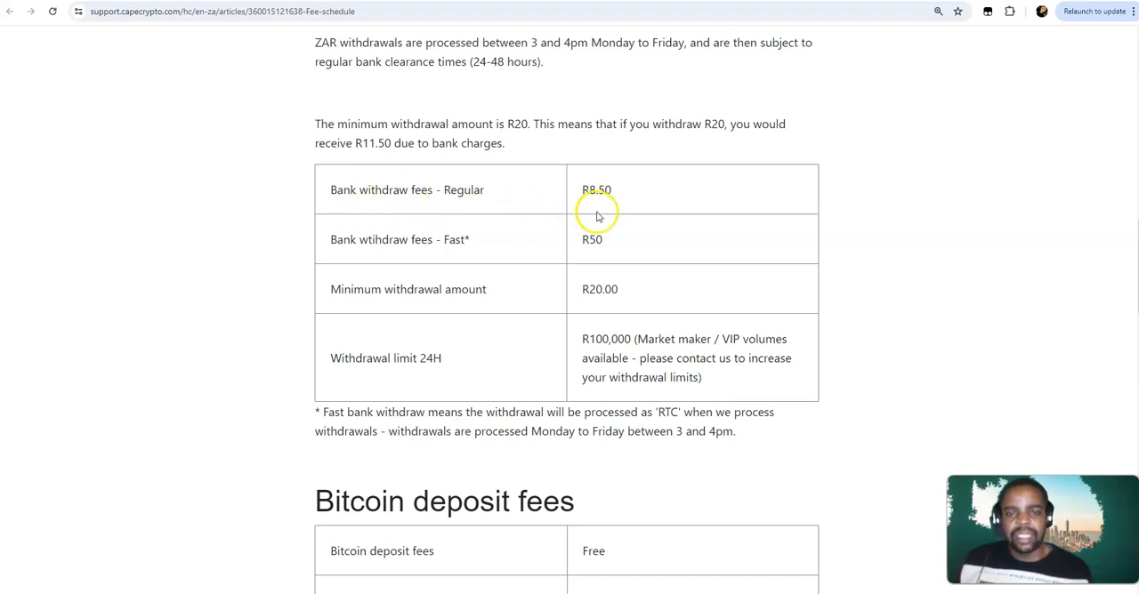
pyautogui.moveTo(334, 242)
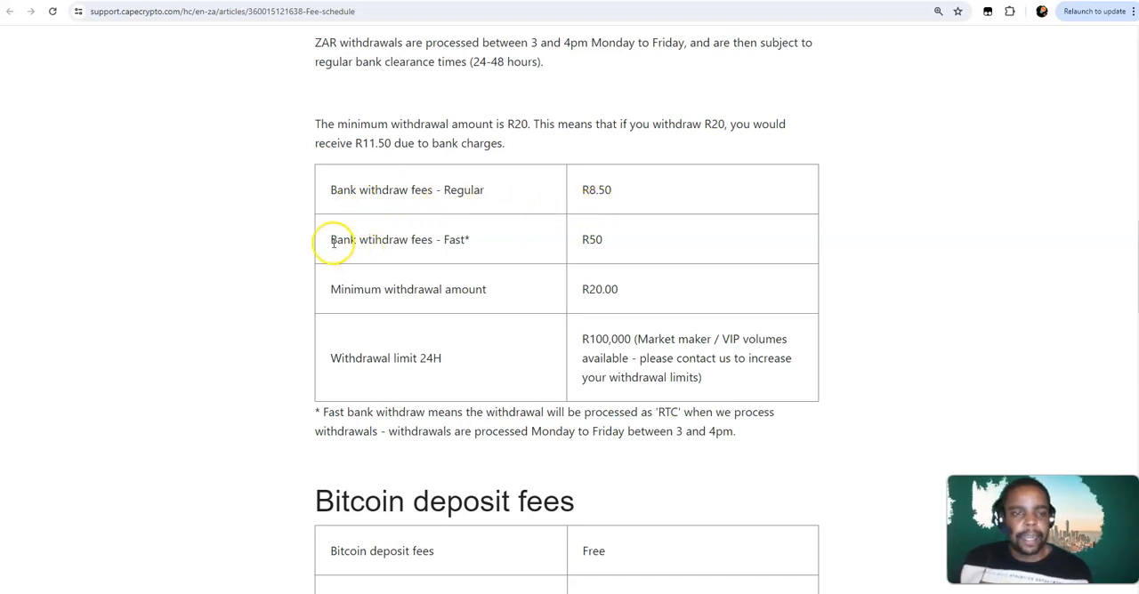
pyautogui.moveTo(448, 254)
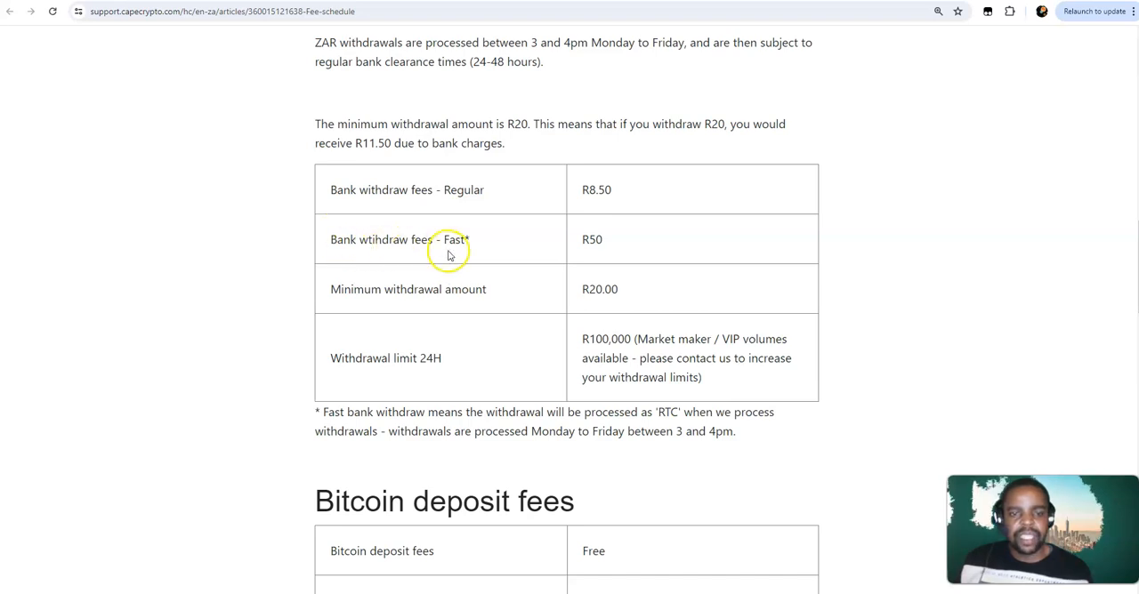
pyautogui.moveTo(388, 317)
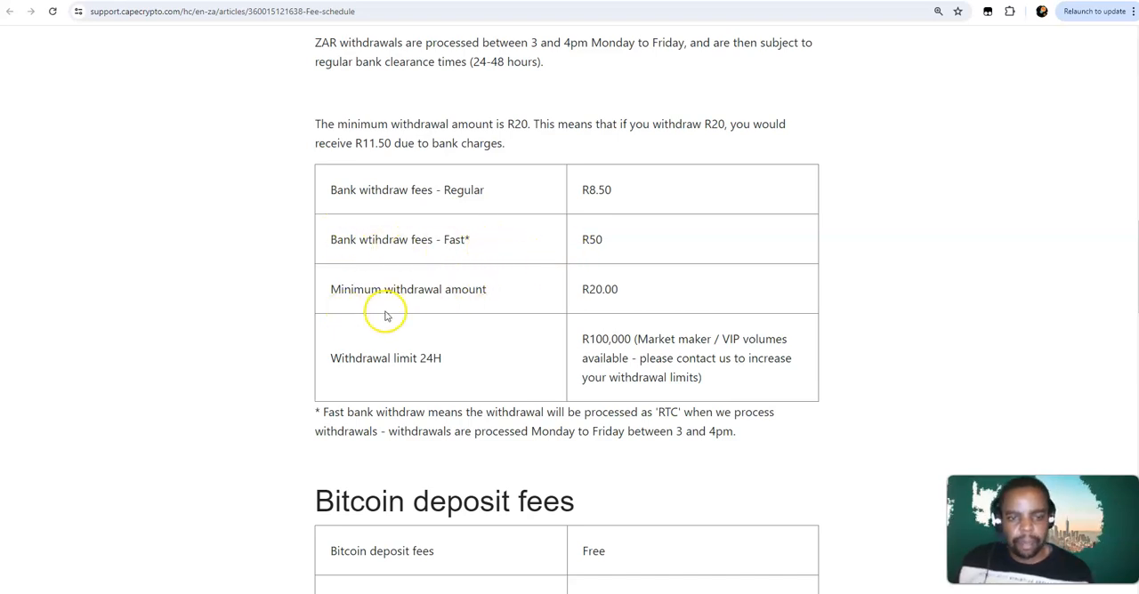
pyautogui.moveTo(306, 377)
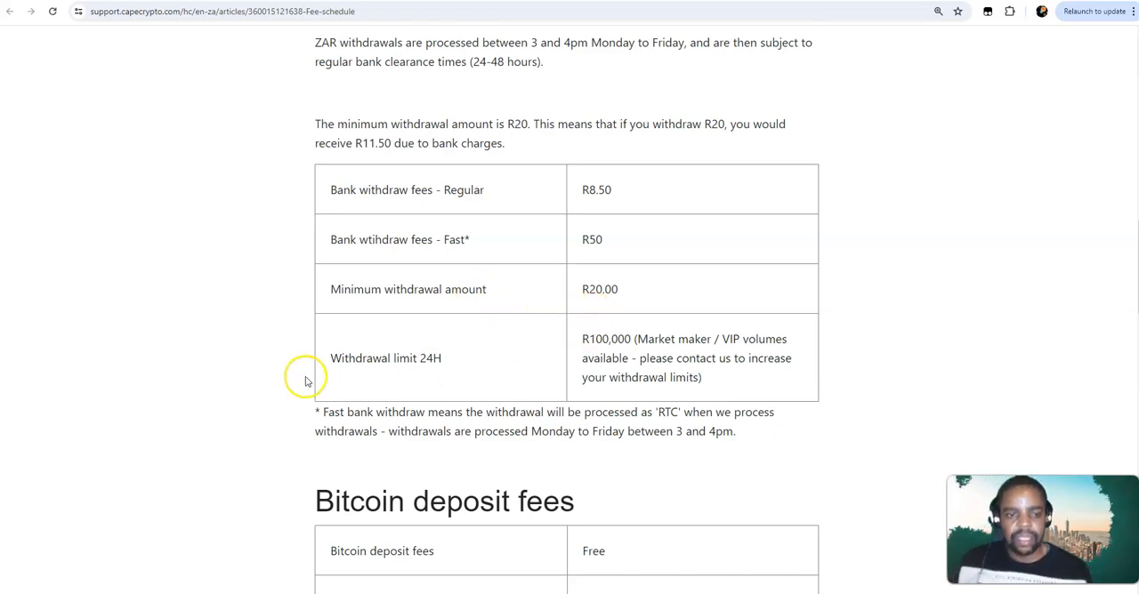
pyautogui.scroll(-3)
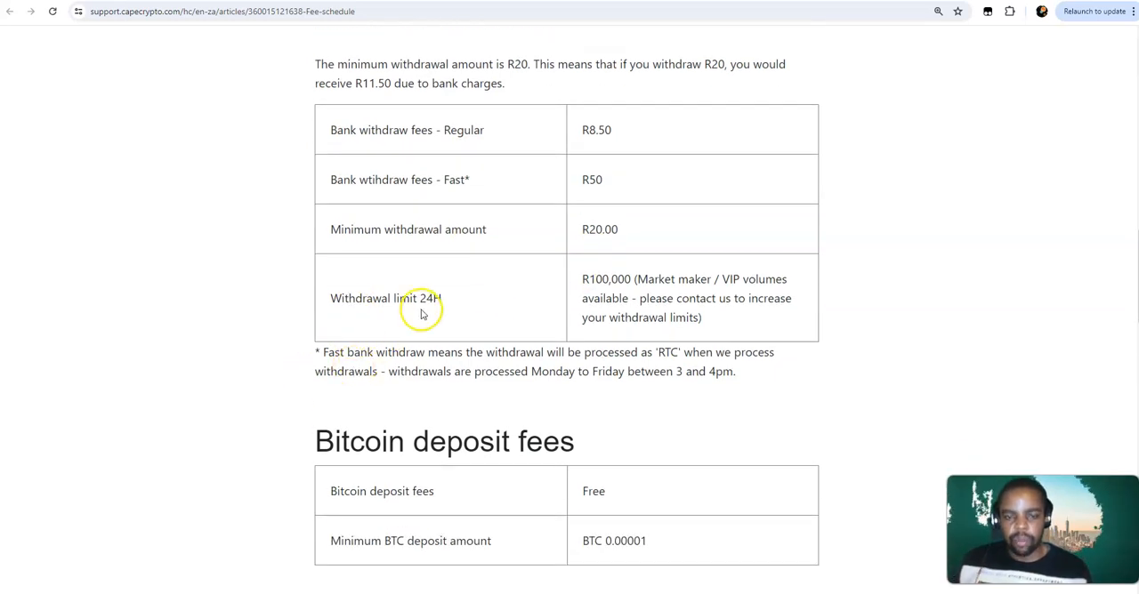
pyautogui.moveTo(533, 306)
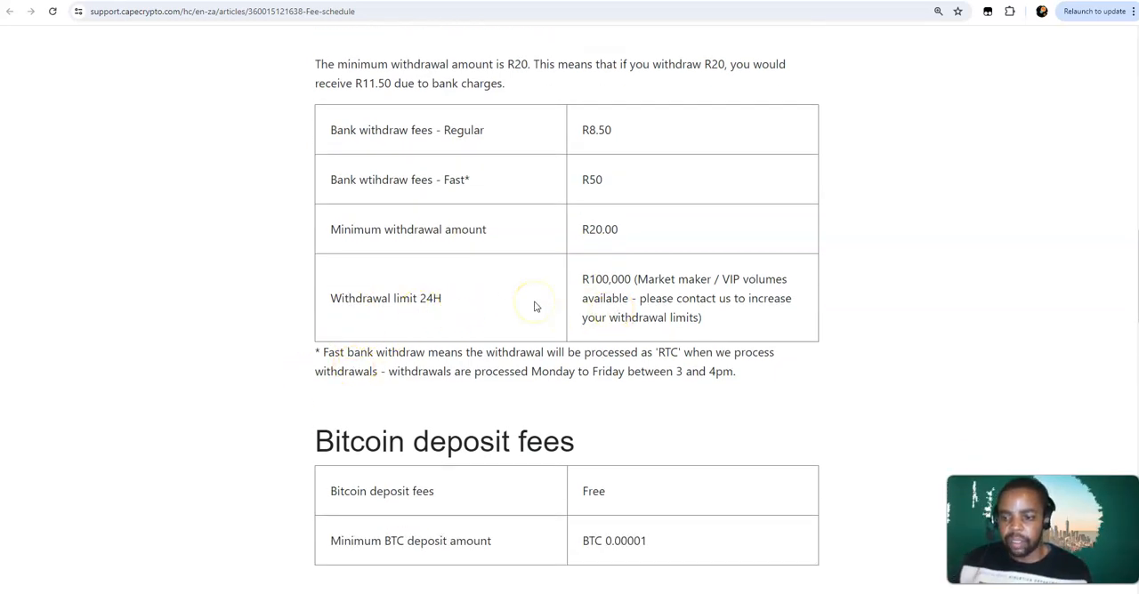
pyautogui.moveTo(623, 292)
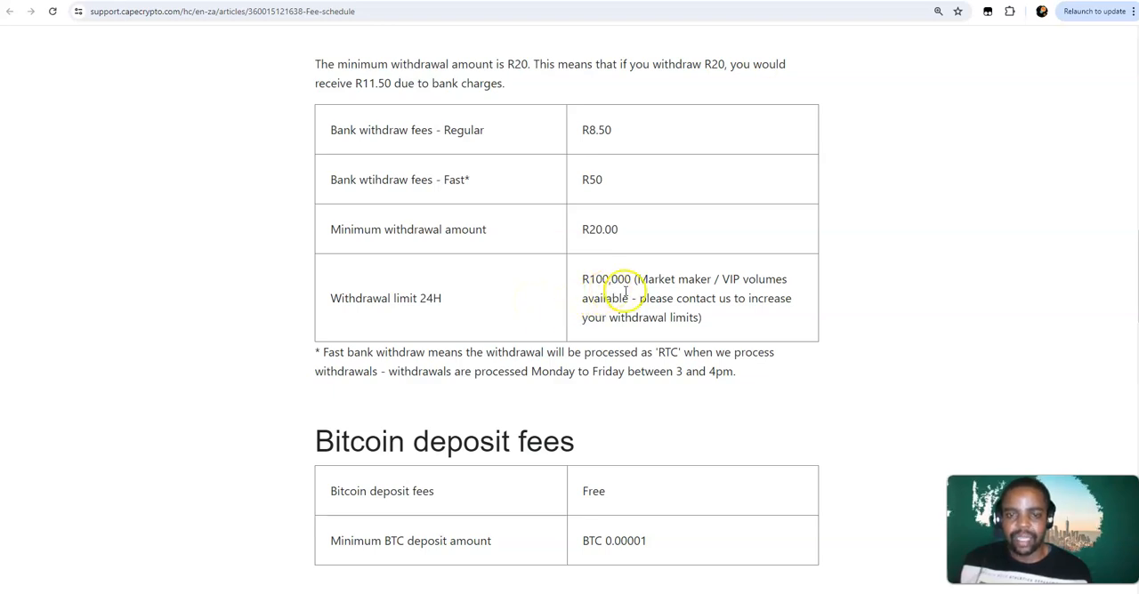
pyautogui.moveTo(685, 294)
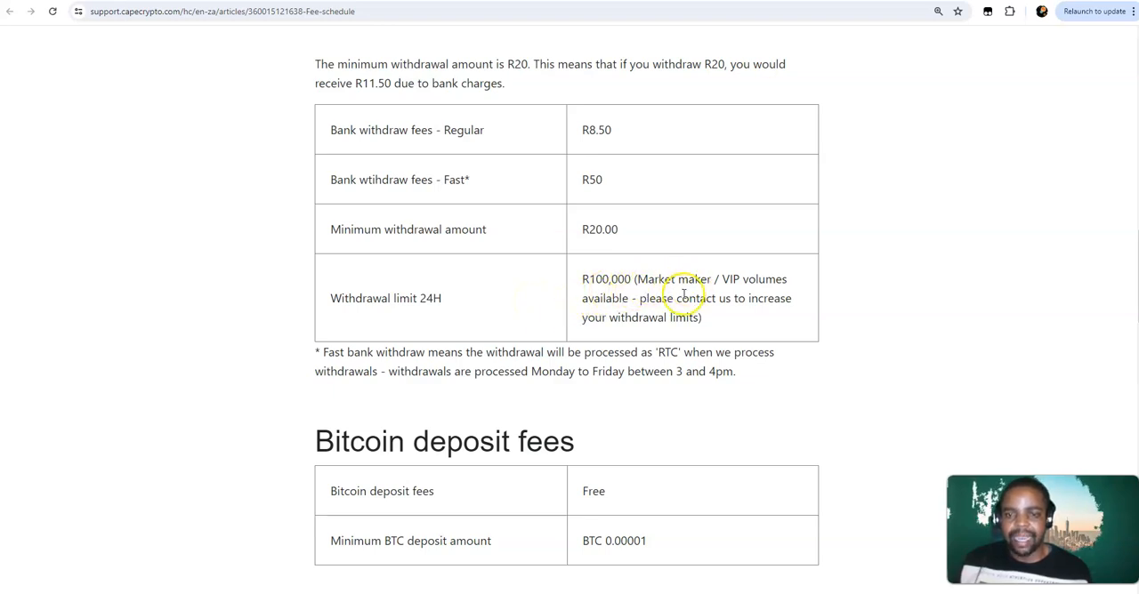
pyautogui.moveTo(630, 304)
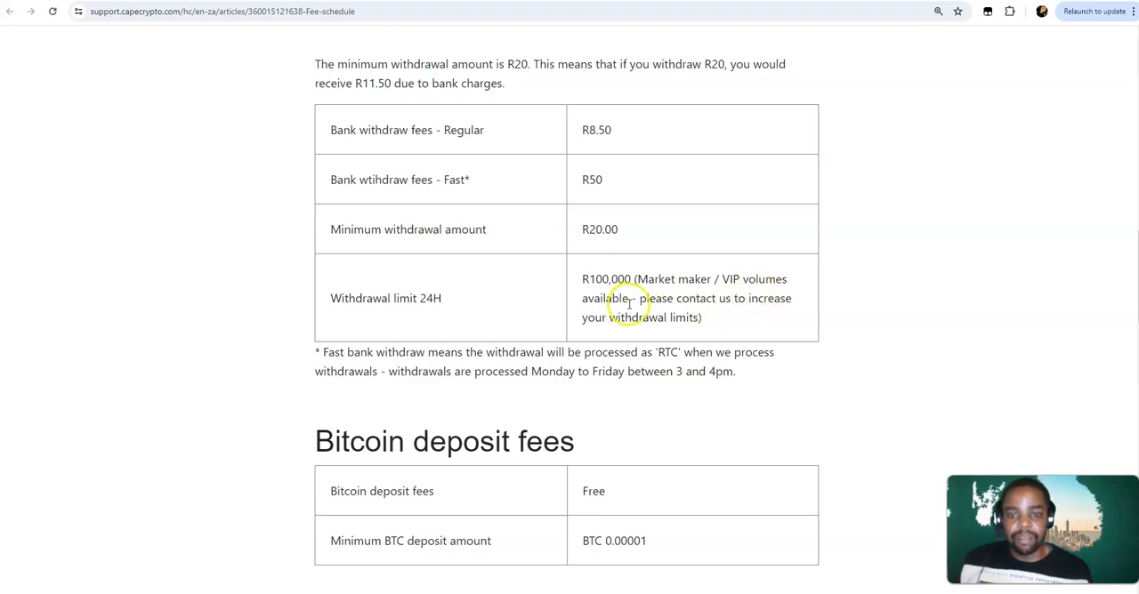
pyautogui.moveTo(756, 322)
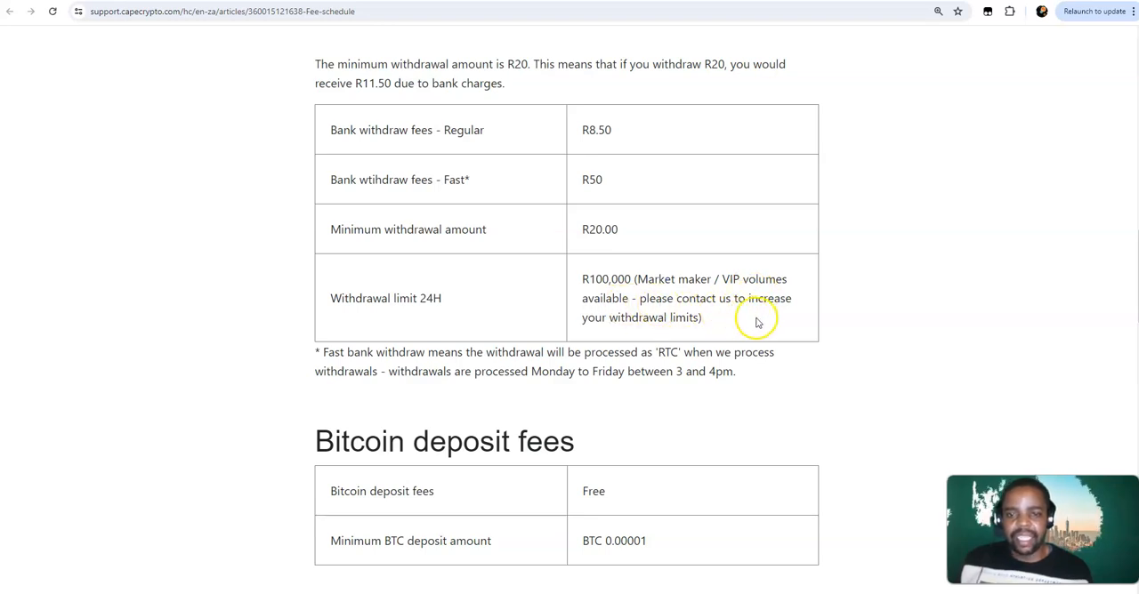
pyautogui.moveTo(601, 334)
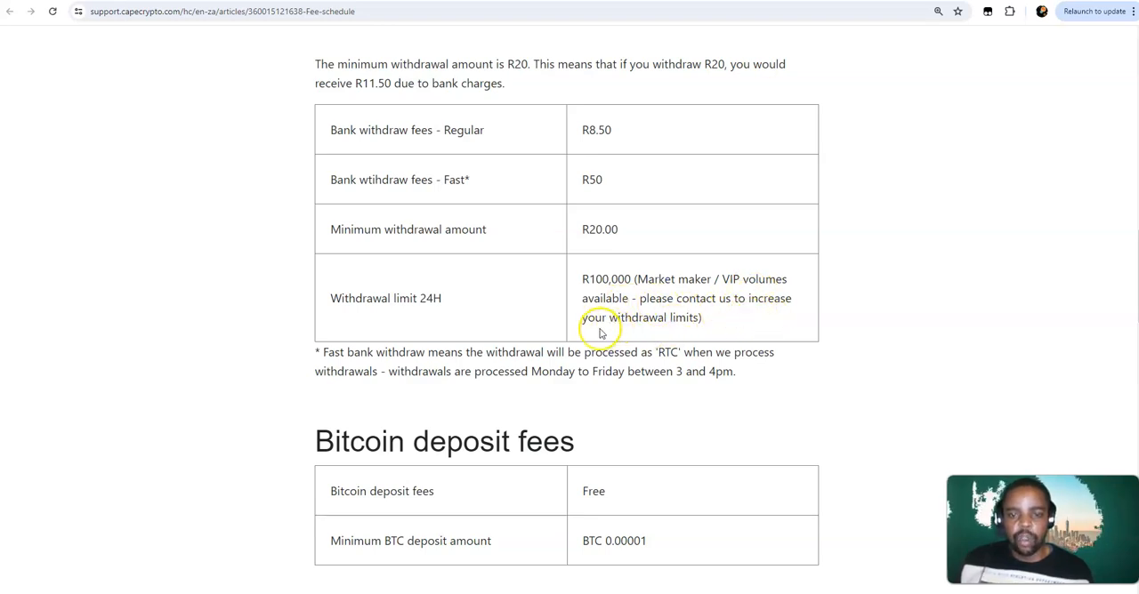
# Scroll to the Bitcoin deposit and withdraw fees: BTC 0.0005 on-chain, SAT 250 Lightning, 0.0001 minimum
pyautogui.scroll(-3)
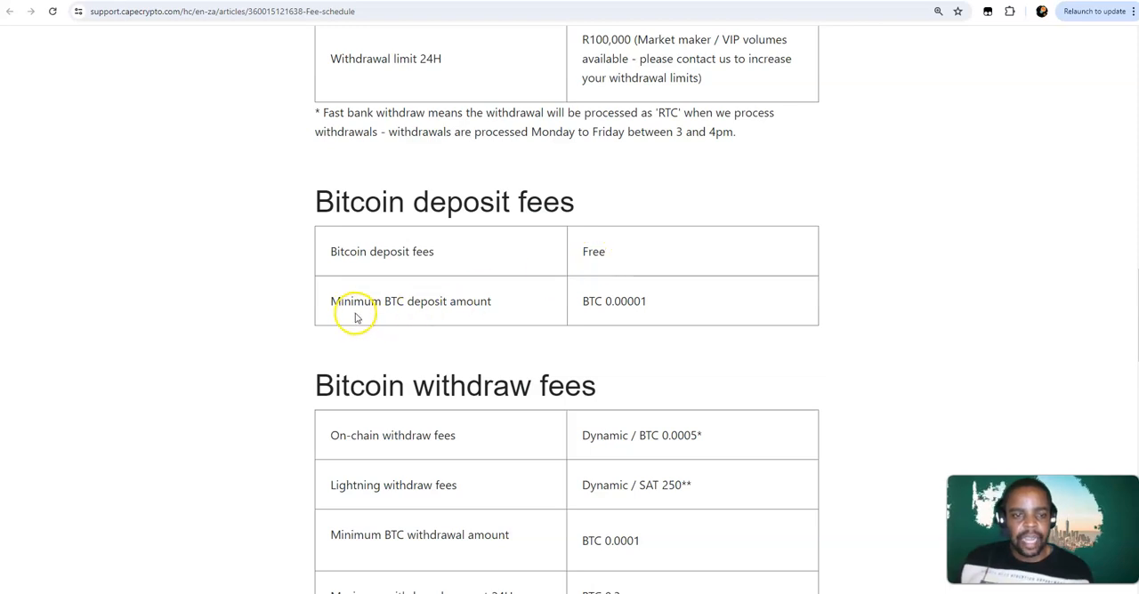
pyautogui.moveTo(418, 316)
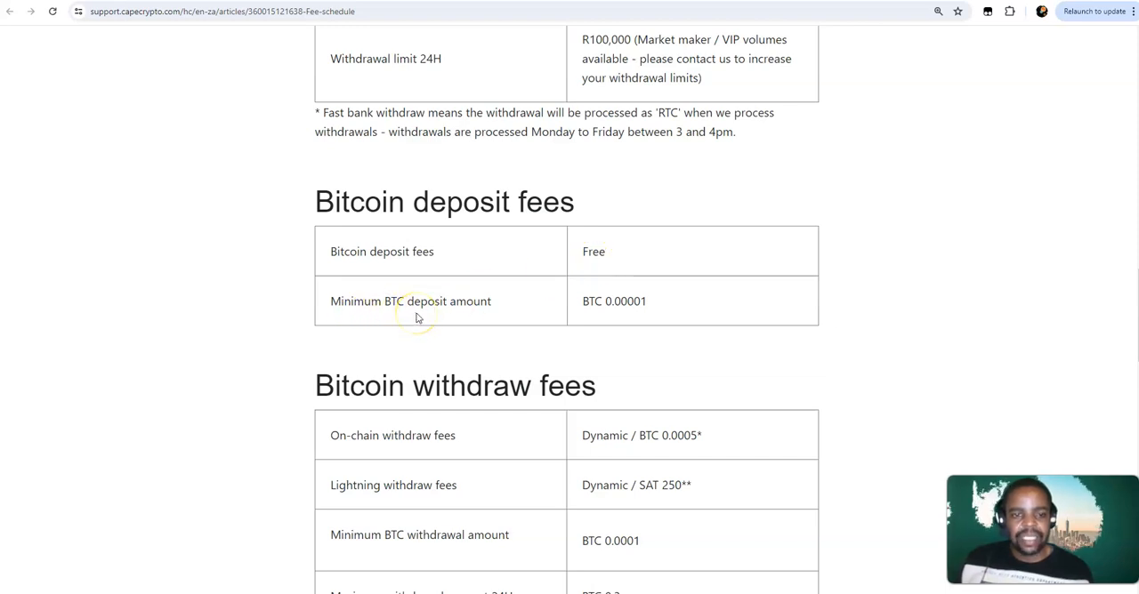
pyautogui.moveTo(591, 306)
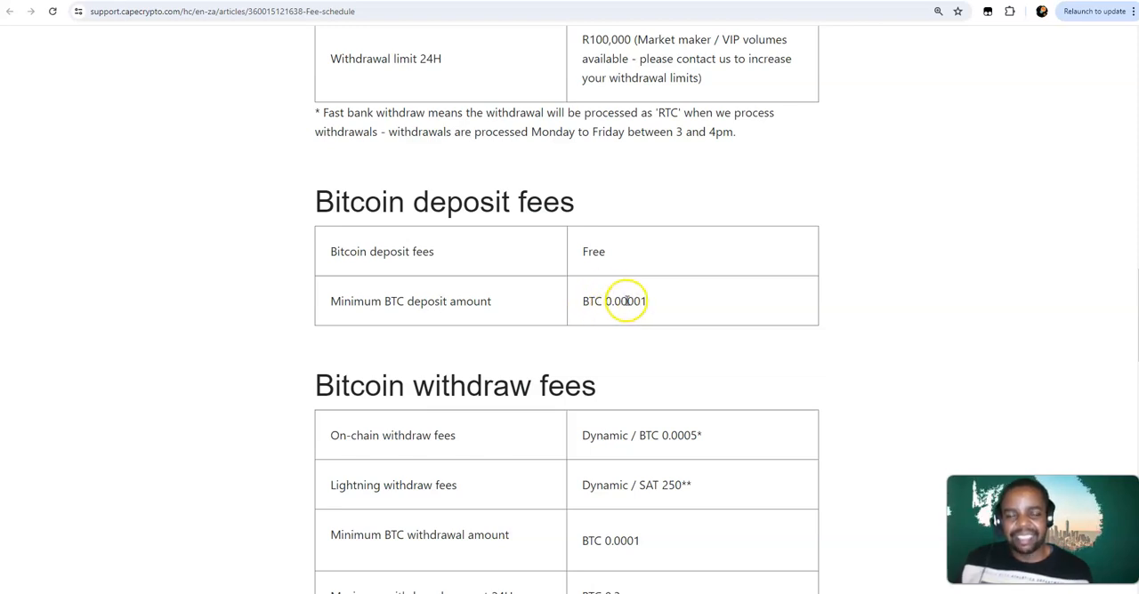
pyautogui.moveTo(636, 292)
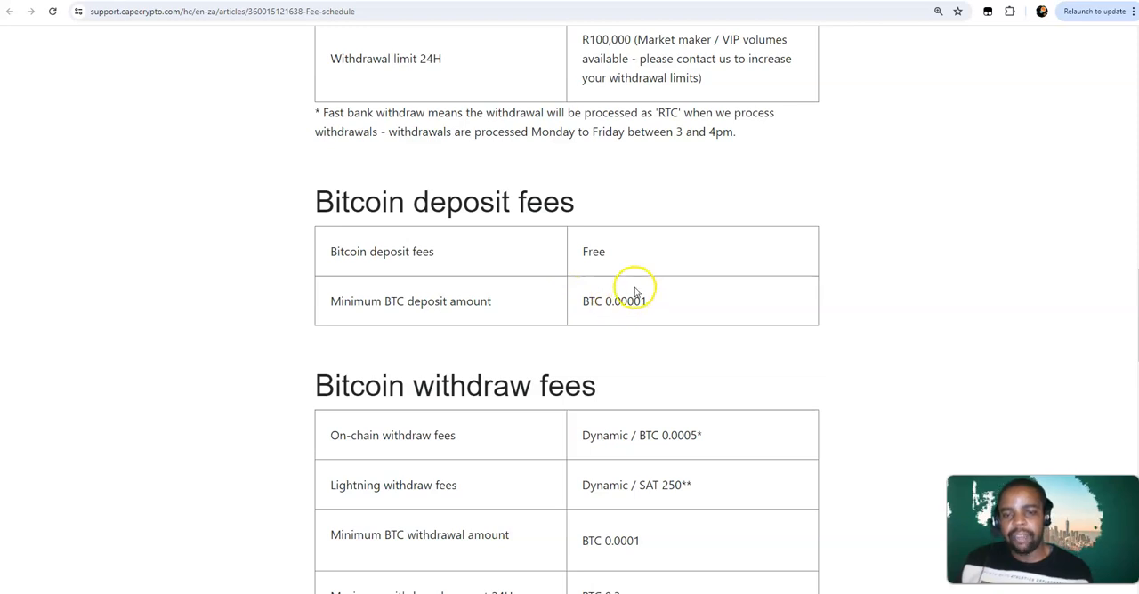
pyautogui.moveTo(658, 312)
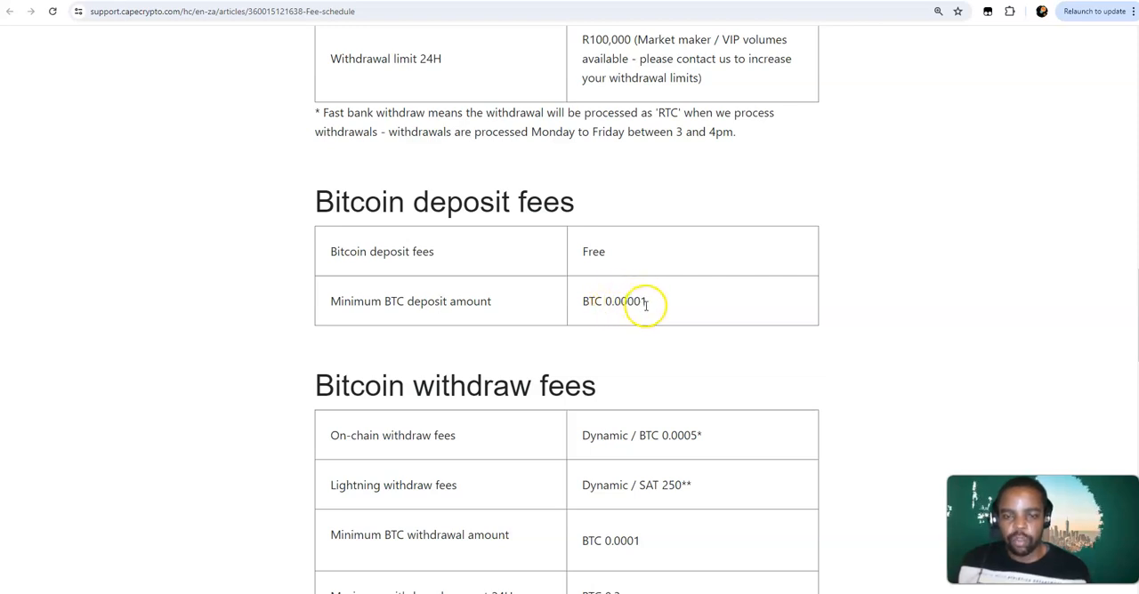
pyautogui.moveTo(569, 327)
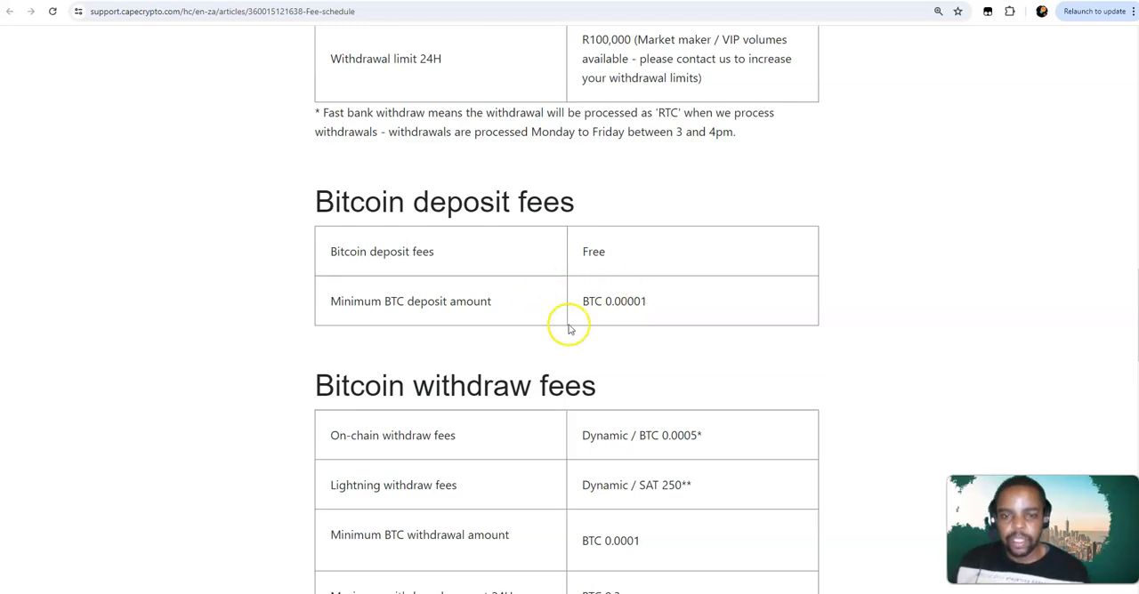
# Scroll to the footnotes on network-demand fee adjustments and Lightning routing fees below the Bitcoin withdraw table
pyautogui.scroll(-3)
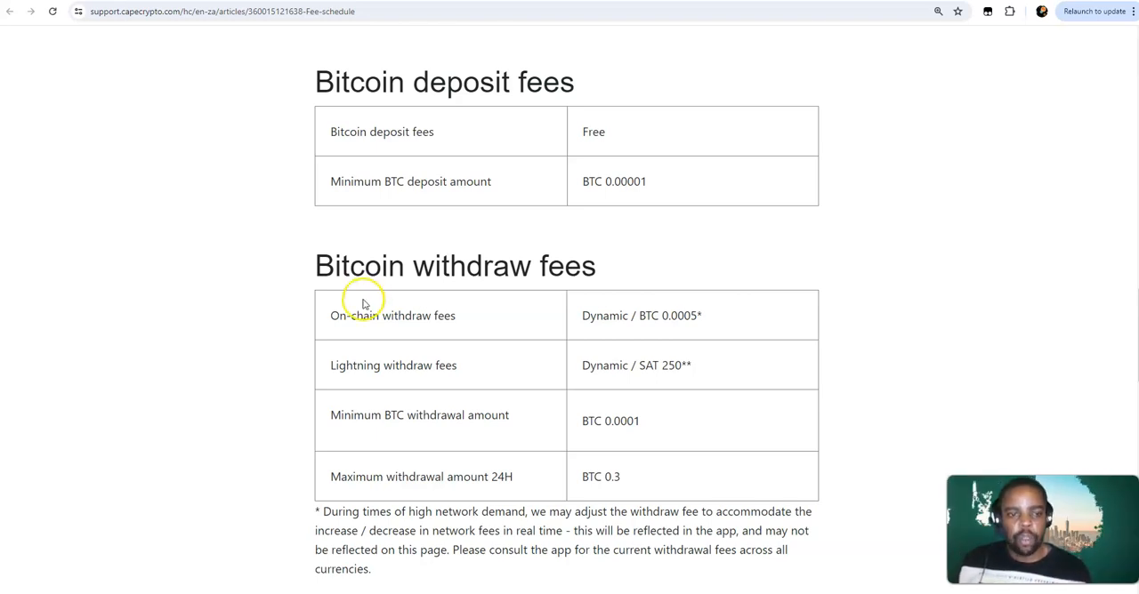
pyautogui.moveTo(355, 327)
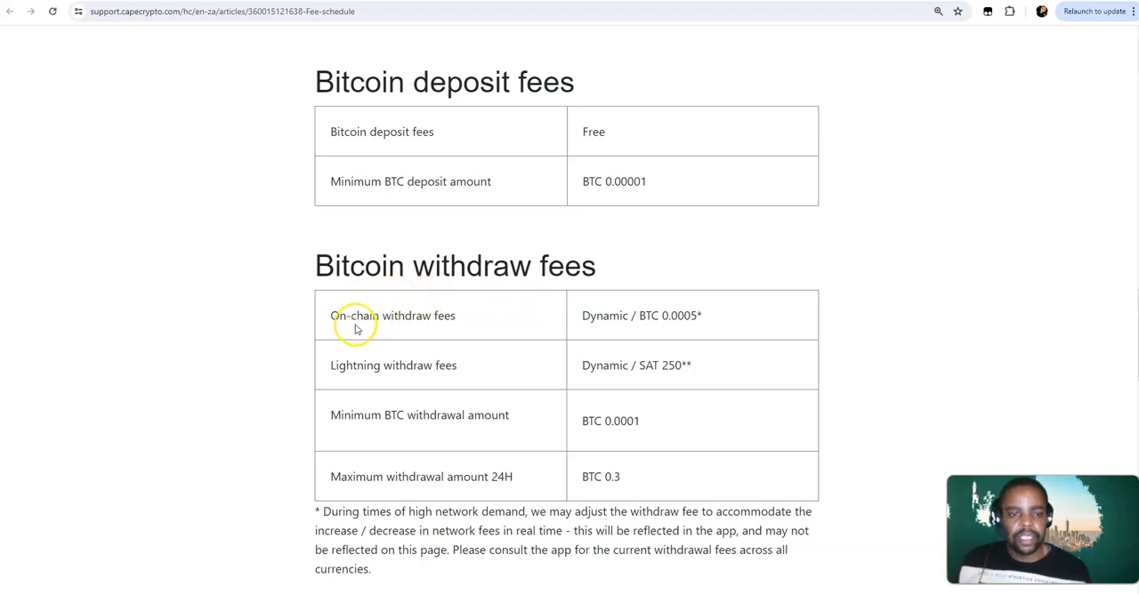
pyautogui.moveTo(598, 345)
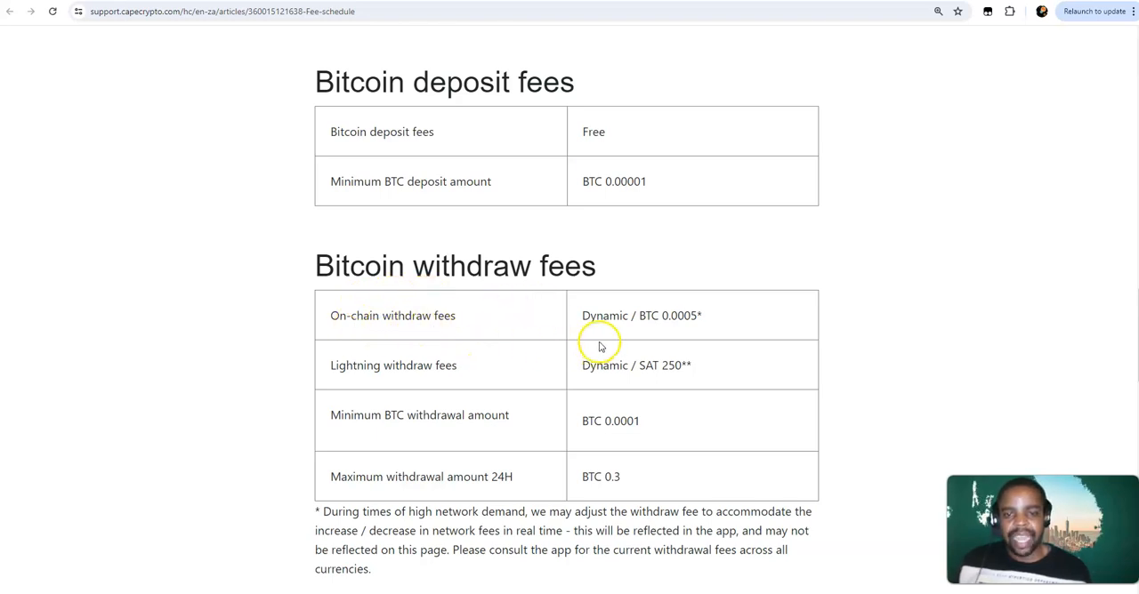
pyautogui.moveTo(683, 329)
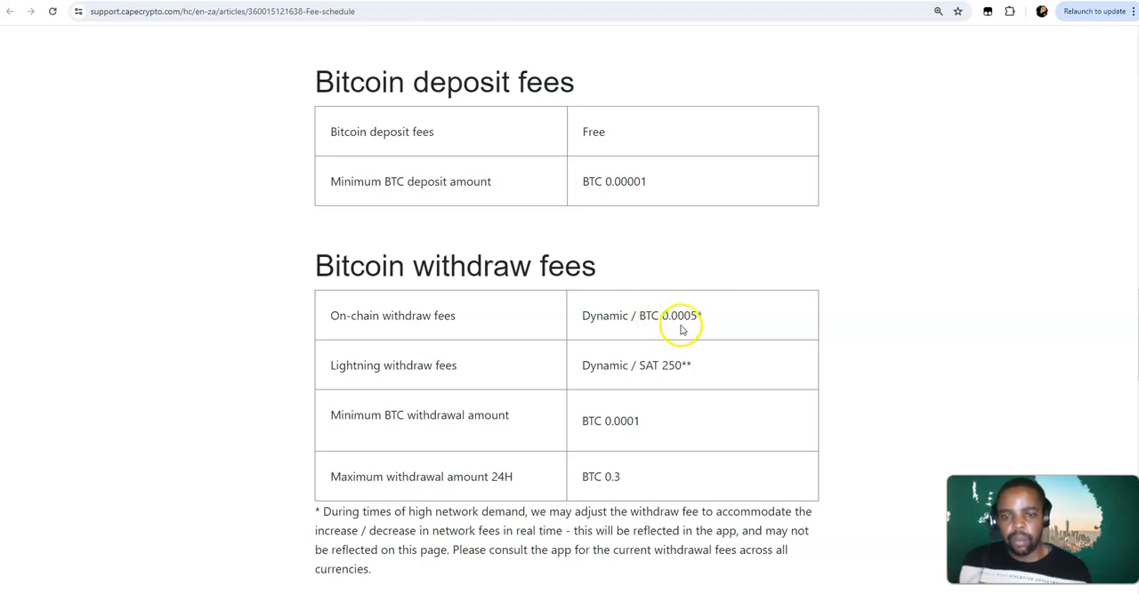
pyautogui.moveTo(292, 383)
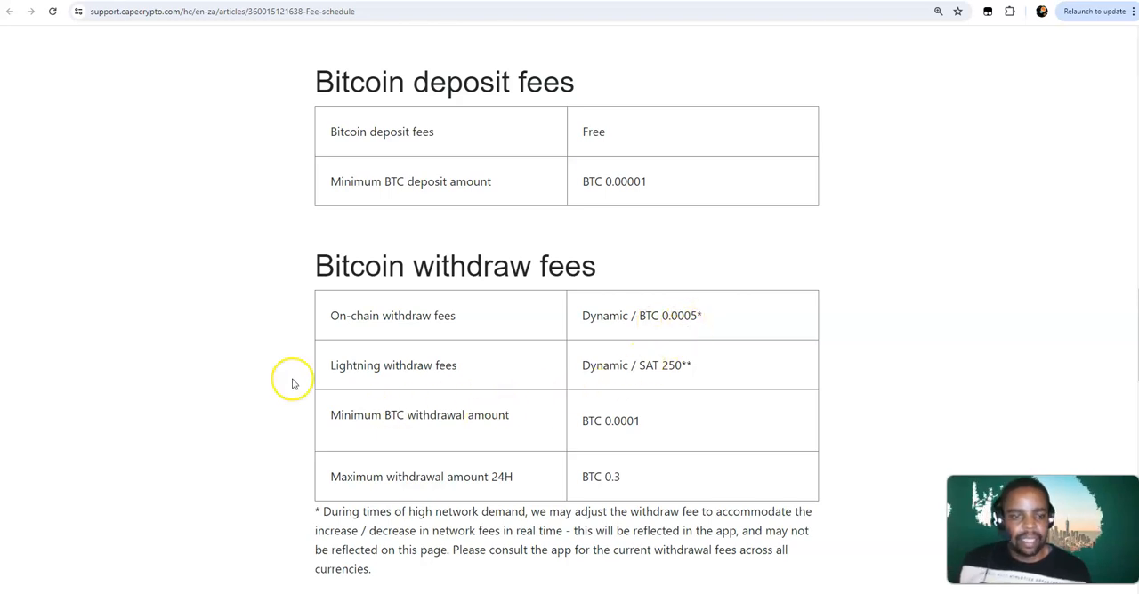
pyautogui.moveTo(456, 367)
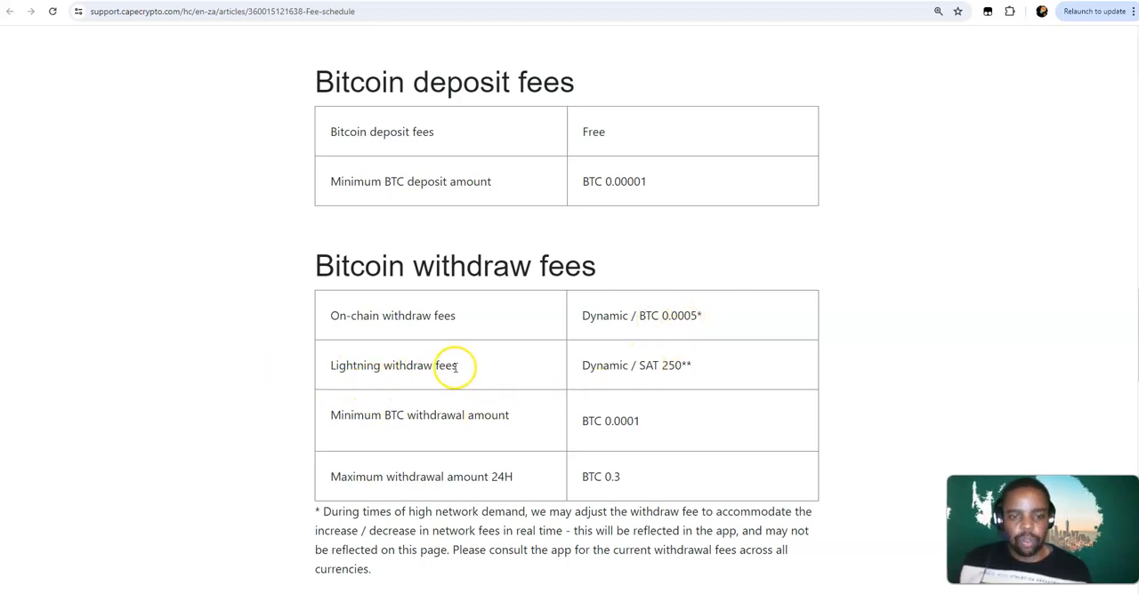
pyautogui.moveTo(637, 377)
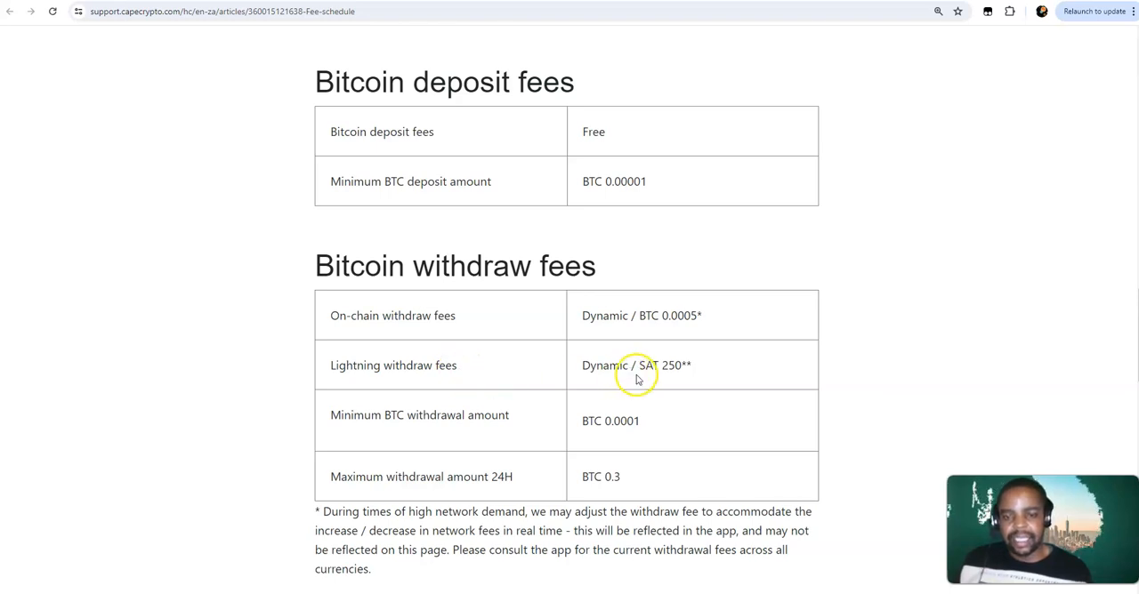
pyautogui.moveTo(667, 383)
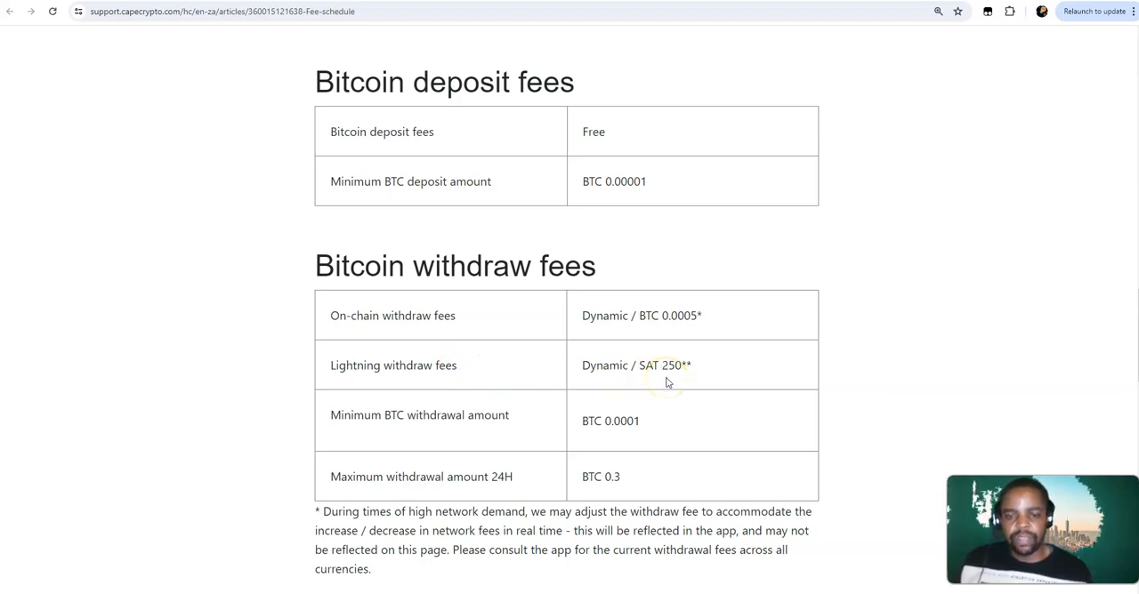
pyautogui.scroll(-3)
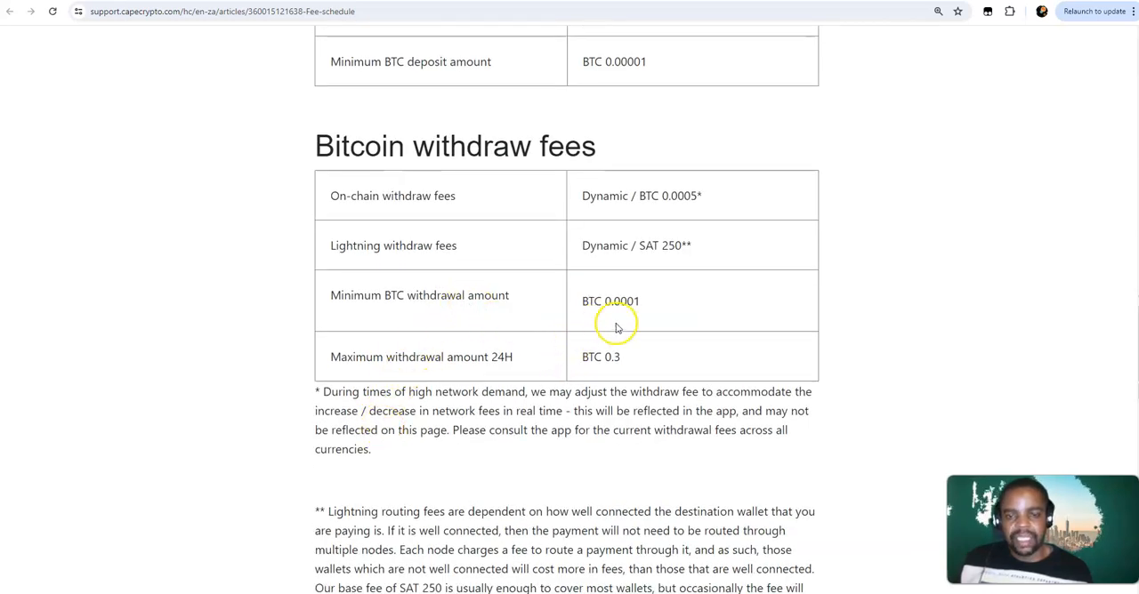
pyautogui.moveTo(639, 324)
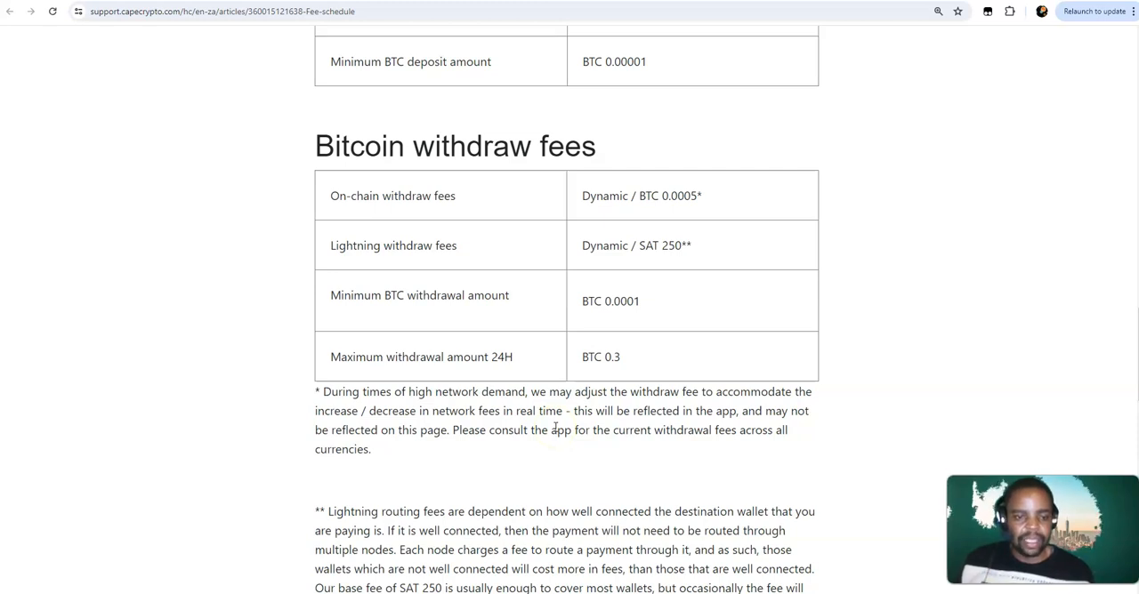
pyautogui.scroll(-3)
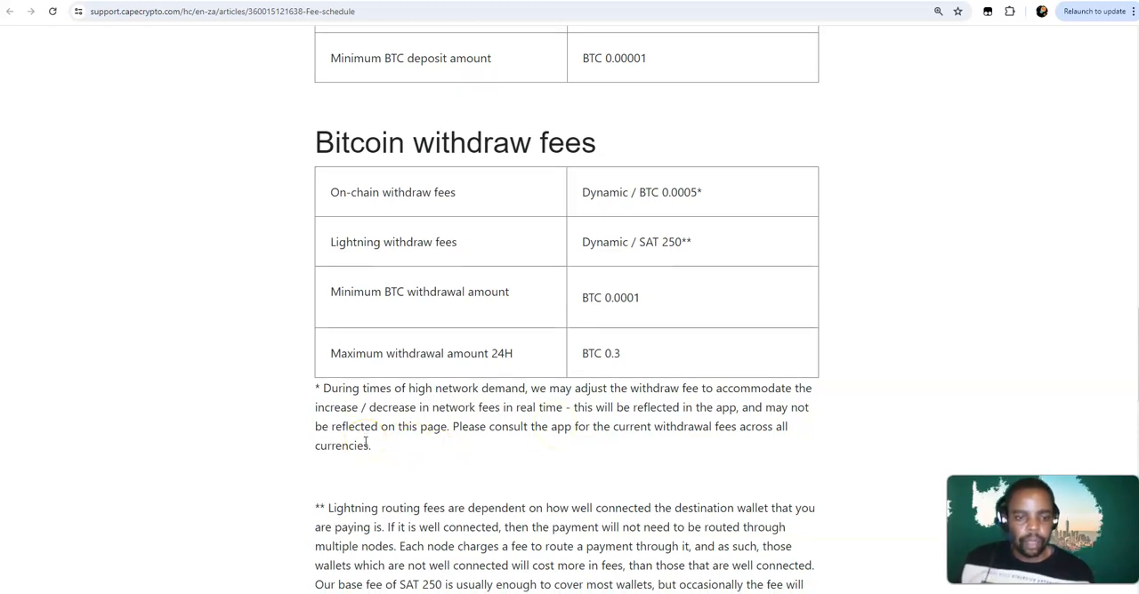
# Scroll down through the Ethereum, Stablecoin and XRP fee sections to the related articles
pyautogui.scroll(-3)
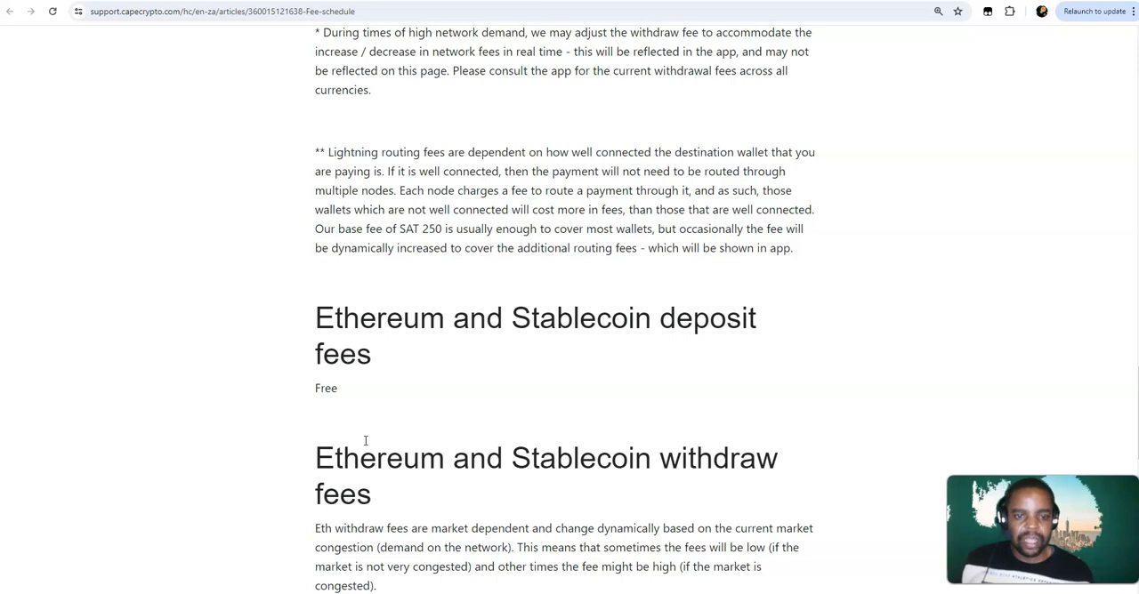
pyautogui.scroll(-3)
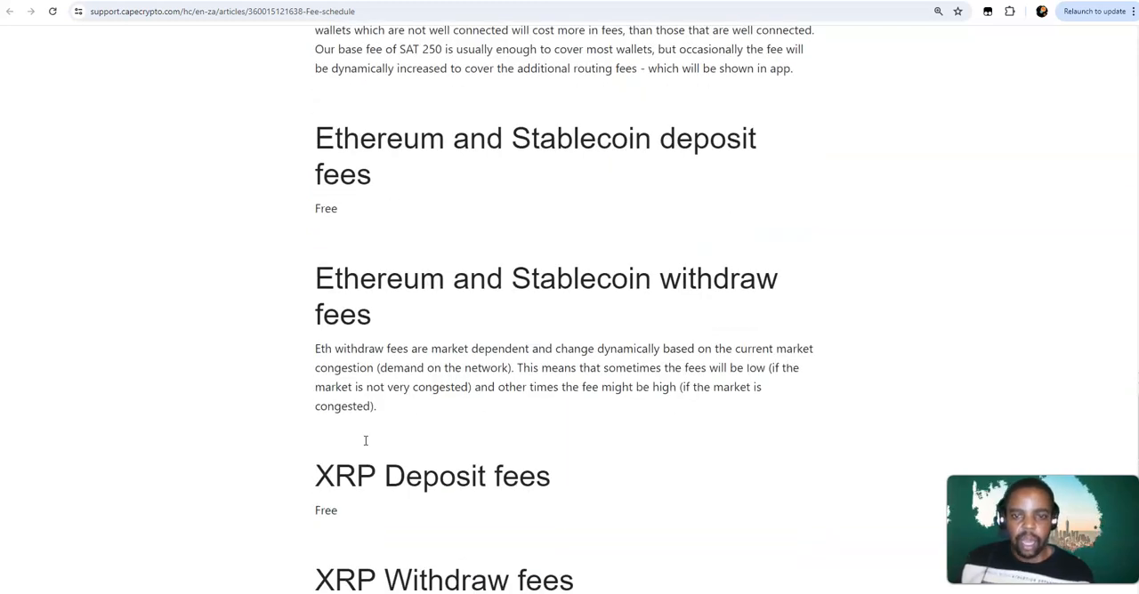
pyautogui.scroll(-3)
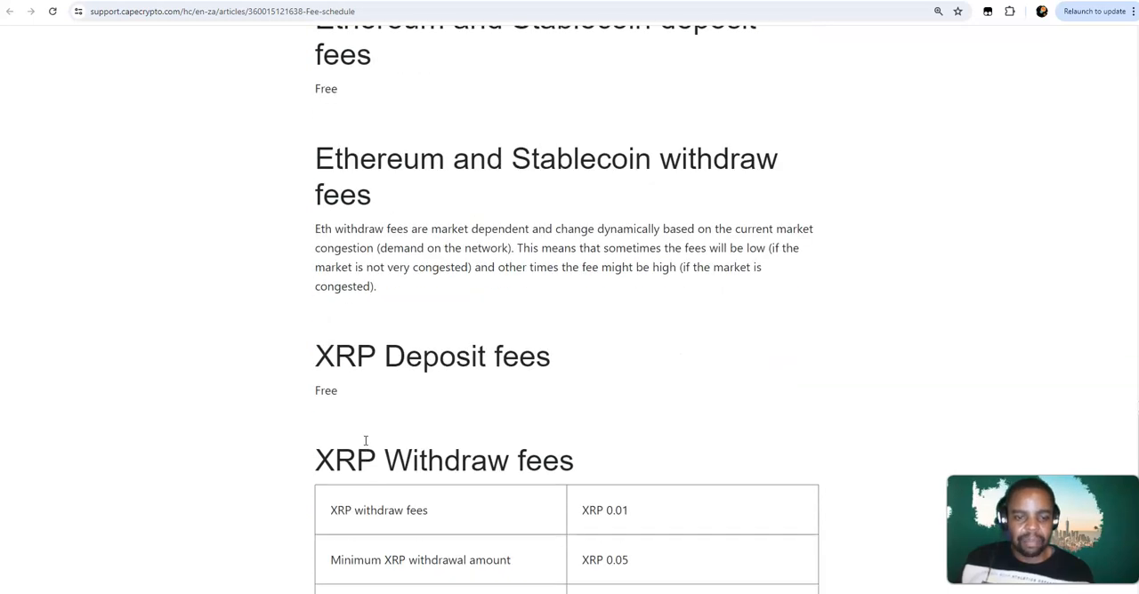
pyautogui.scroll(-3)
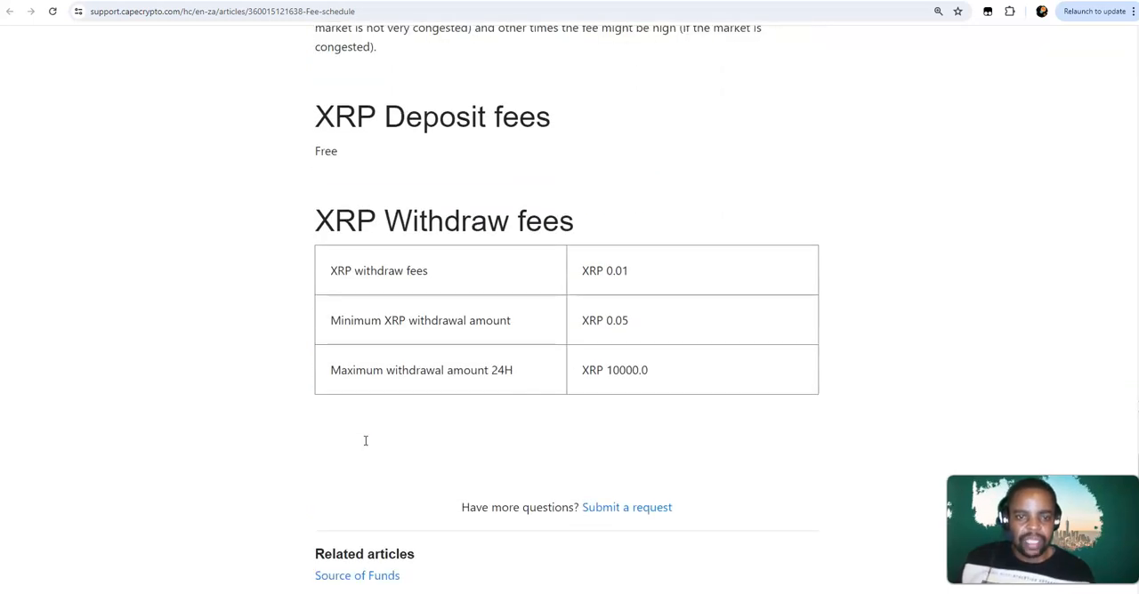
pyautogui.scroll(-3)
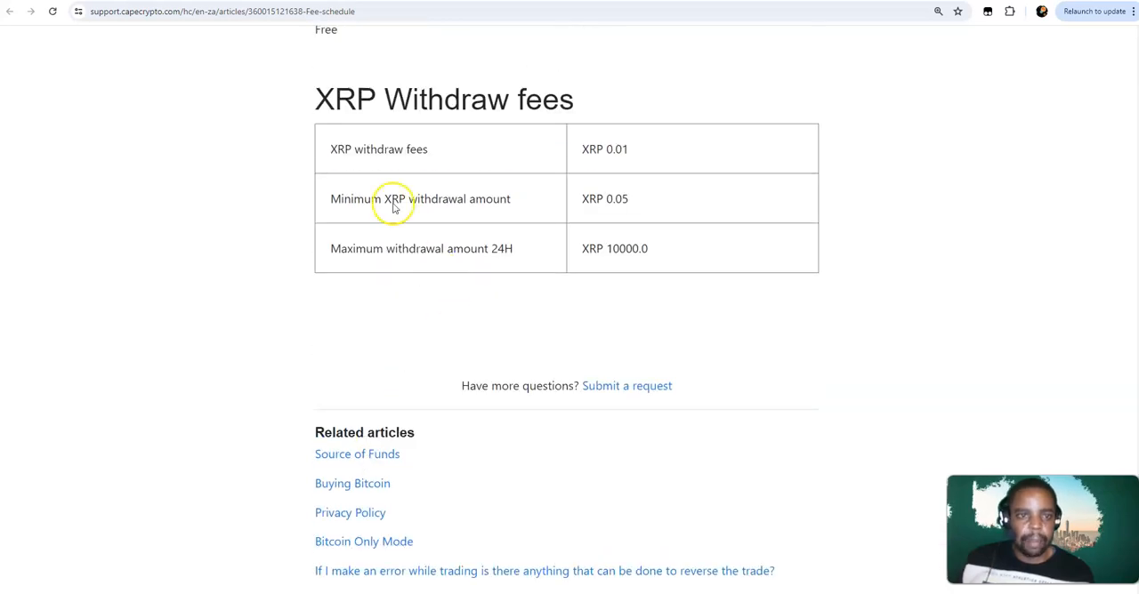
pyautogui.moveTo(479, 217)
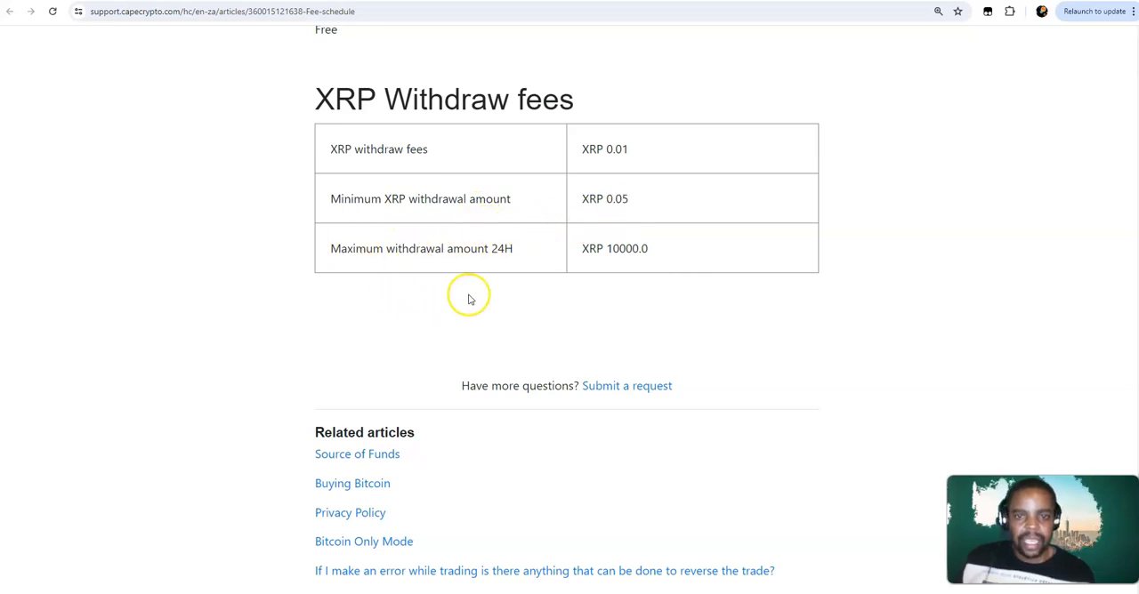
# Scroll back up to the ZAR deposit fees table
pyautogui.scroll(3)
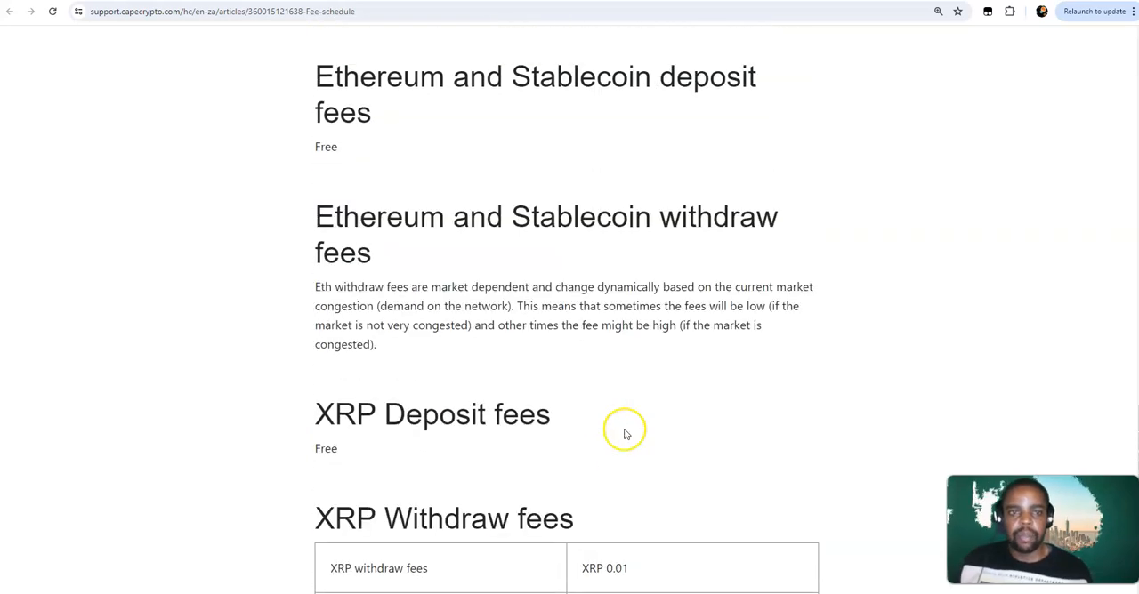
pyautogui.scroll(3)
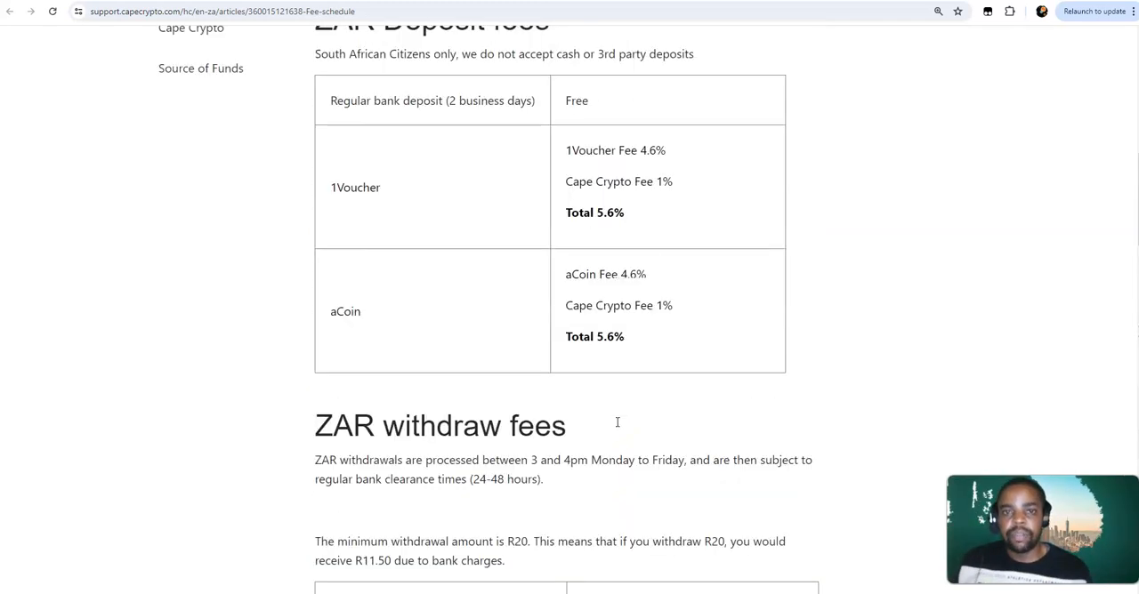
pyautogui.scroll(3)
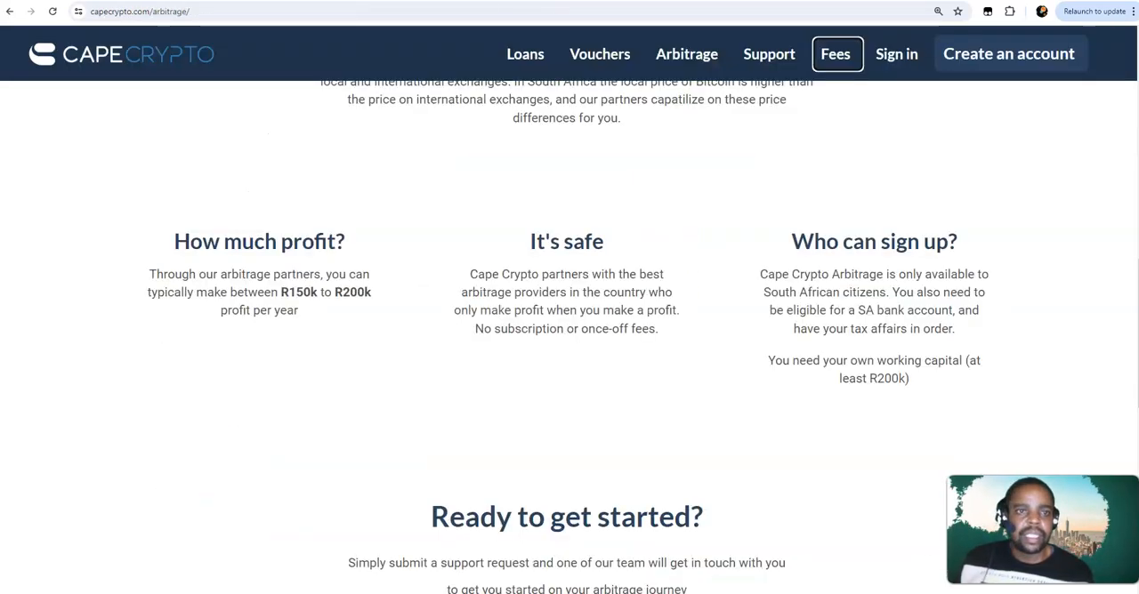
pyautogui.moveTo(876, 240)
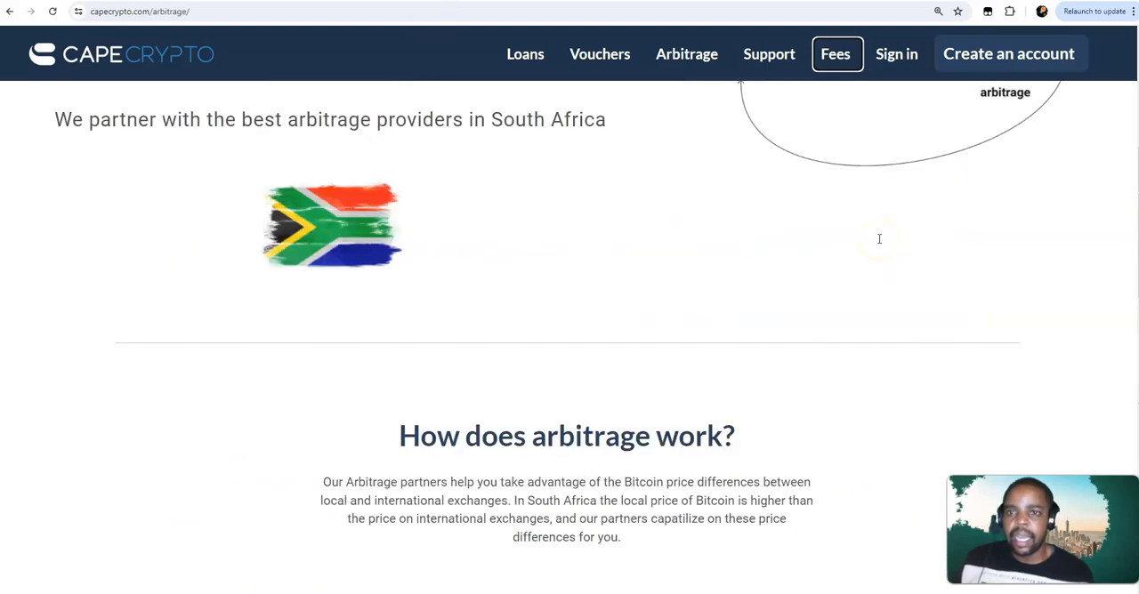
# Scroll through the arbitrage page sections on expected profit and who can sign up
pyautogui.scroll(-3)
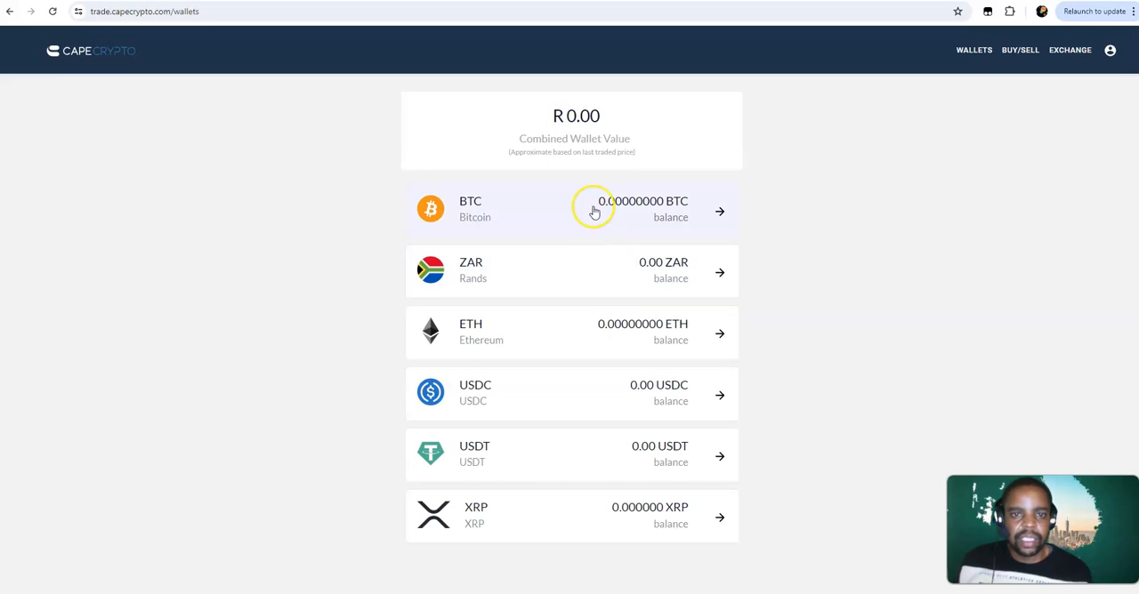
pyautogui.moveTo(543, 303)
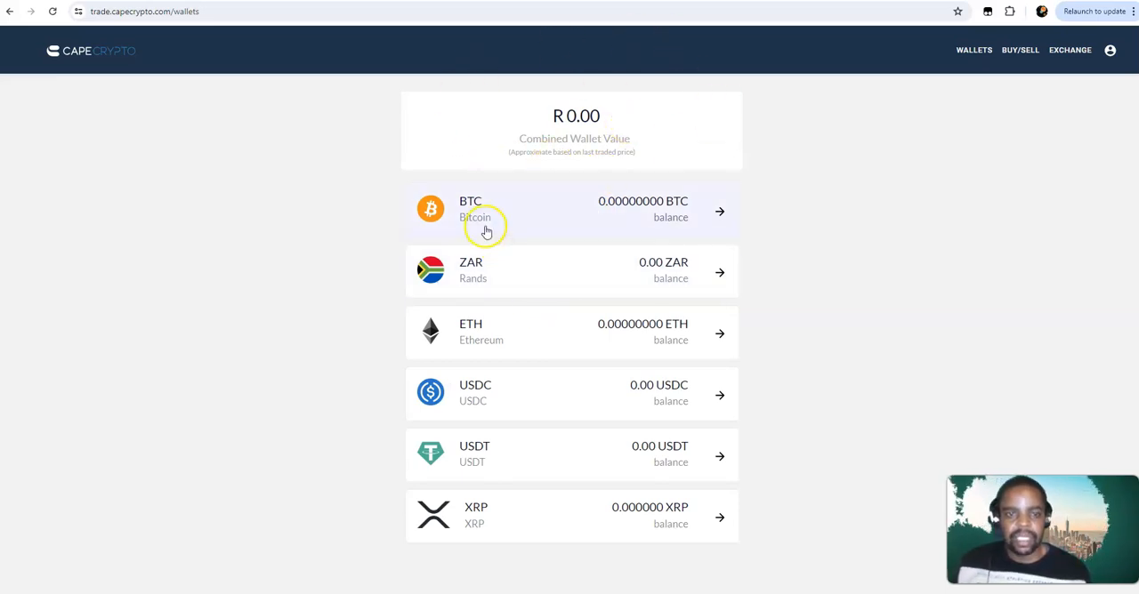
pyautogui.moveTo(548, 506)
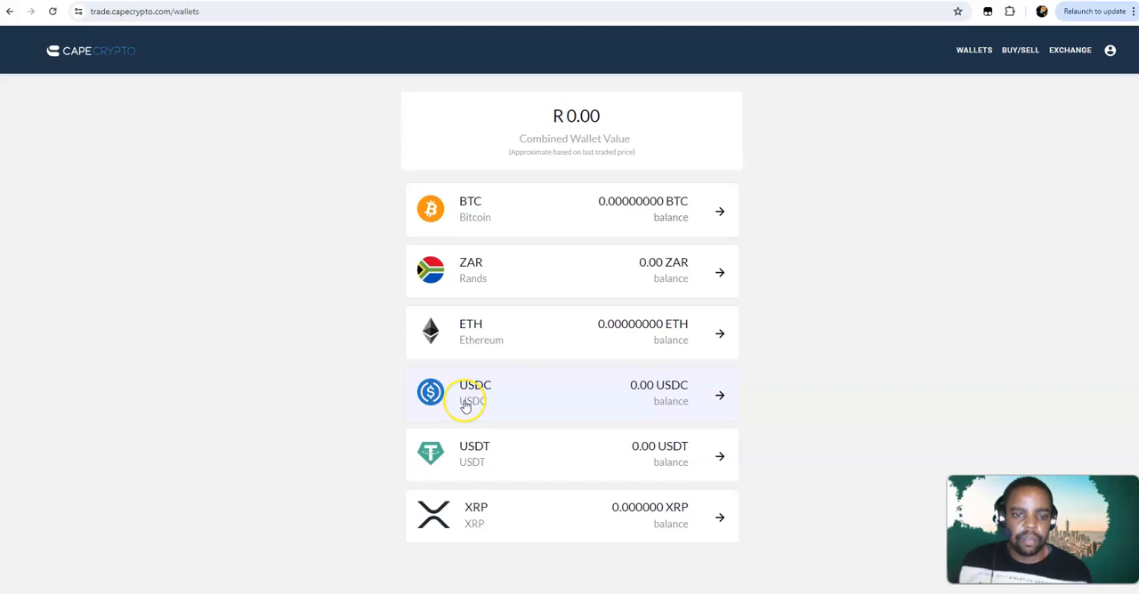
pyautogui.moveTo(495, 481)
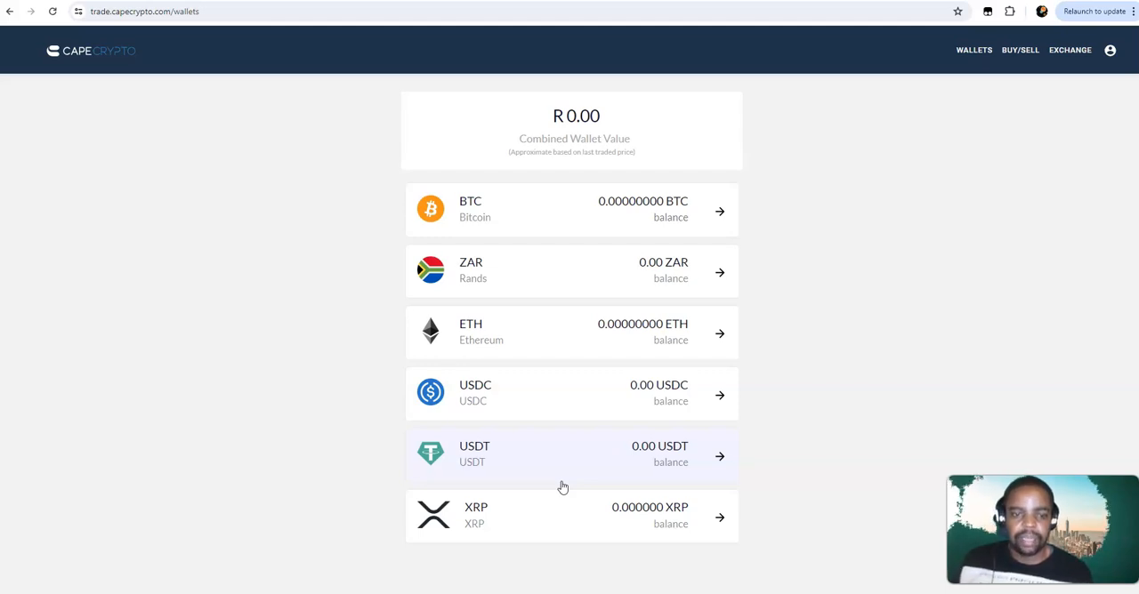
pyautogui.moveTo(815, 212)
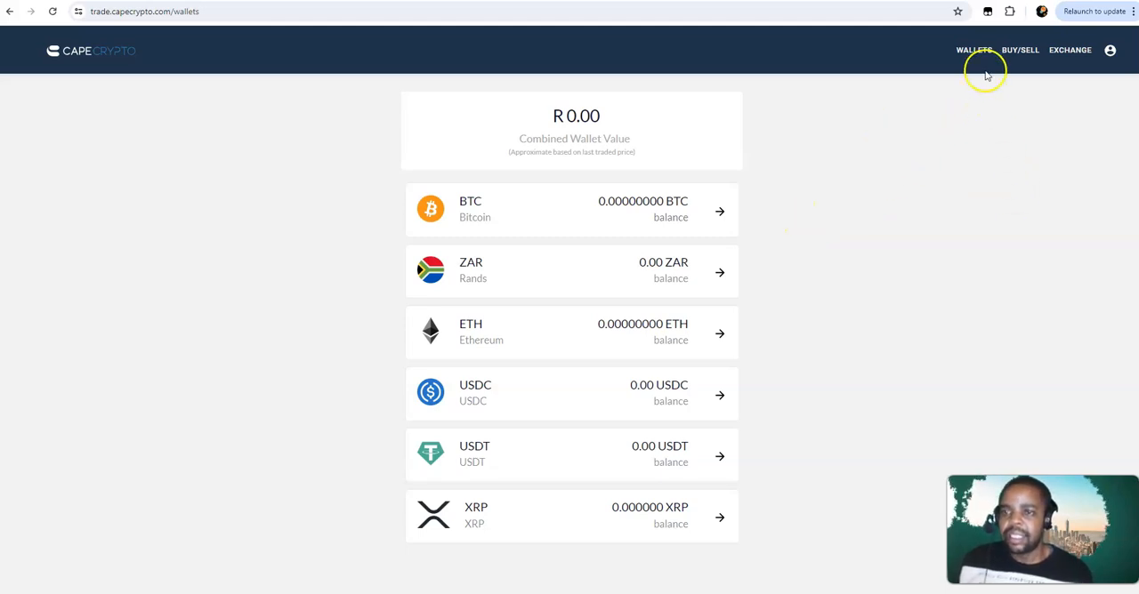
pyautogui.moveTo(988, 55)
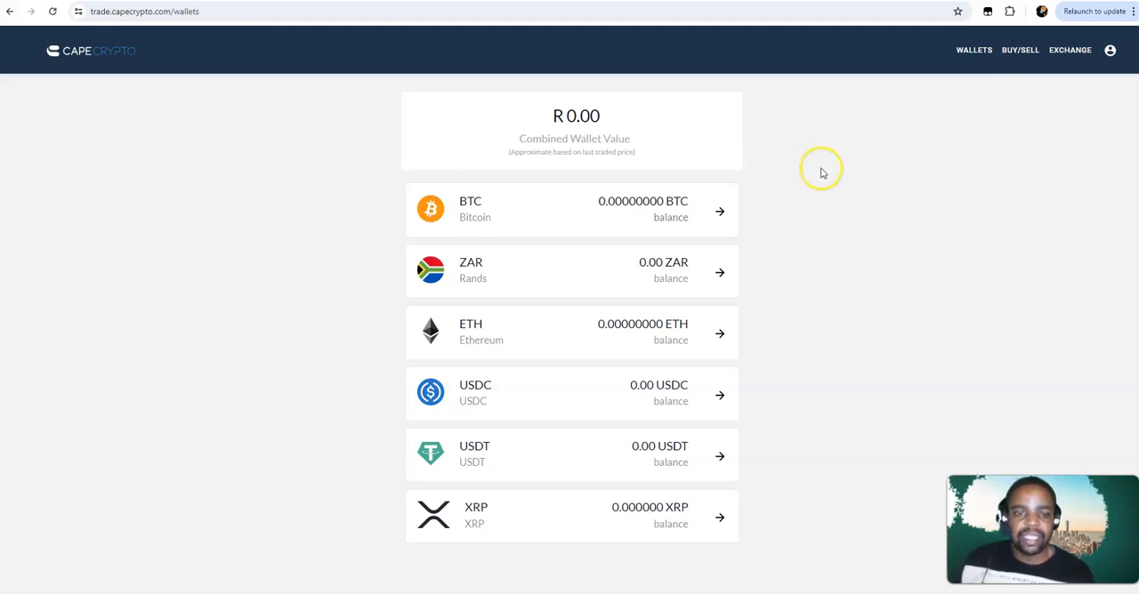
pyautogui.moveTo(466, 428)
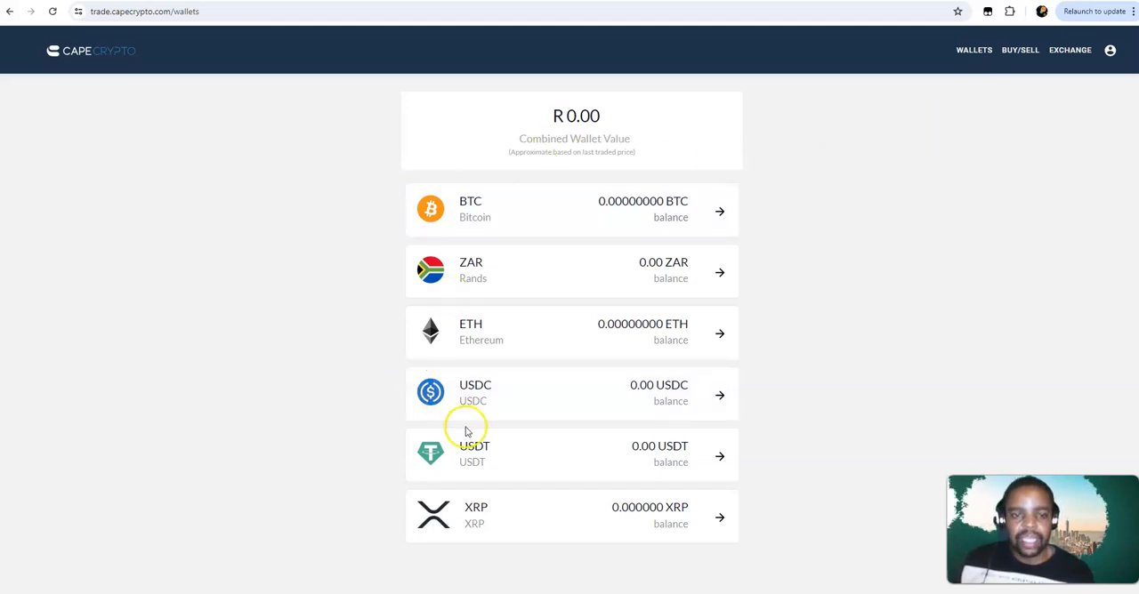
pyautogui.moveTo(479, 463)
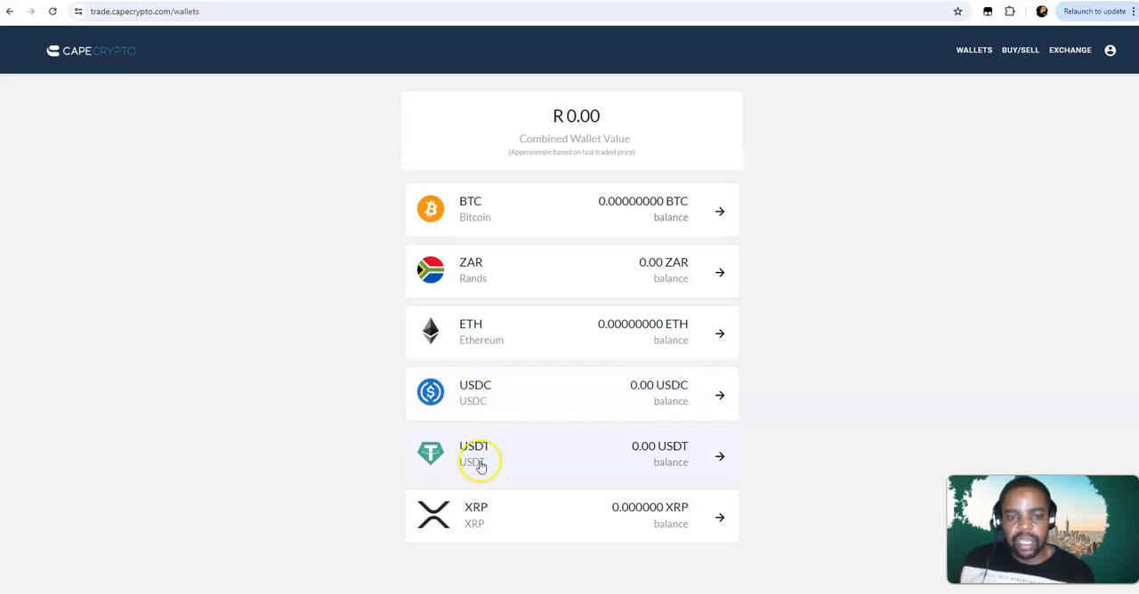
pyautogui.moveTo(490, 395)
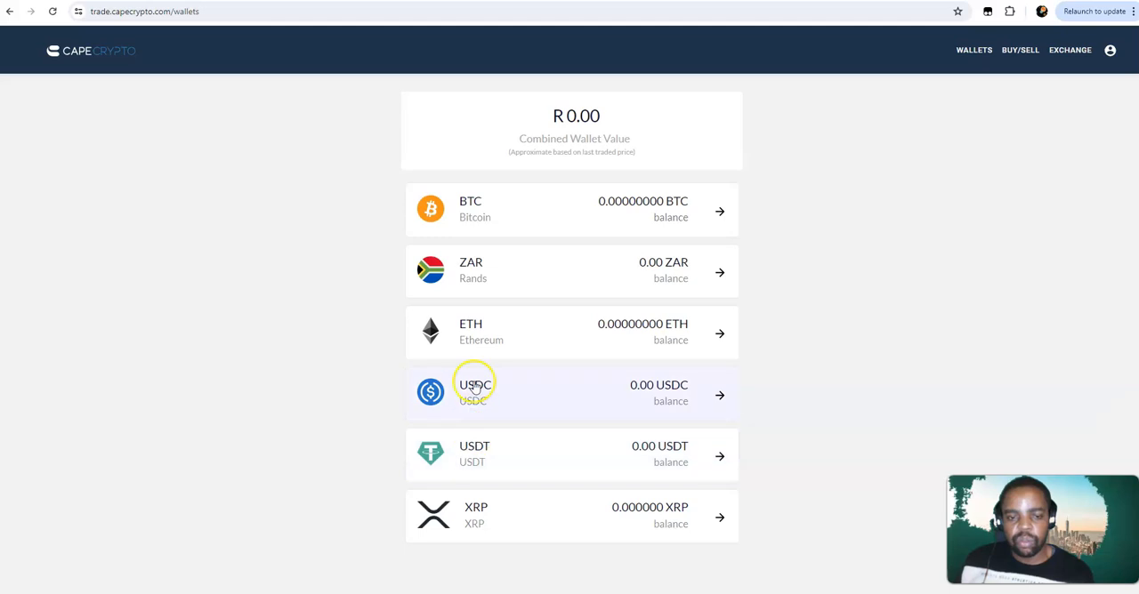
pyautogui.moveTo(449, 519)
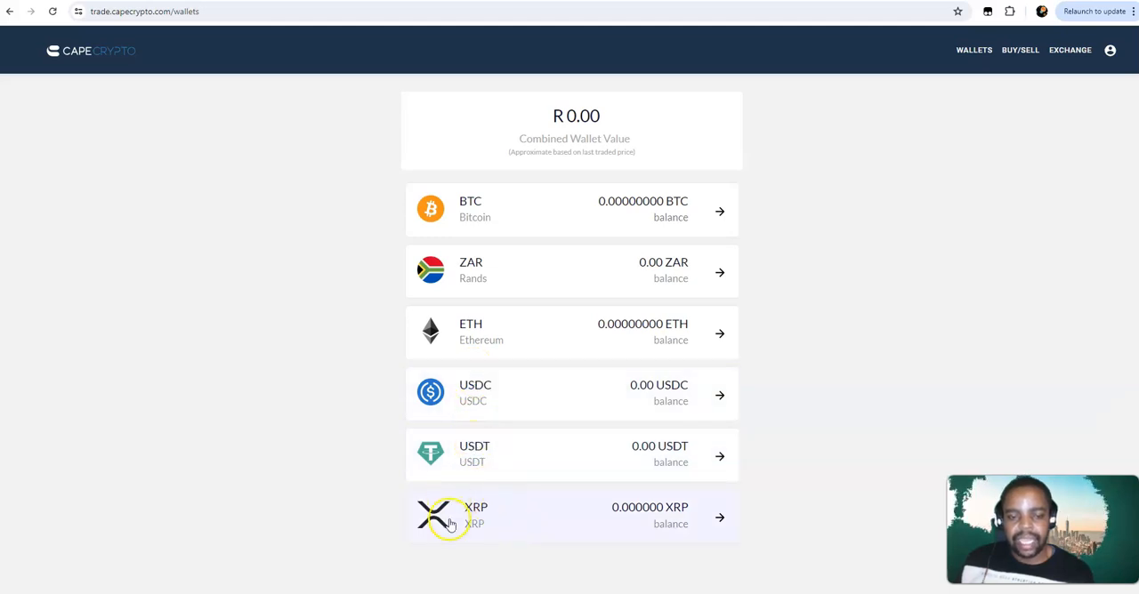
pyautogui.moveTo(537, 531)
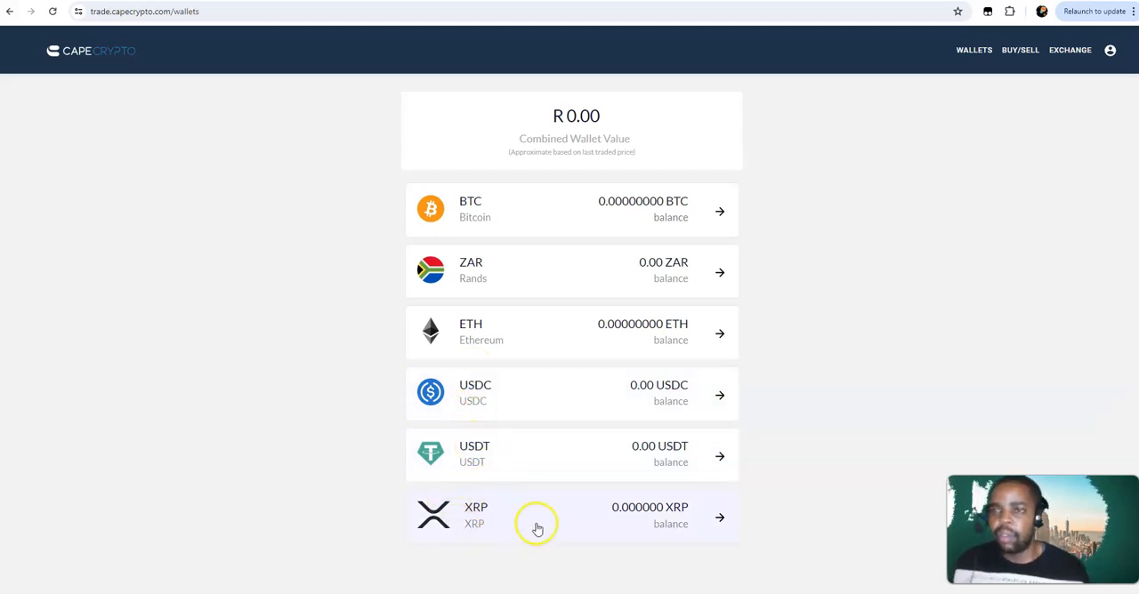
pyautogui.moveTo(1099, 151)
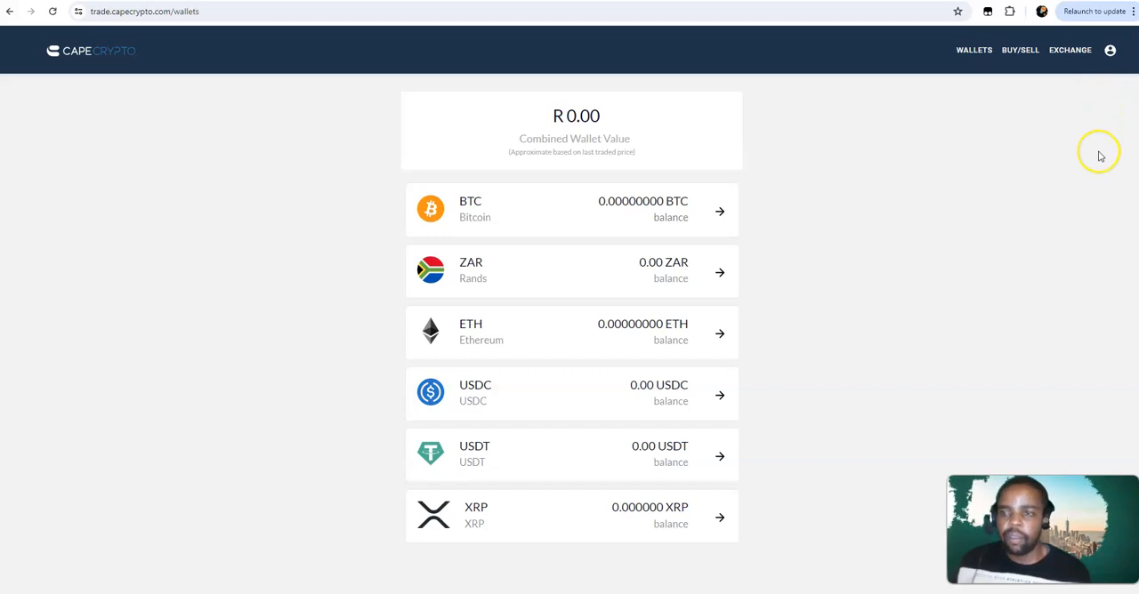
pyautogui.moveTo(1035, 255)
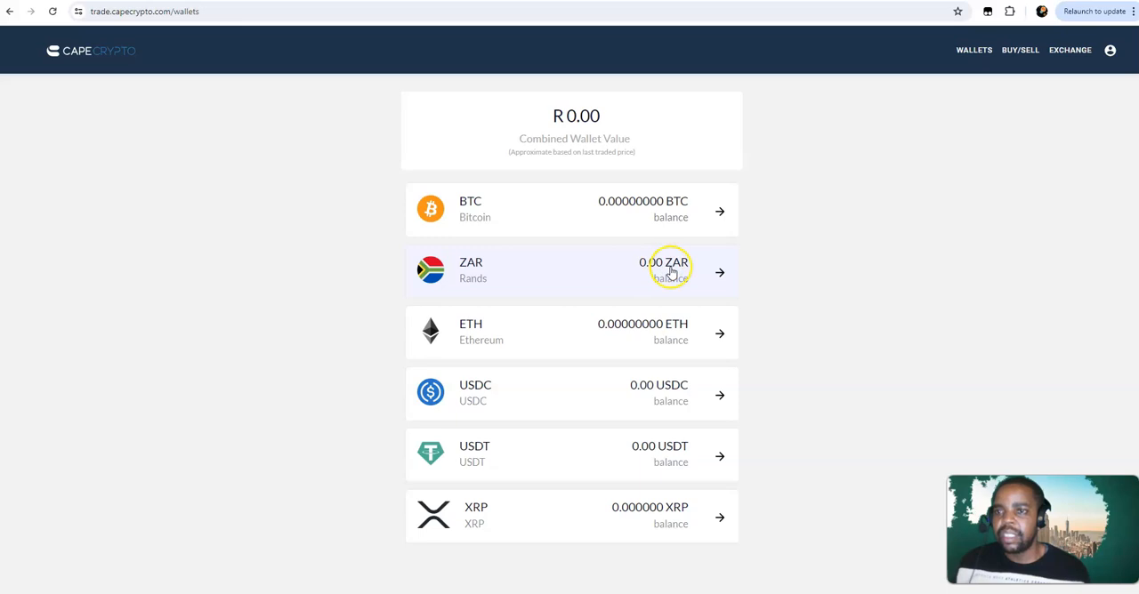
pyautogui.moveTo(1015, 82)
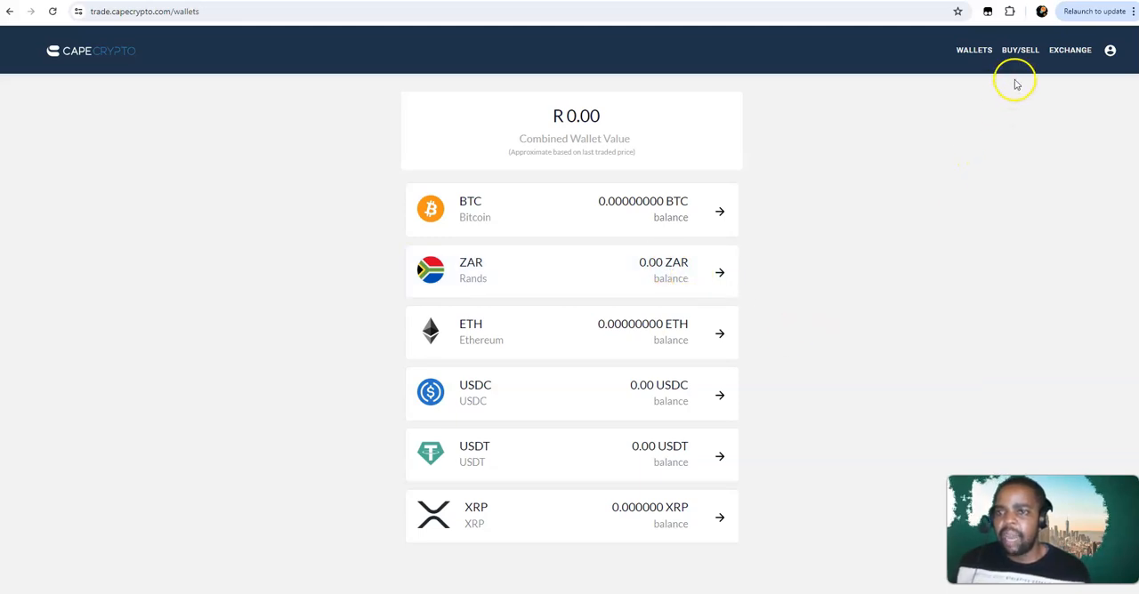
# Go from the empty Wallets overview to the Buy/Sell page via the top navigation
pyautogui.click(1019, 49)
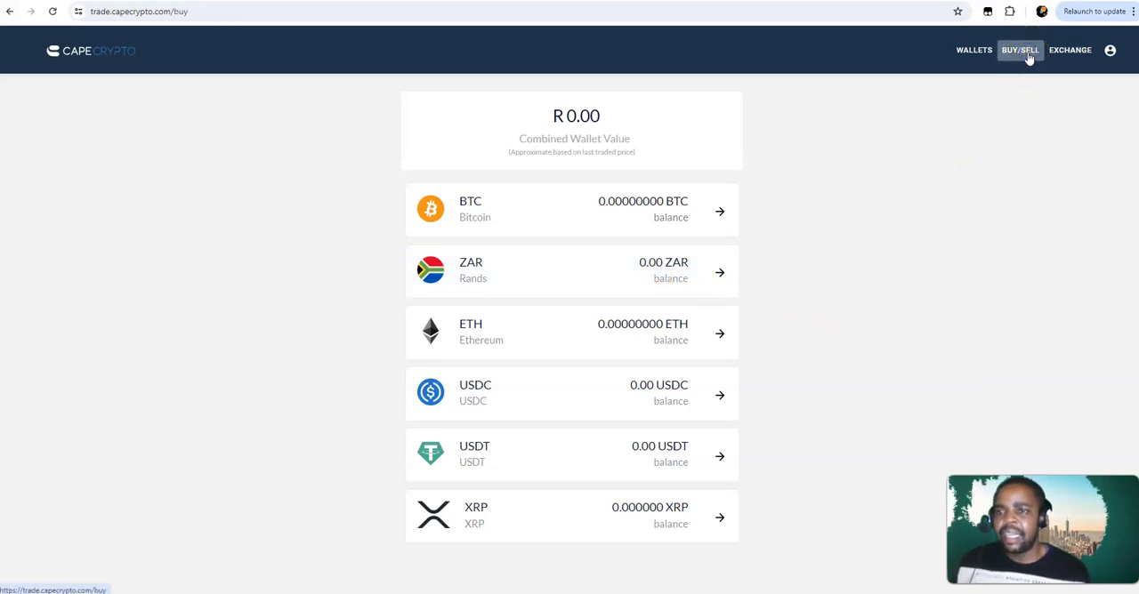
# Touch the BTC amount field on the Buy form, then move to the BTC/ZAR Exchange trading view
pyautogui.click(1019, 50)
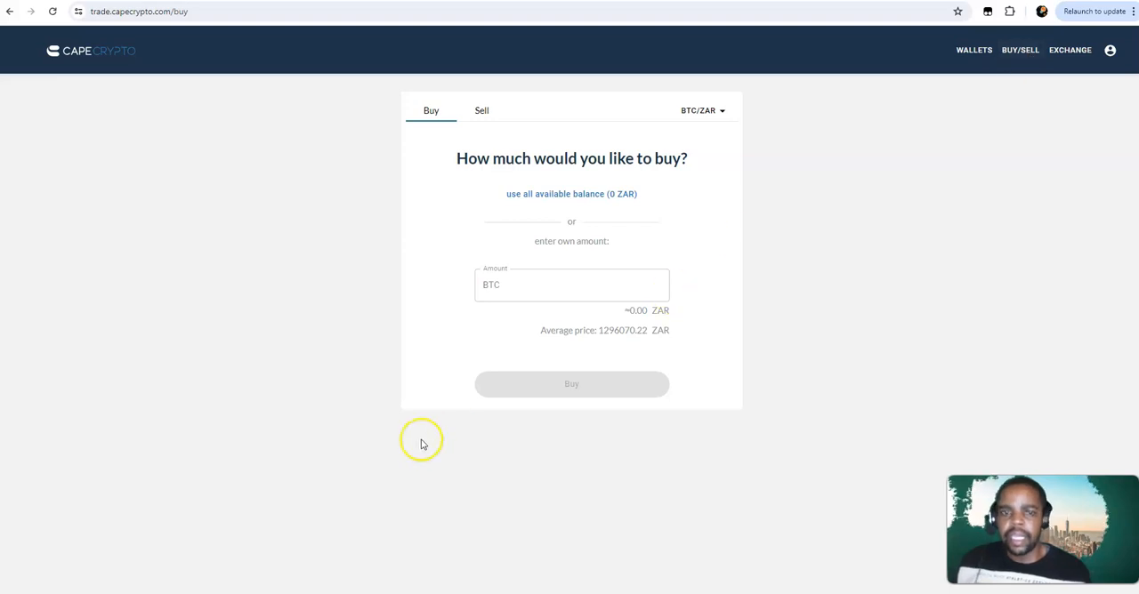
pyautogui.click(571, 285)
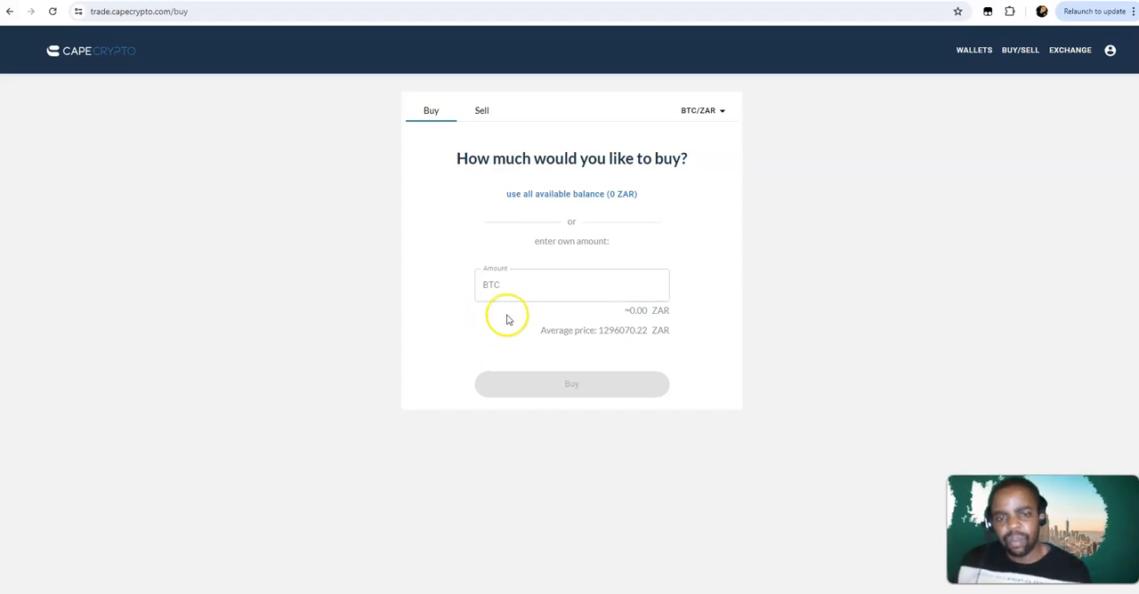
pyautogui.click(571, 285)
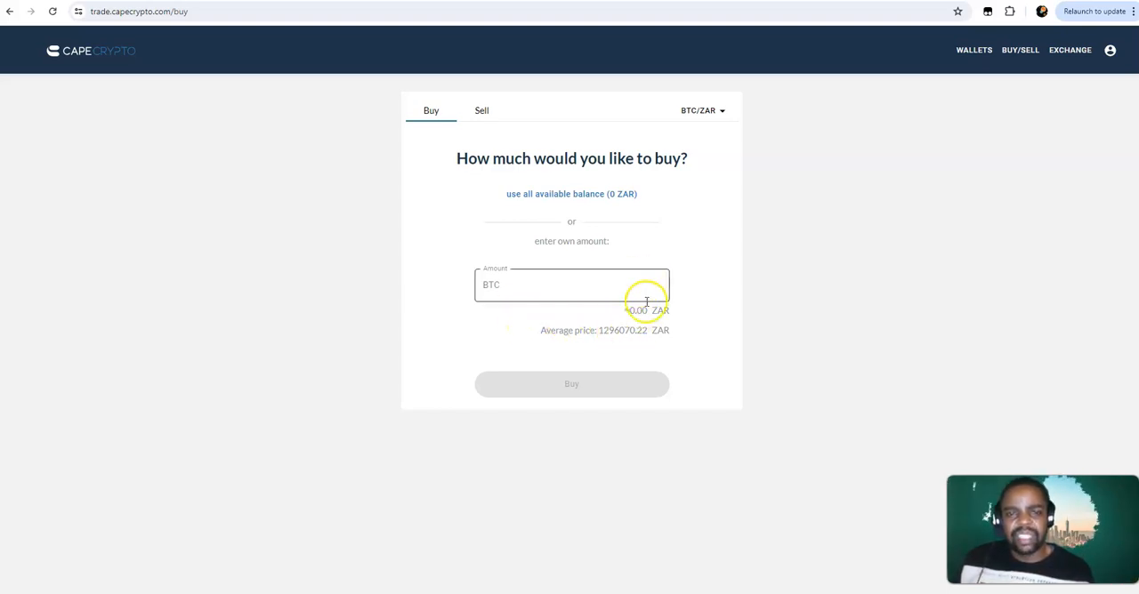
pyautogui.moveTo(480, 121)
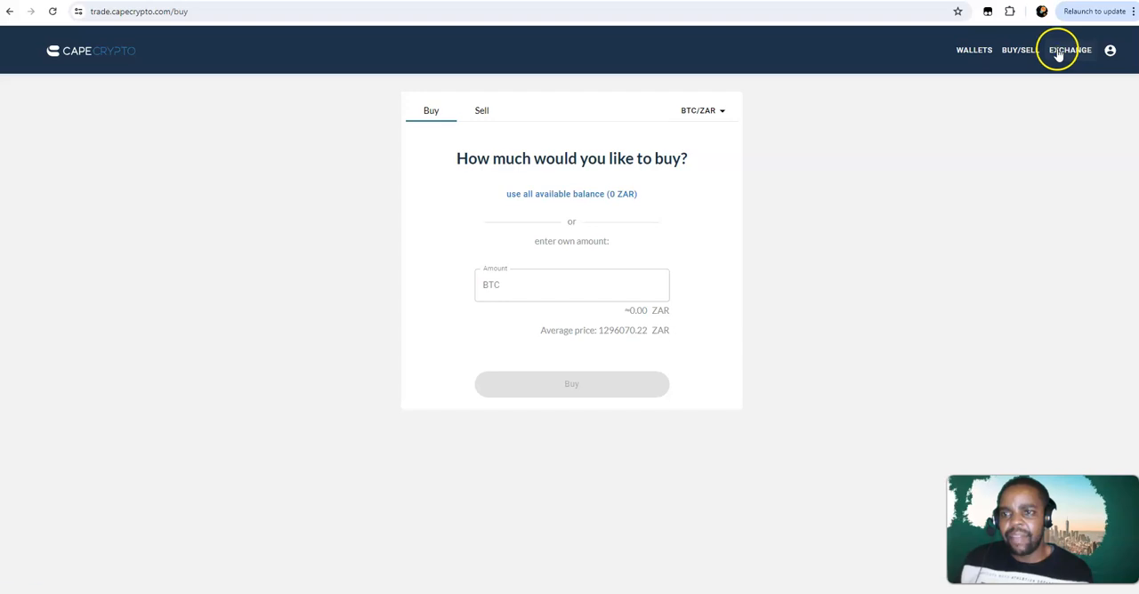
pyautogui.click(1067, 50)
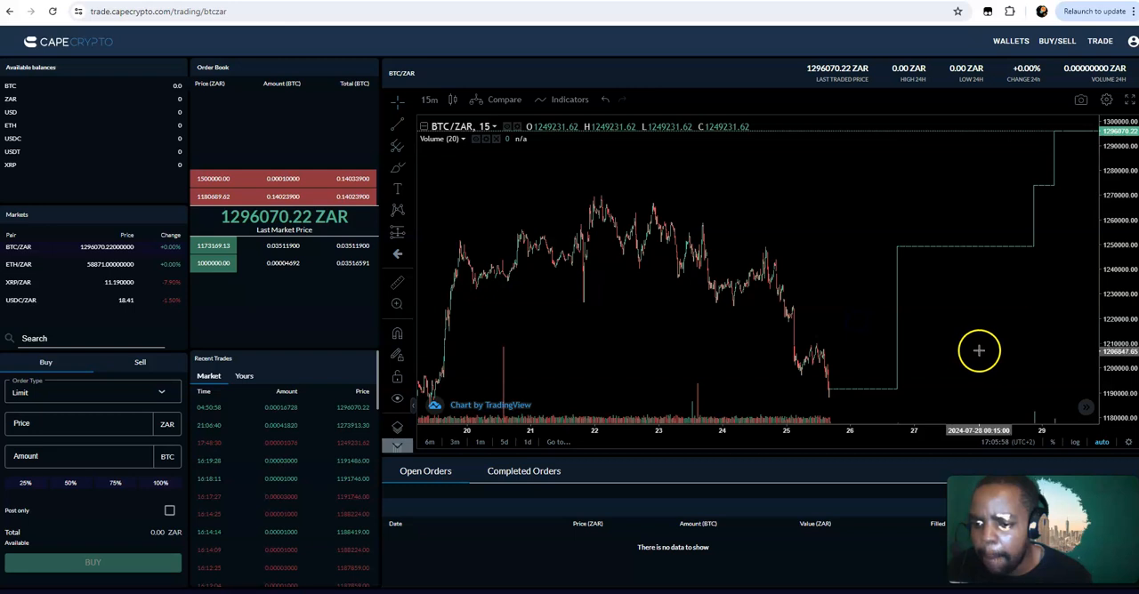
# Pan the BTC/ZAR TradingView chart back to earlier price history
pyautogui.moveTo(979, 350); pyautogui.dragTo(1007, 406)
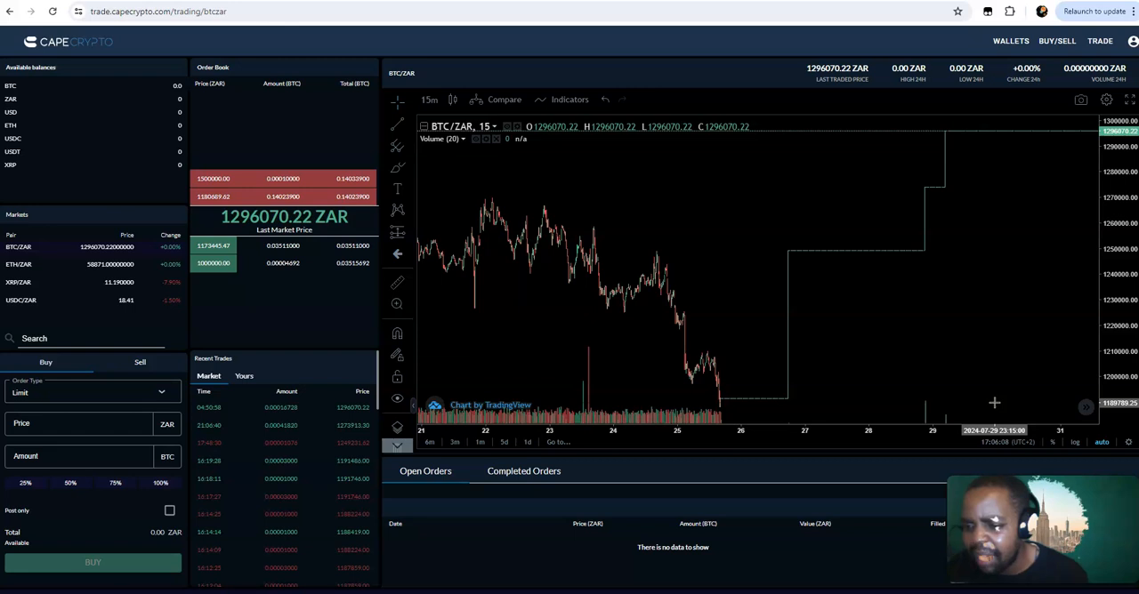
pyautogui.moveTo(985, 384)
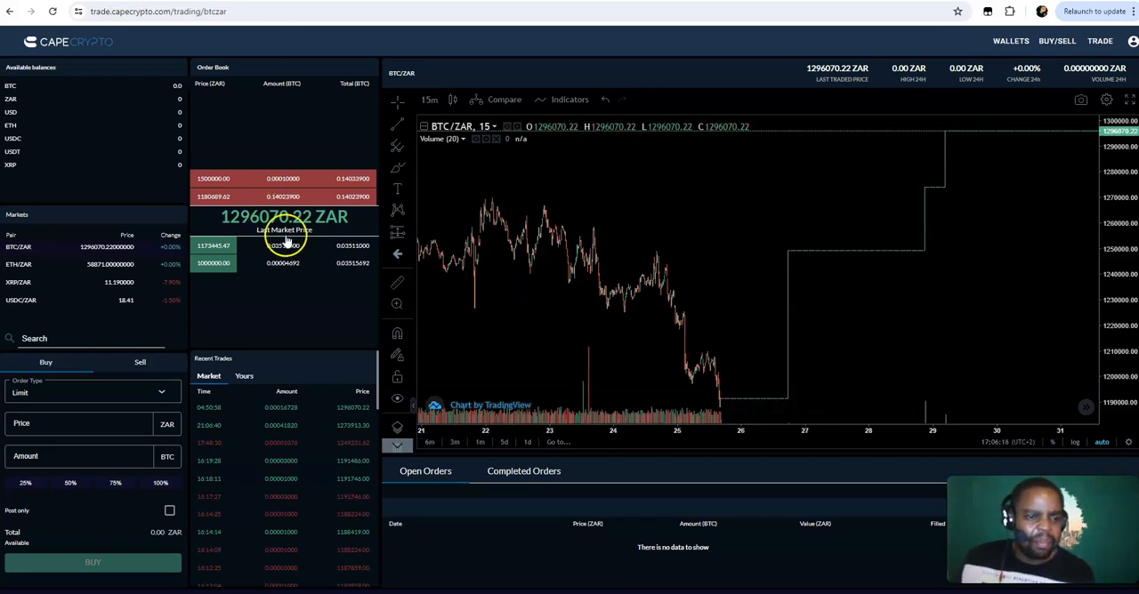
pyautogui.moveTo(221, 338)
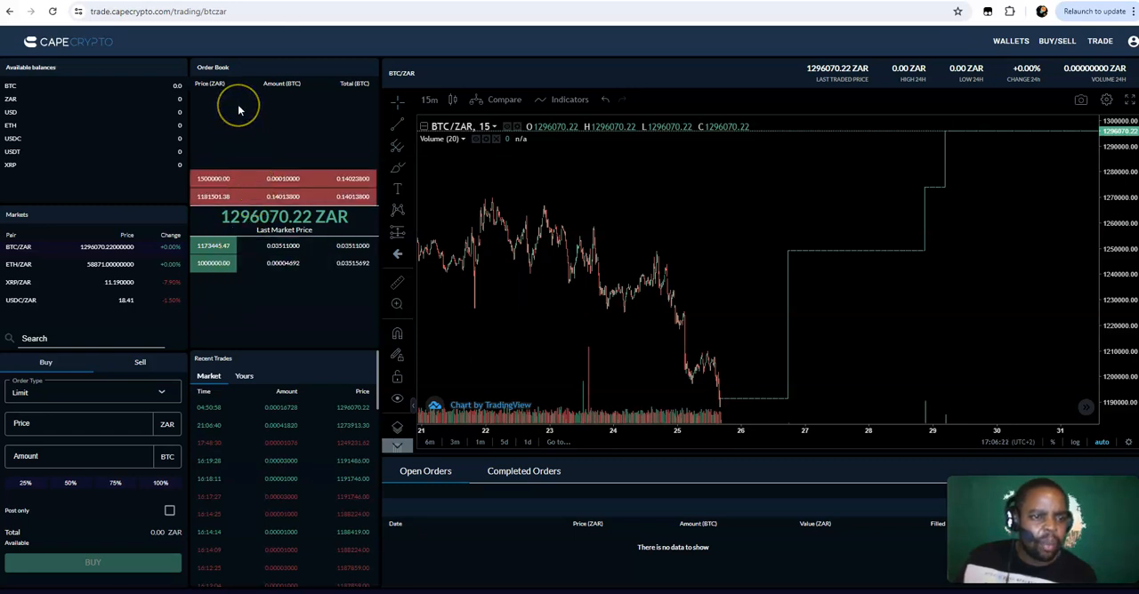
pyautogui.moveTo(299, 334)
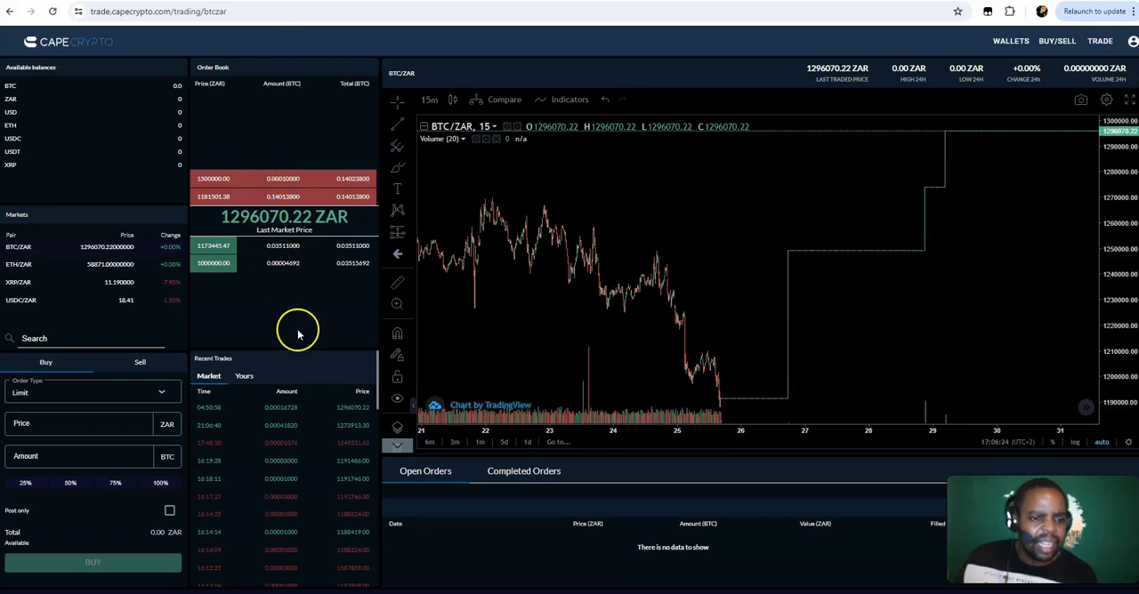
pyautogui.moveTo(92, 442)
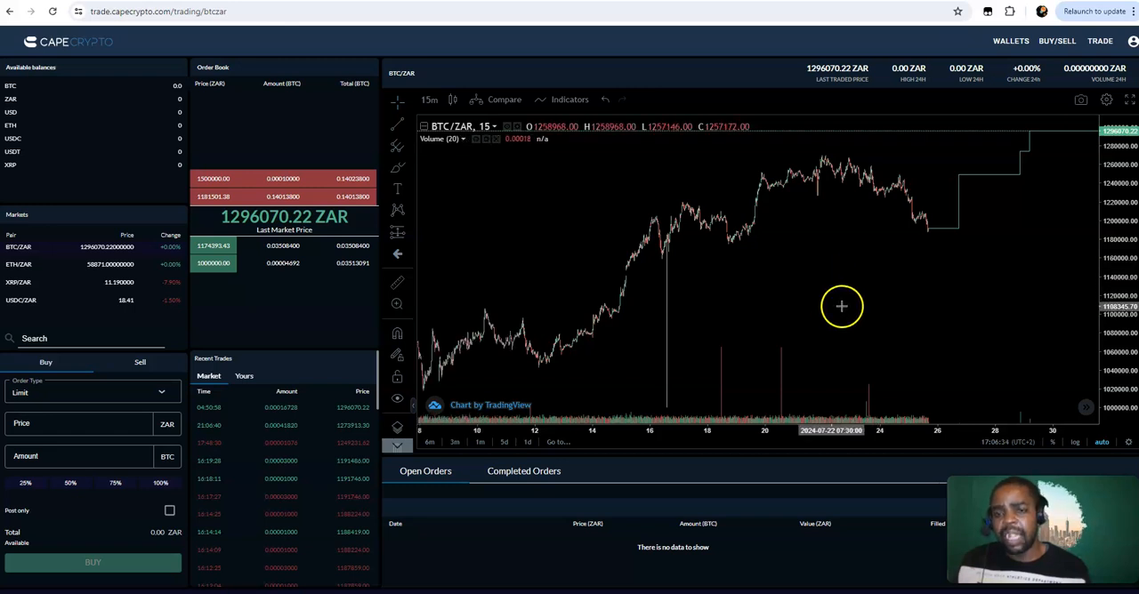
pyautogui.moveTo(949, 410)
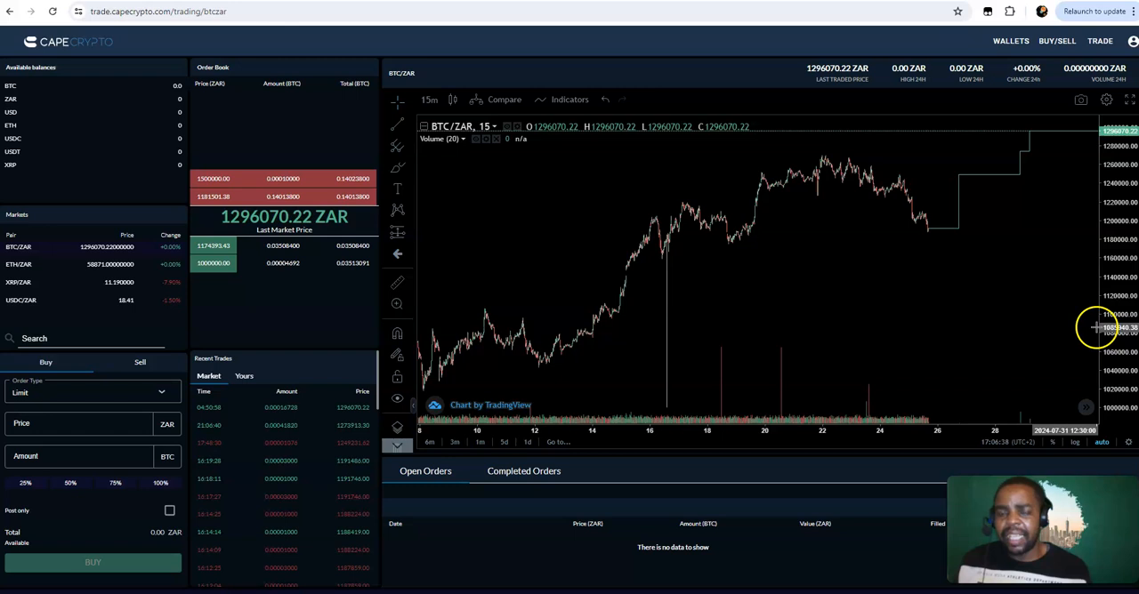
pyautogui.moveTo(633, 157)
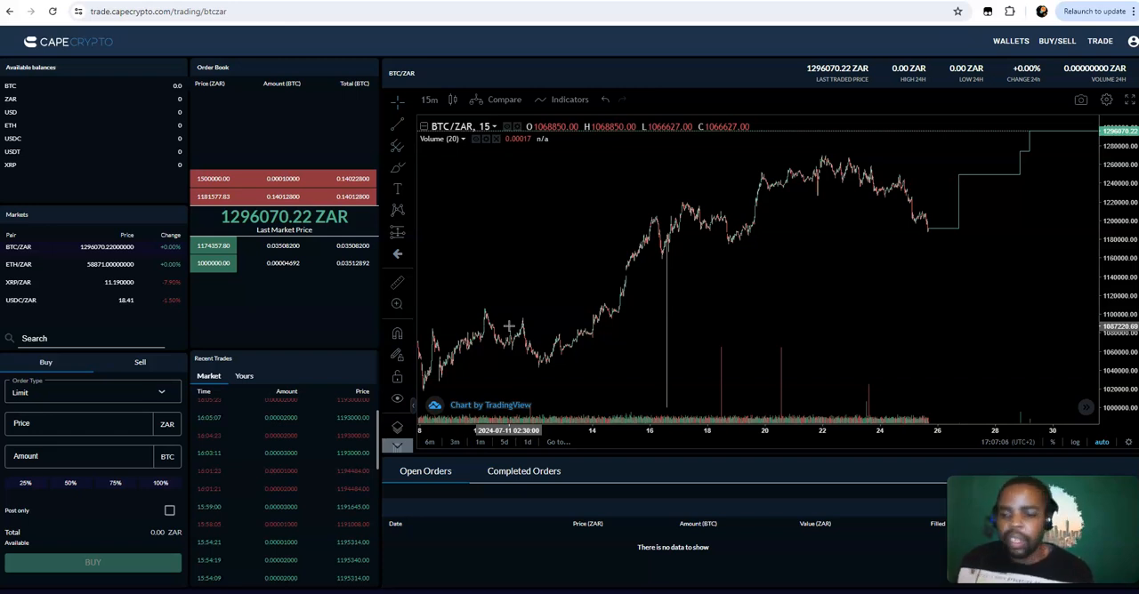
pyautogui.moveTo(576, 356)
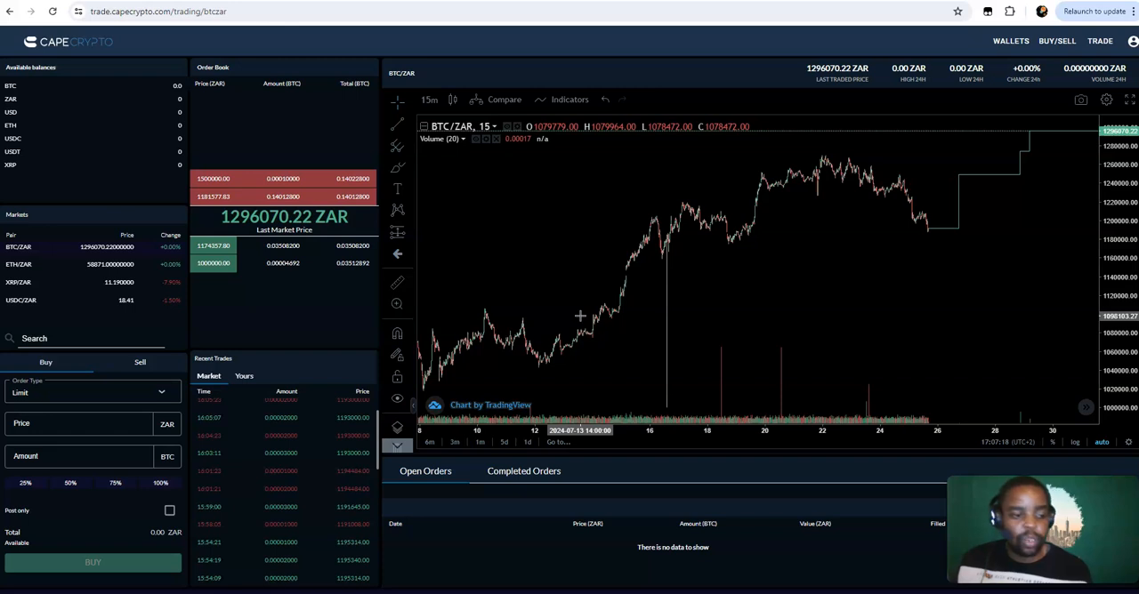
pyautogui.moveTo(569, 283)
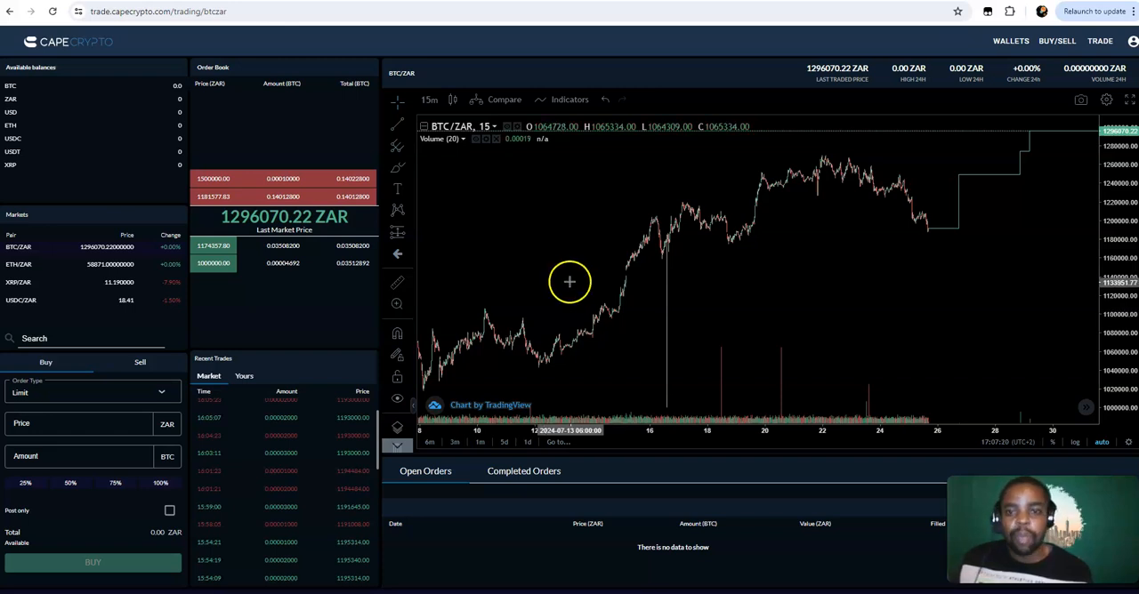